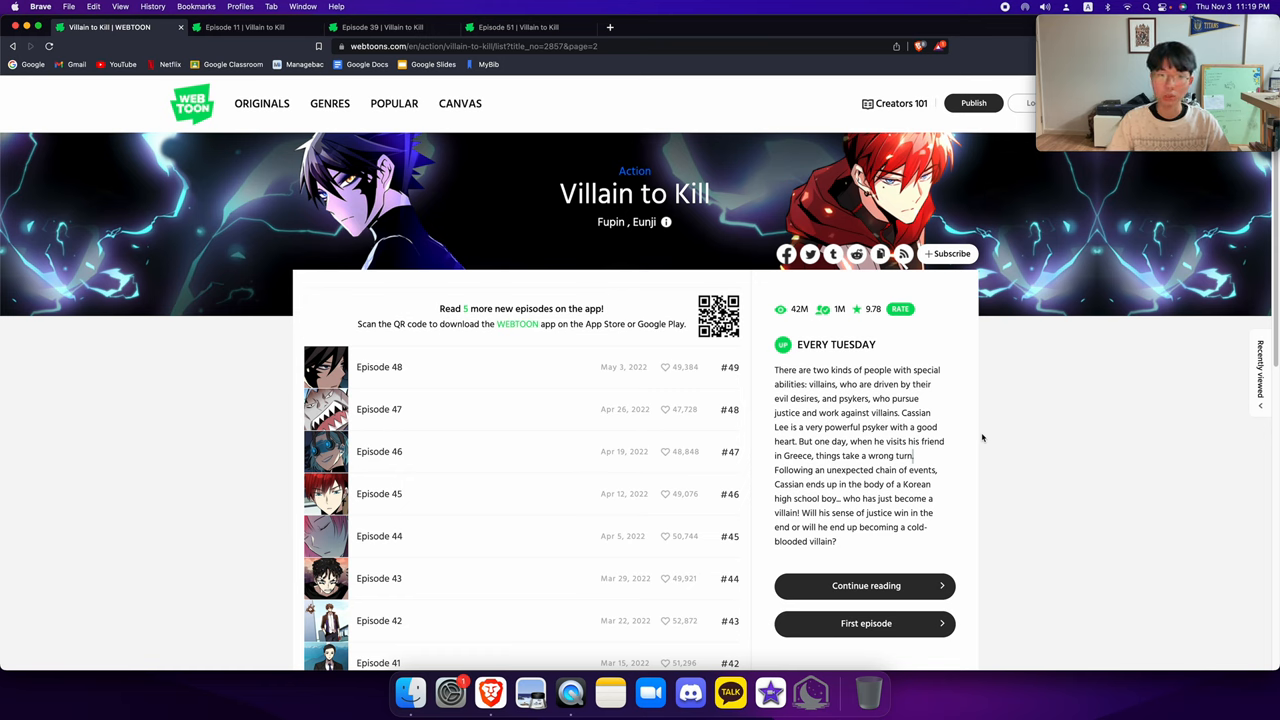
mouse_move(410, 236)
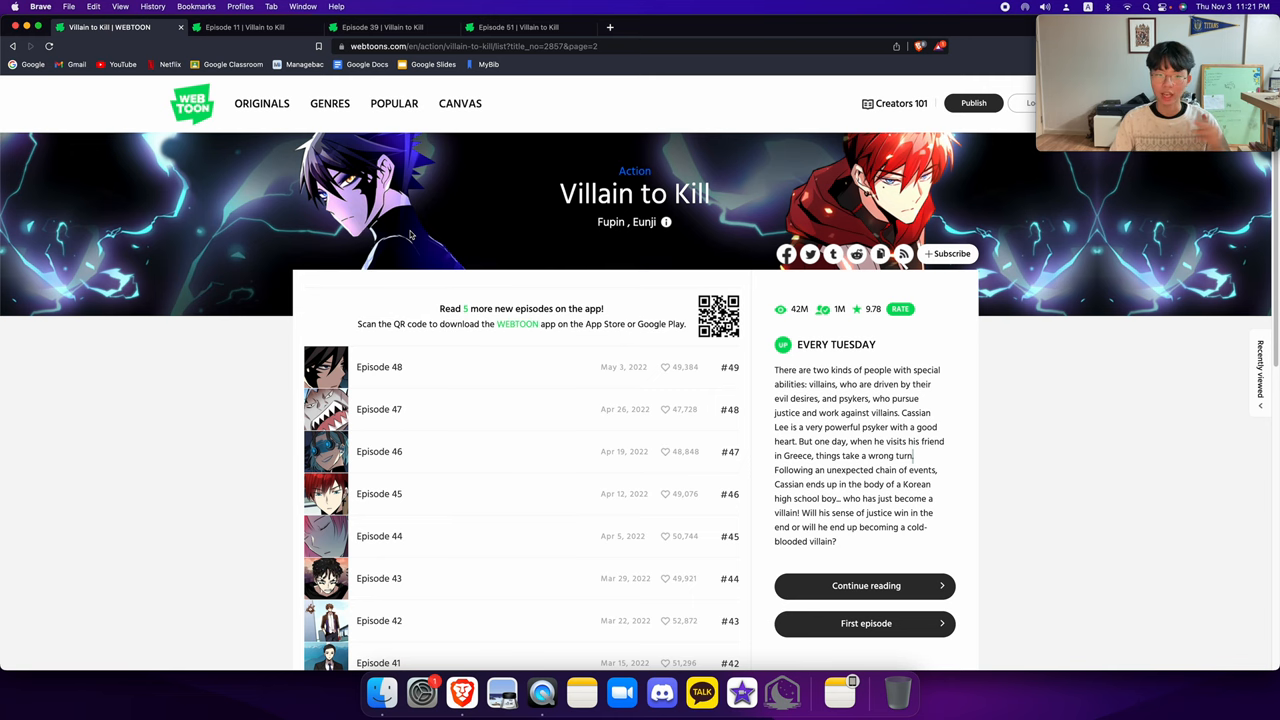
mouse_move(150, 24)
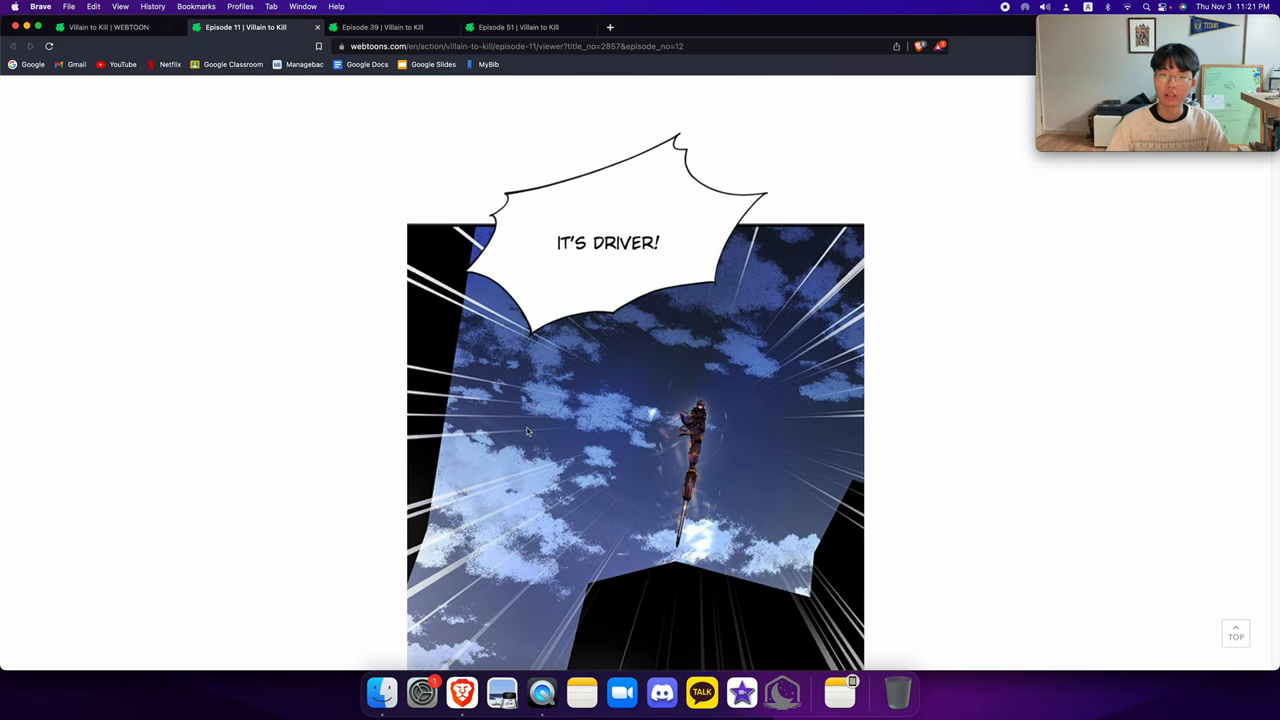
Scroll down Episode 11's panels until the goggled hero says he came to the rescue
scroll(down, 3)
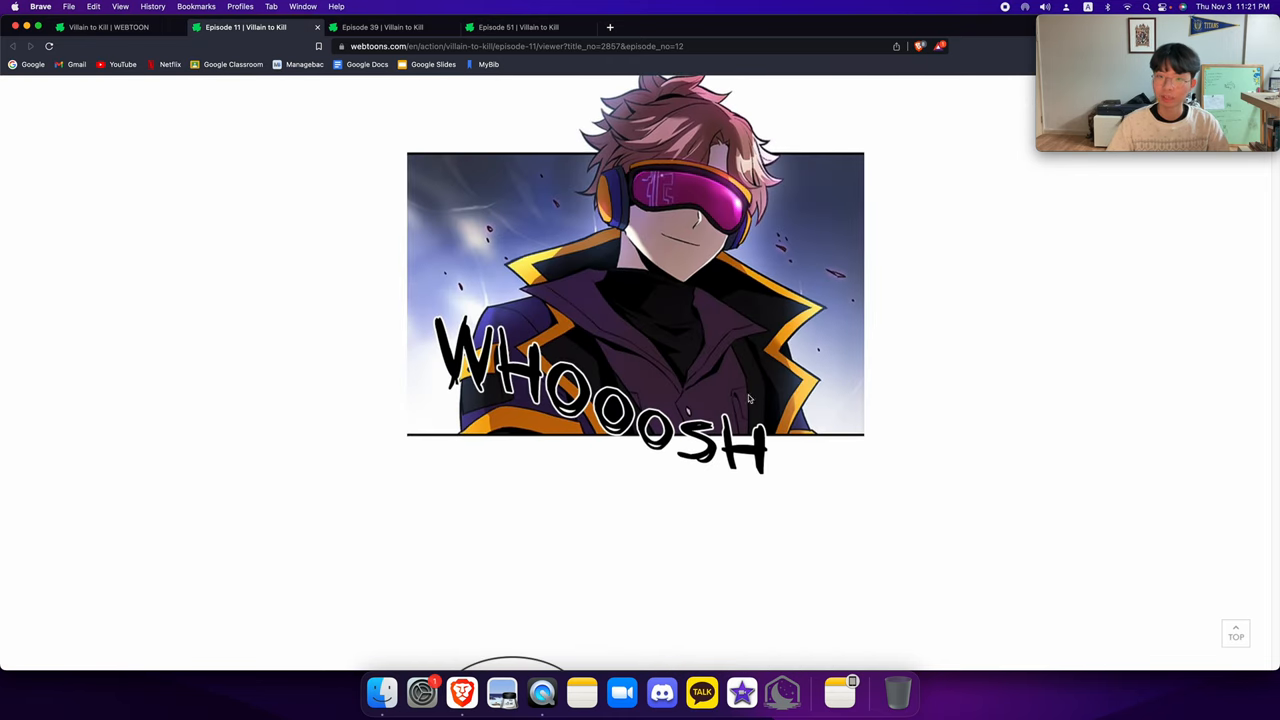
scroll(down, 3)
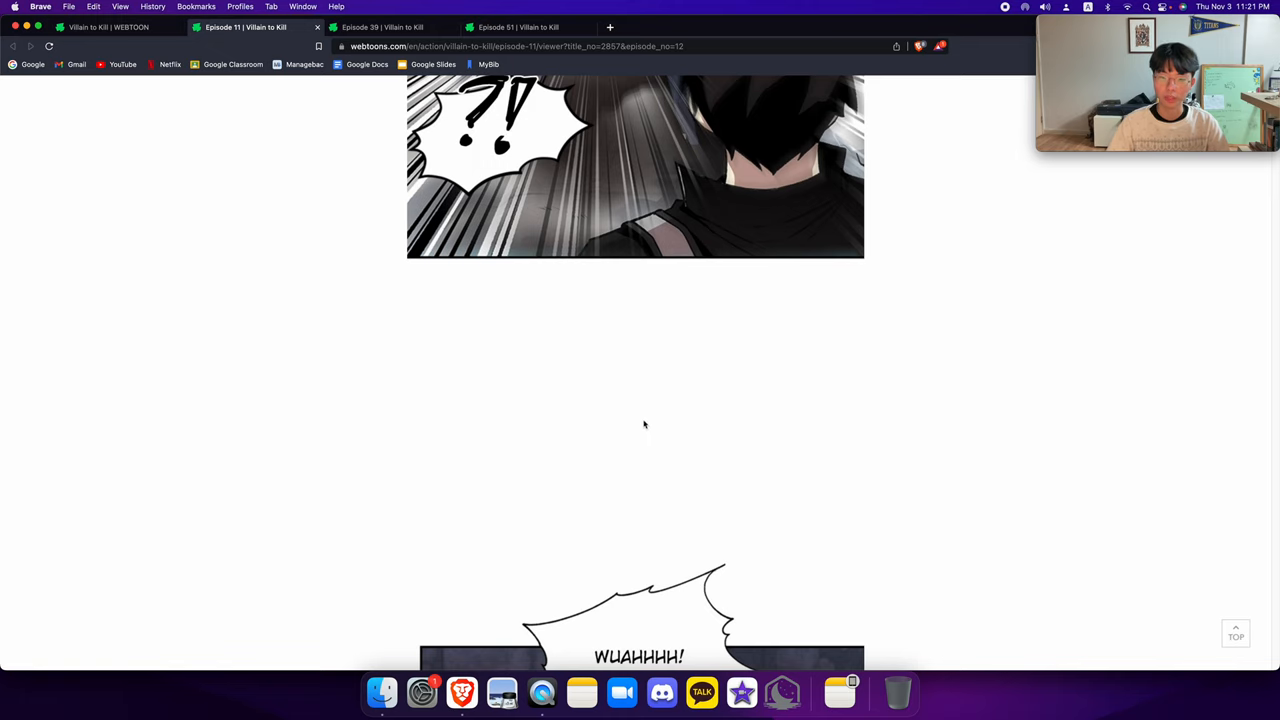
scroll(down, 3)
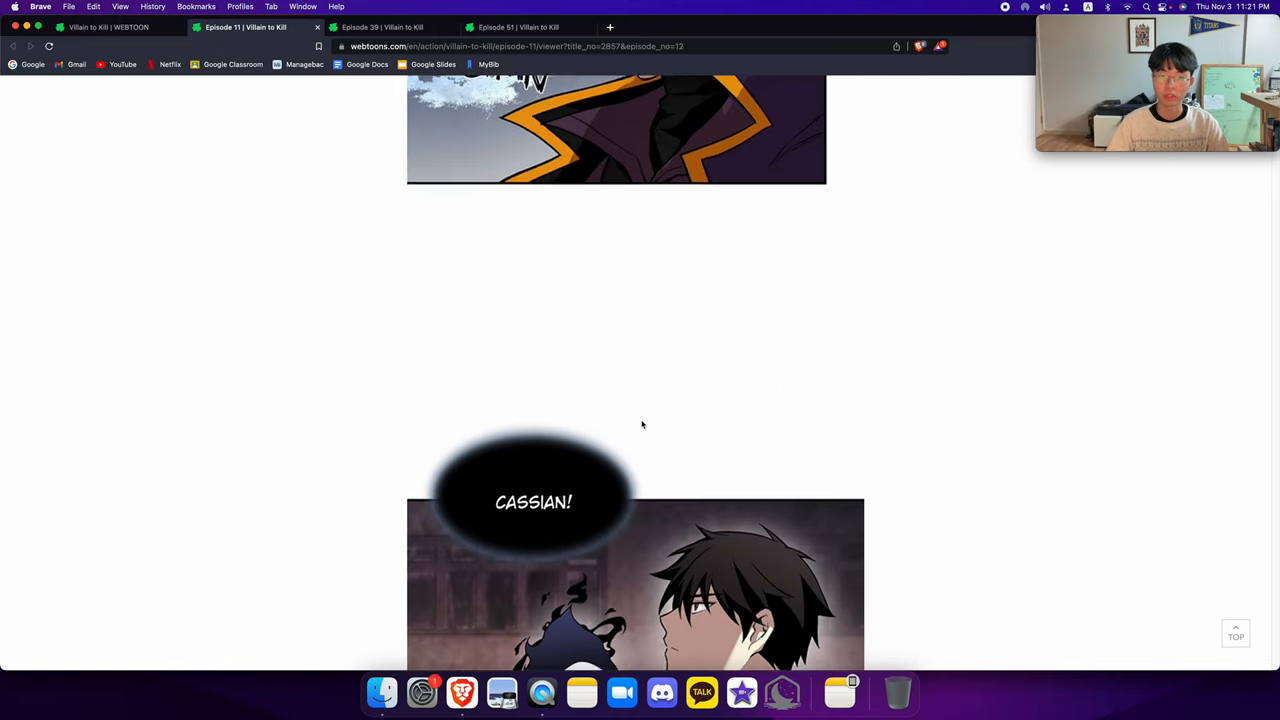
scroll(down, 3)
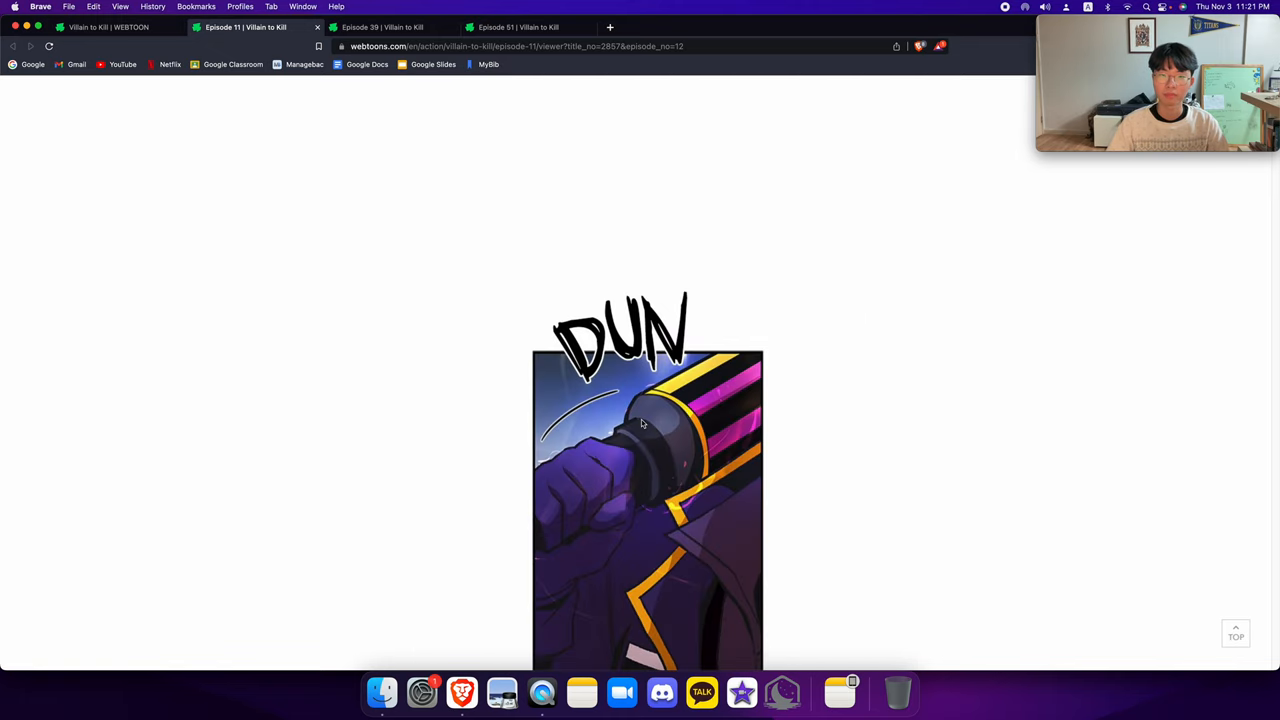
scroll(down, 3)
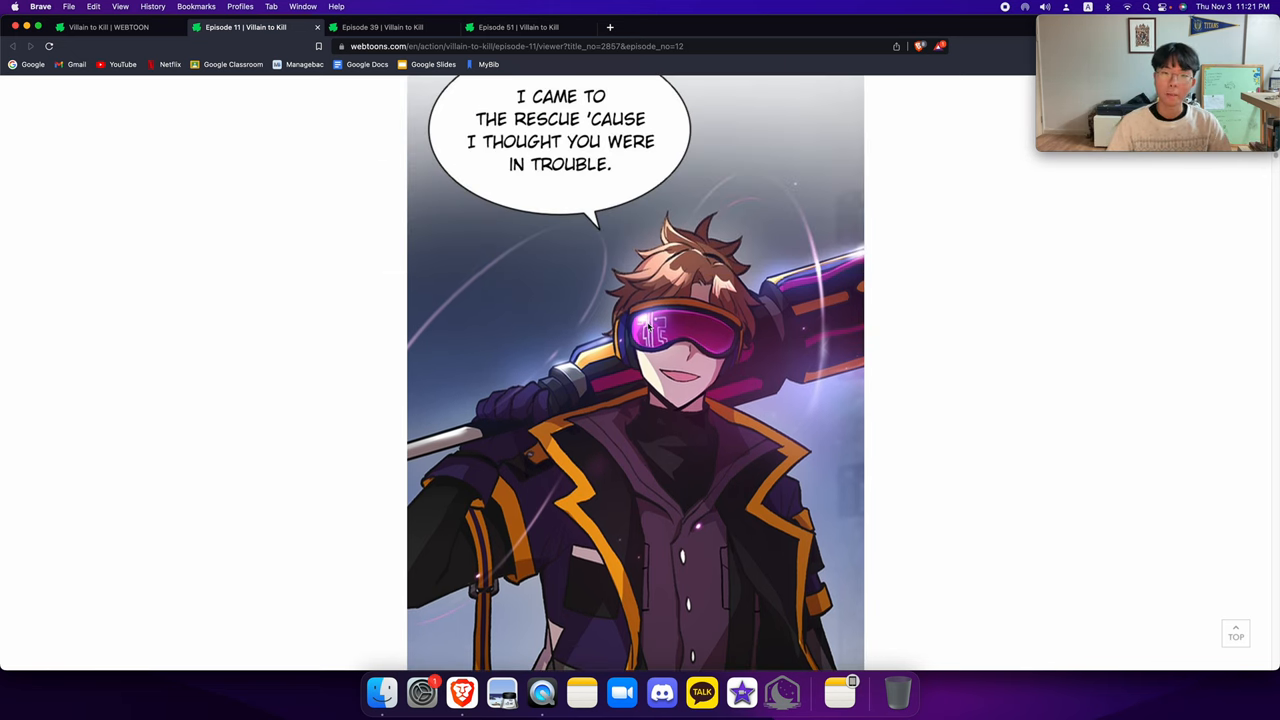
scroll(down, 3)
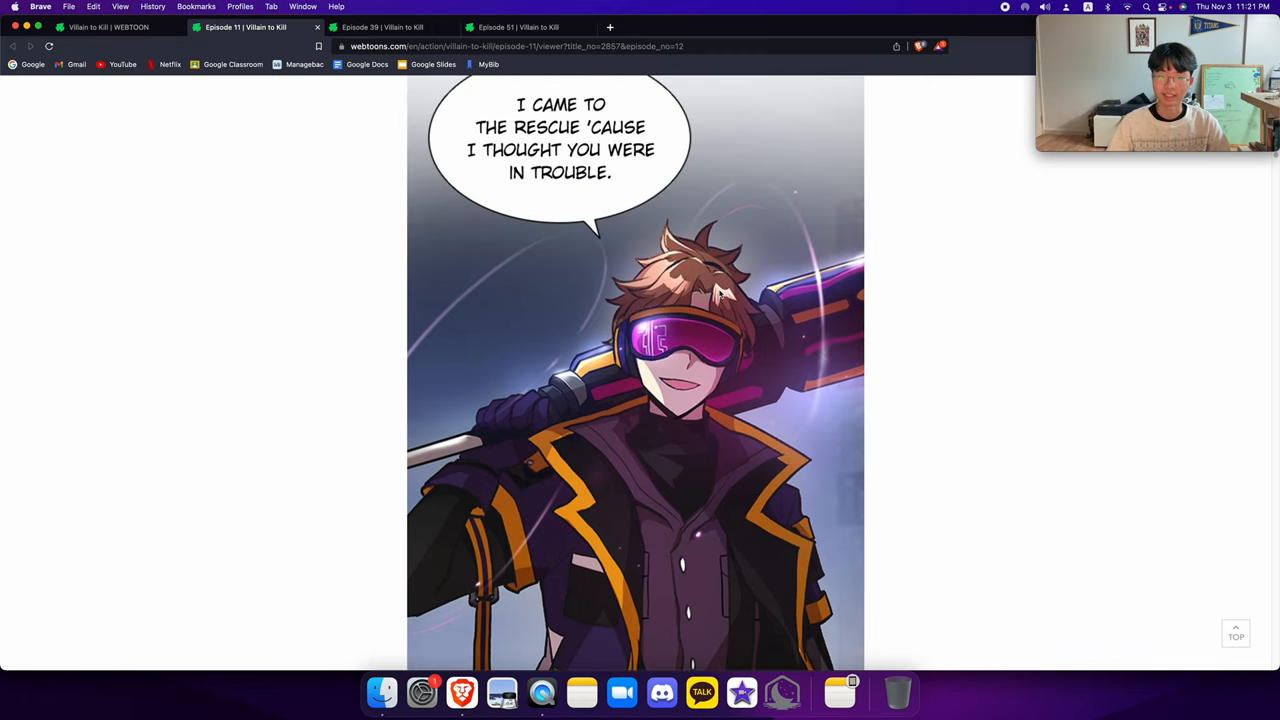
scroll(down, 3)
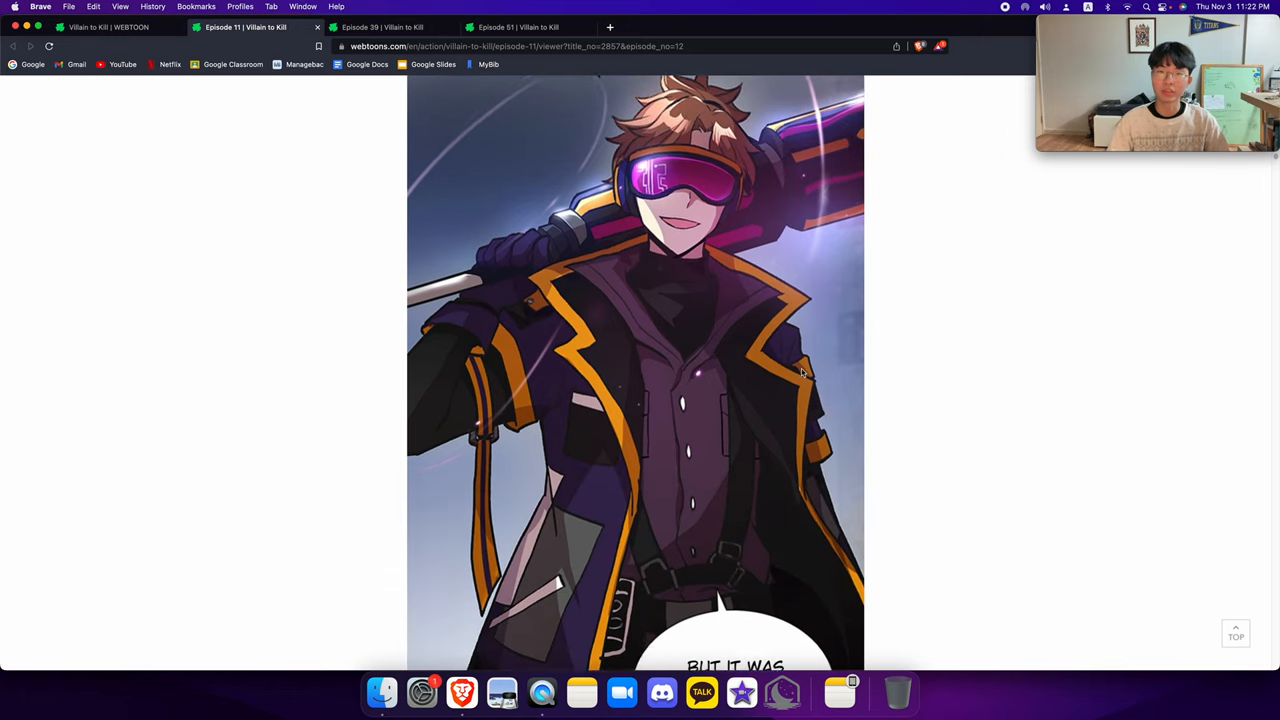
scroll(down, 3)
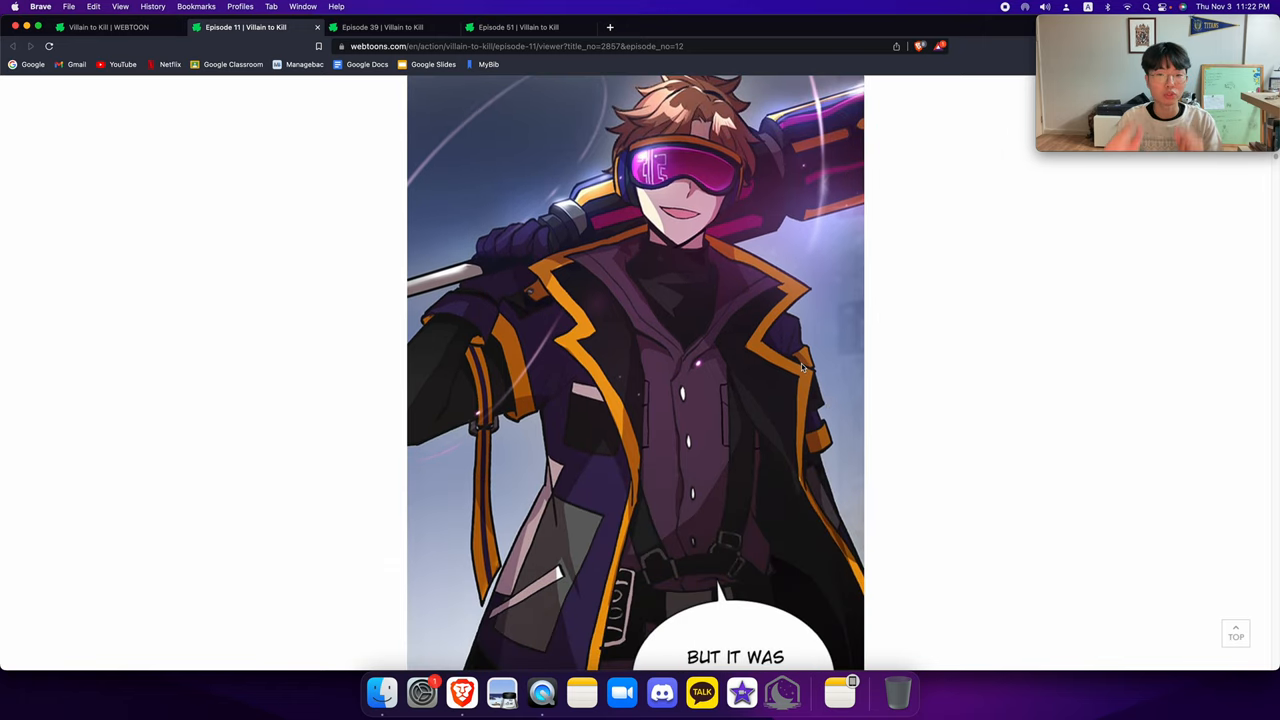
mouse_move(576, 324)
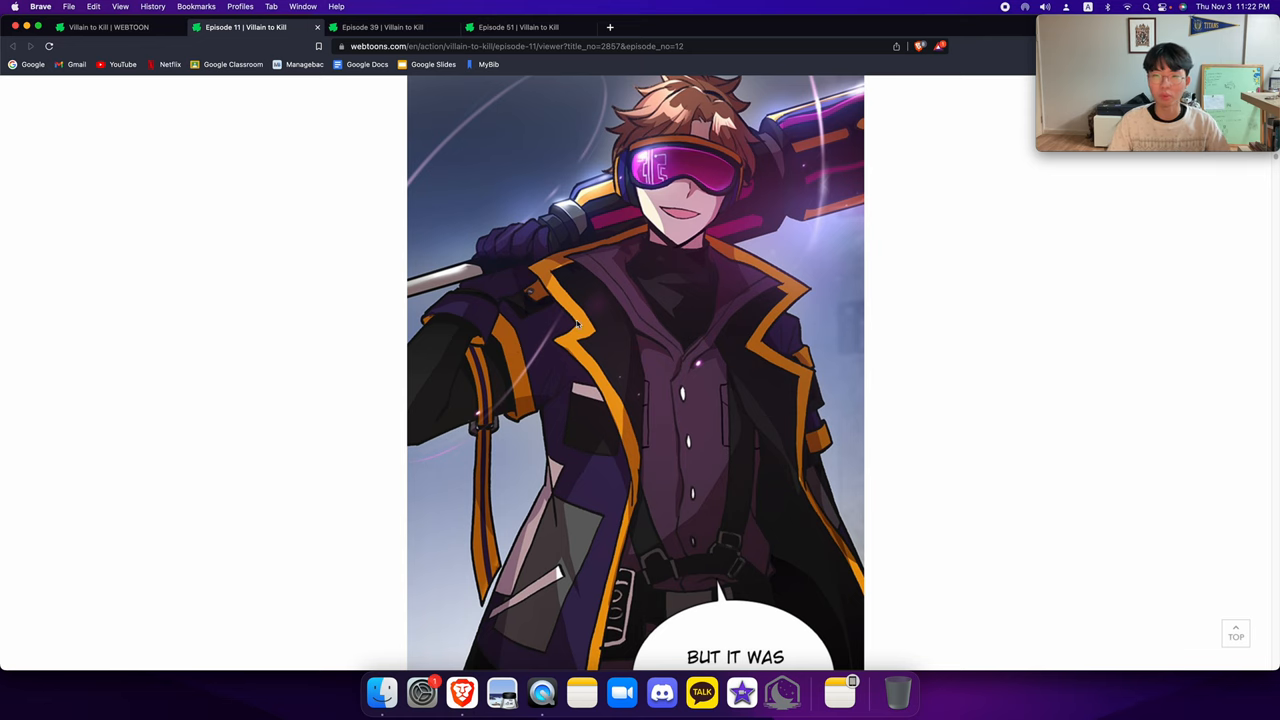
scroll(down, 3)
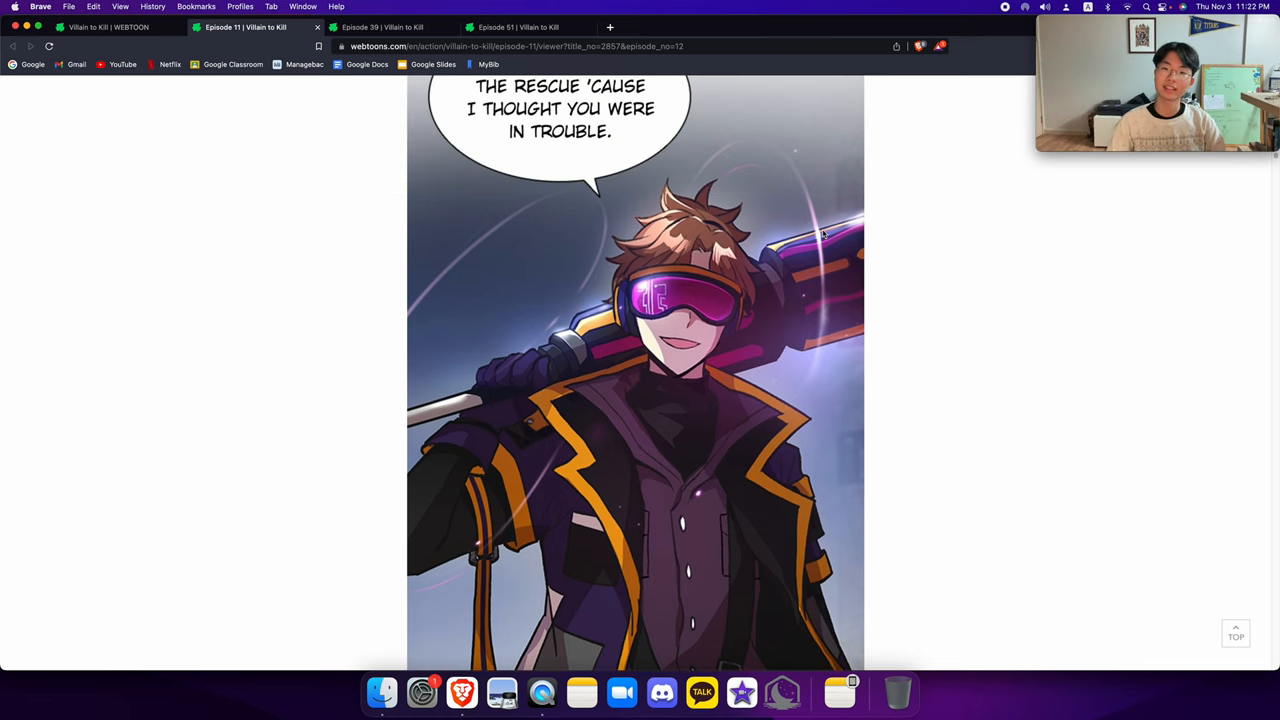
scroll(down, 3)
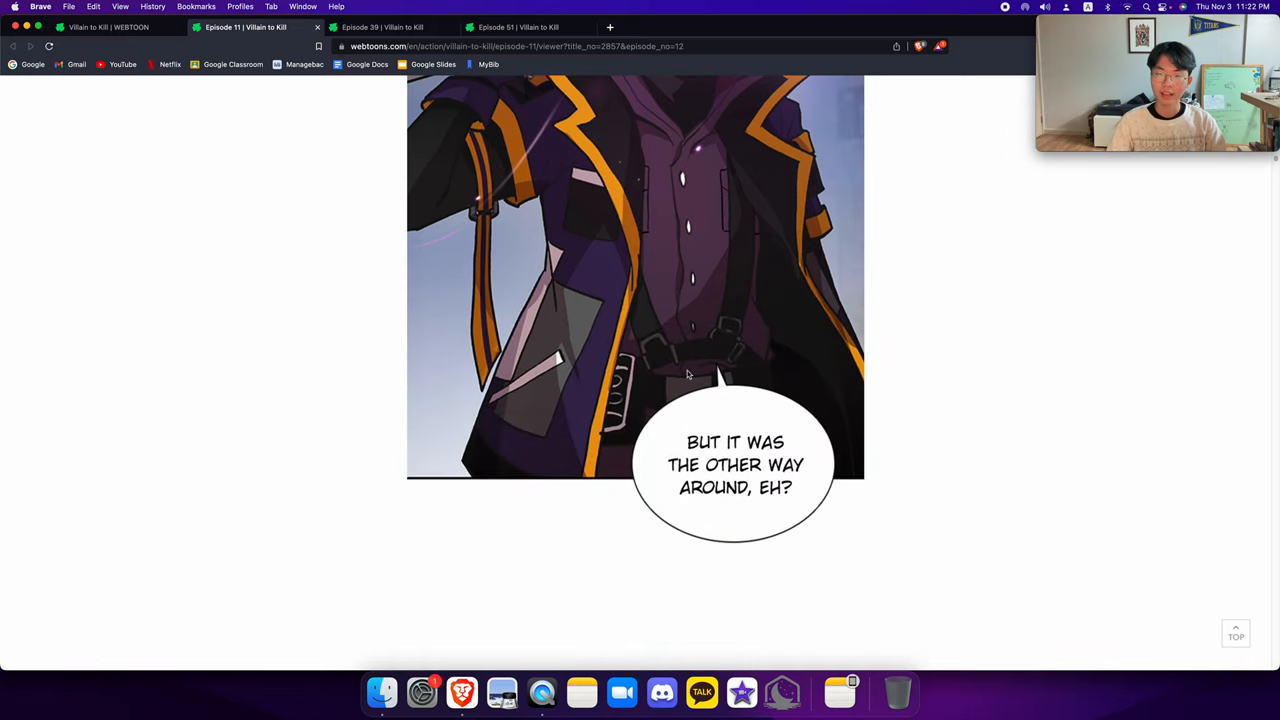
scroll(up, 3)
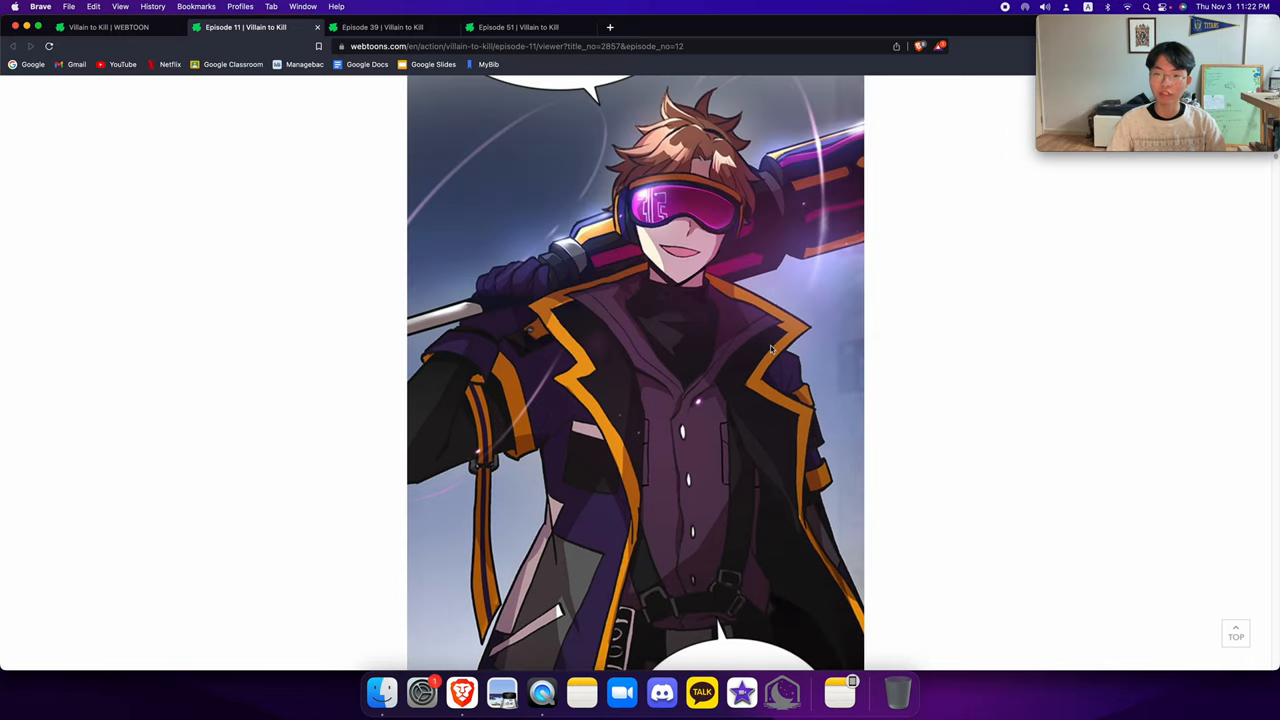
scroll(down, 3)
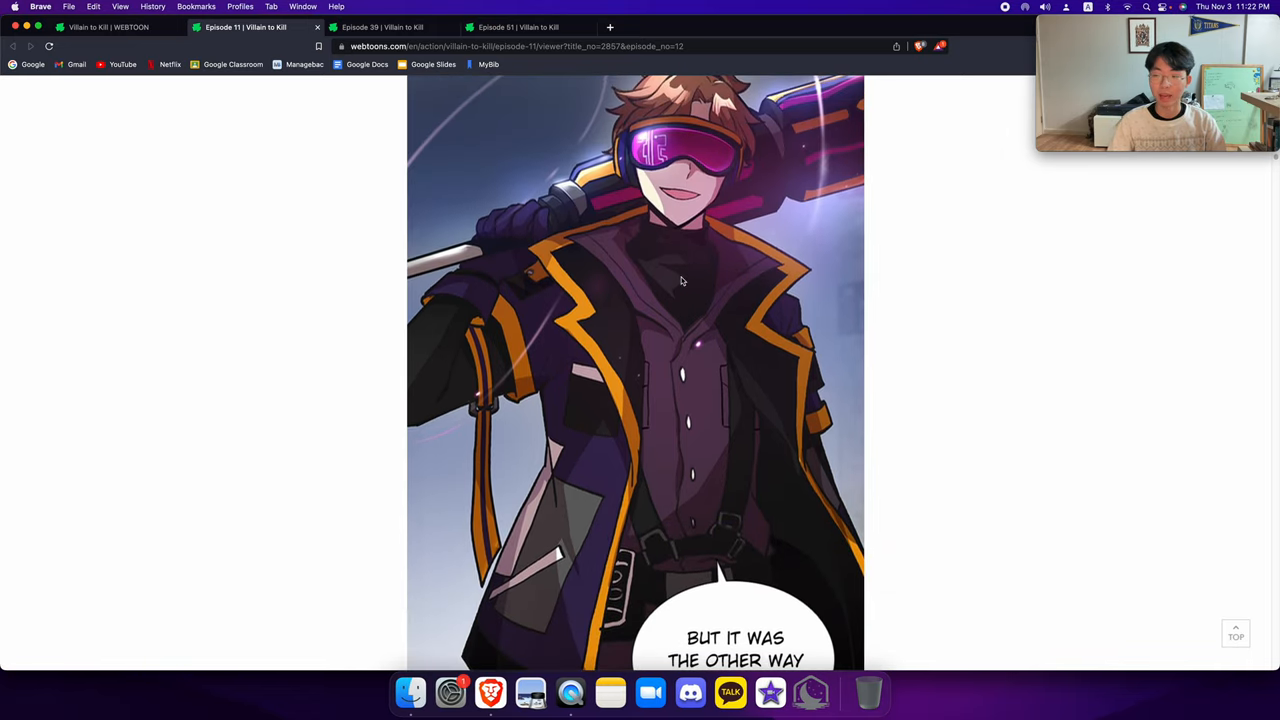
scroll(down, 3)
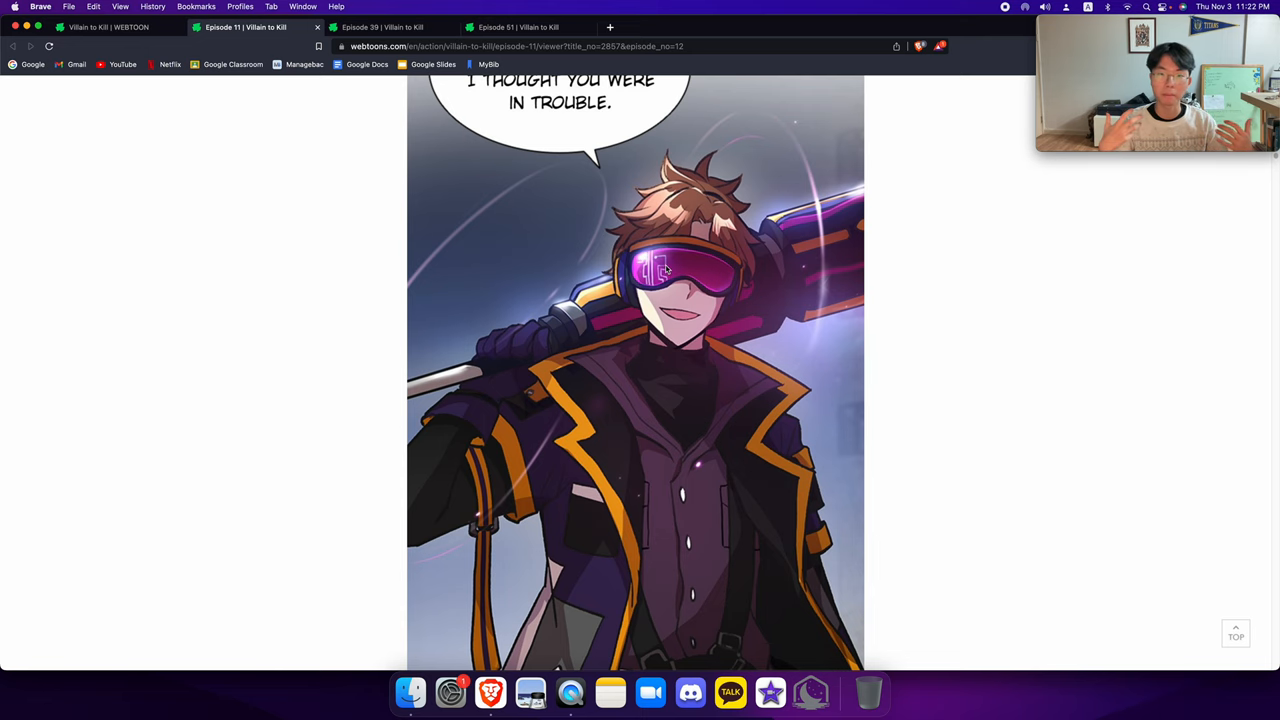
scroll(down, 3)
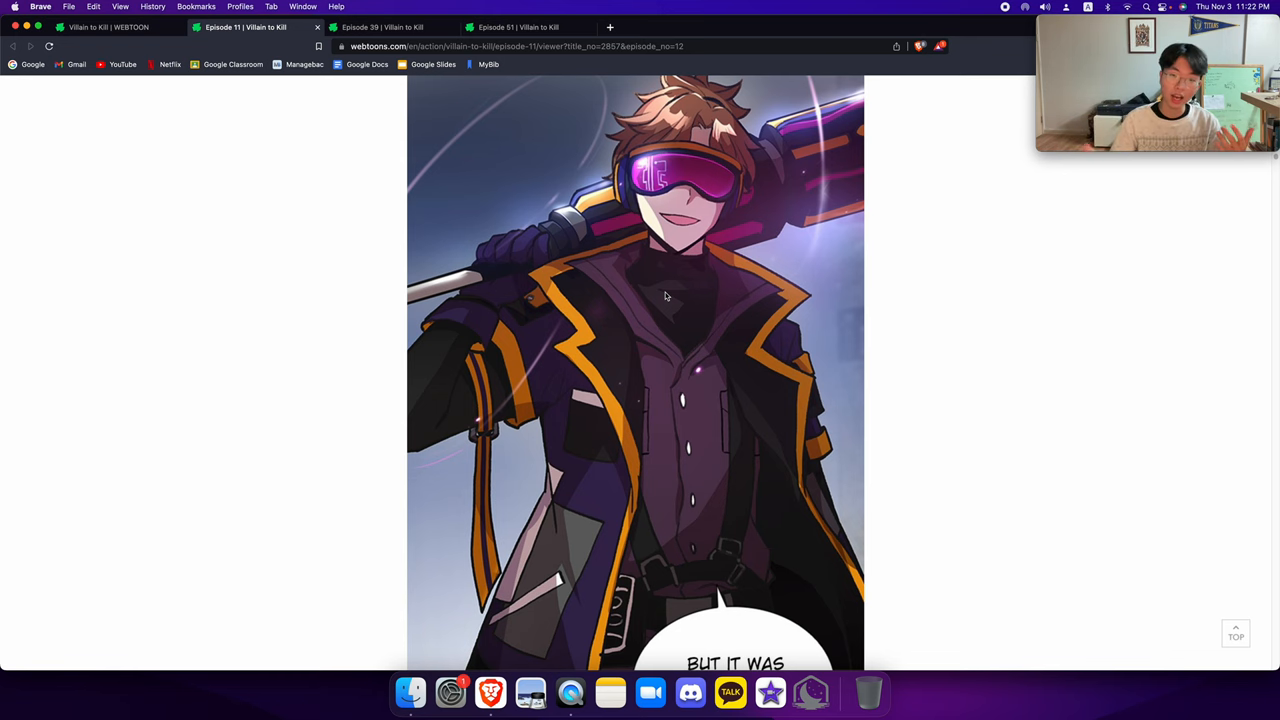
scroll(down, 3)
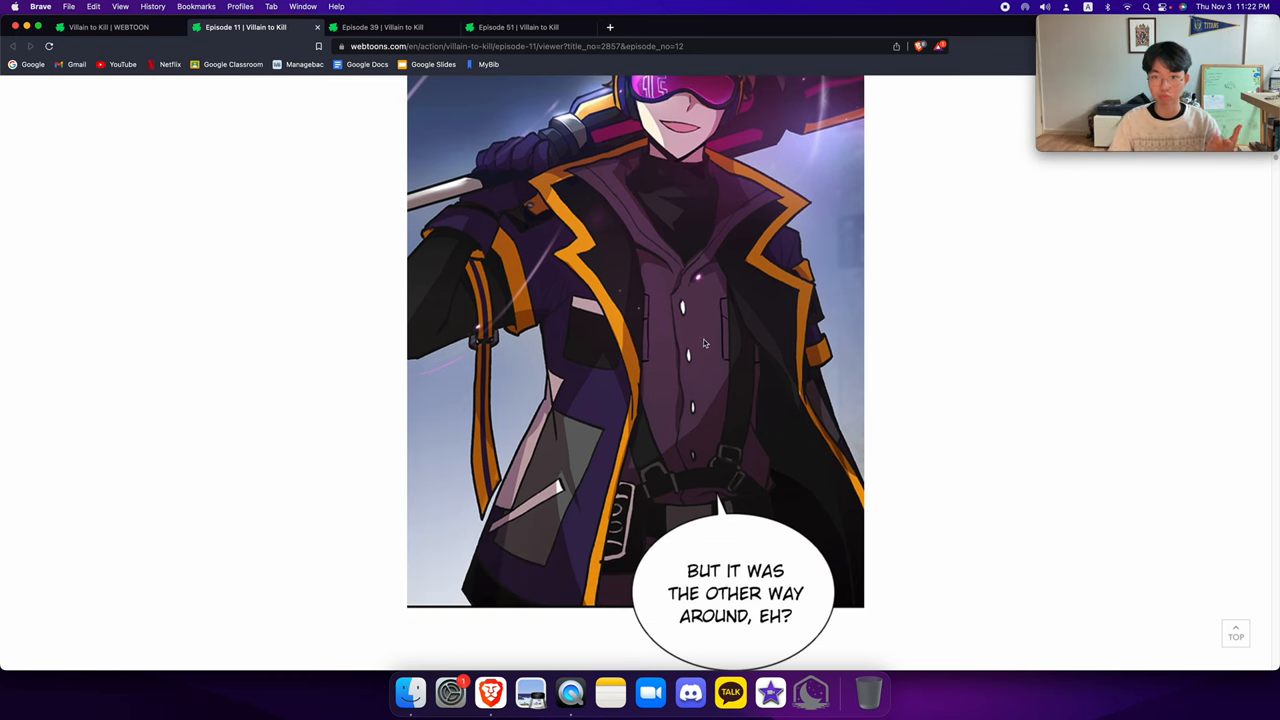
scroll(down, 3)
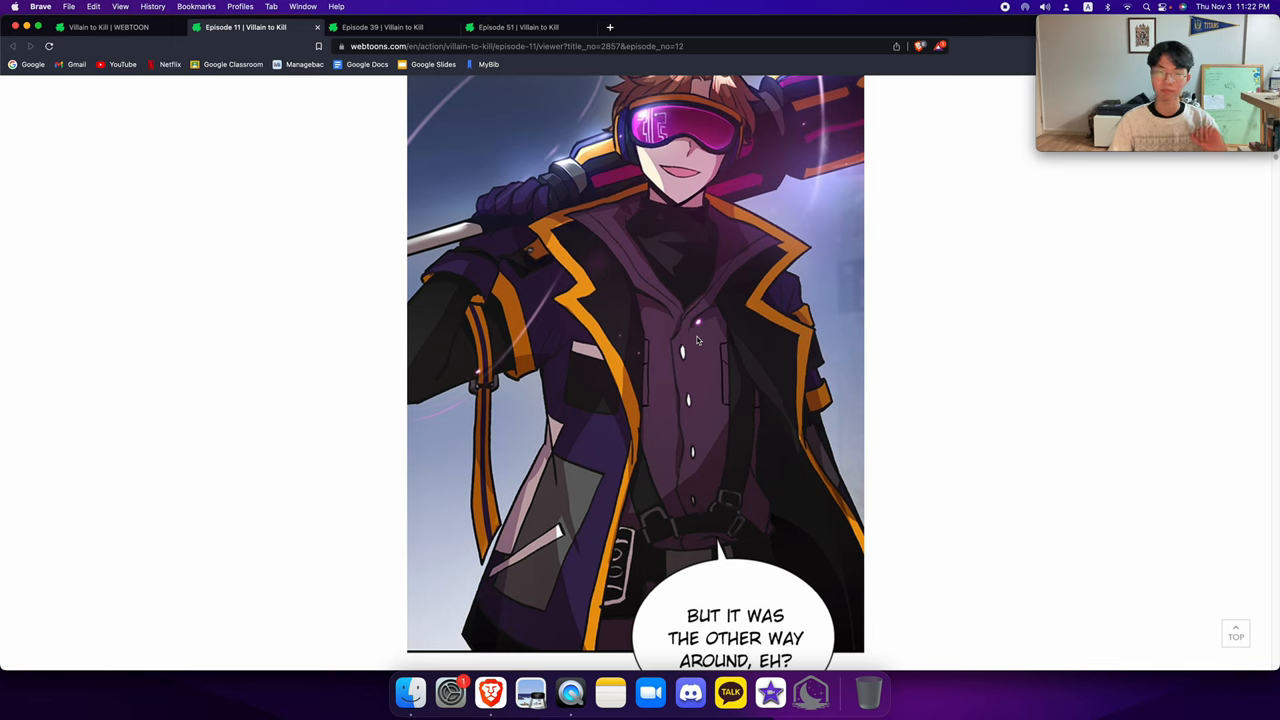
mouse_move(696, 336)
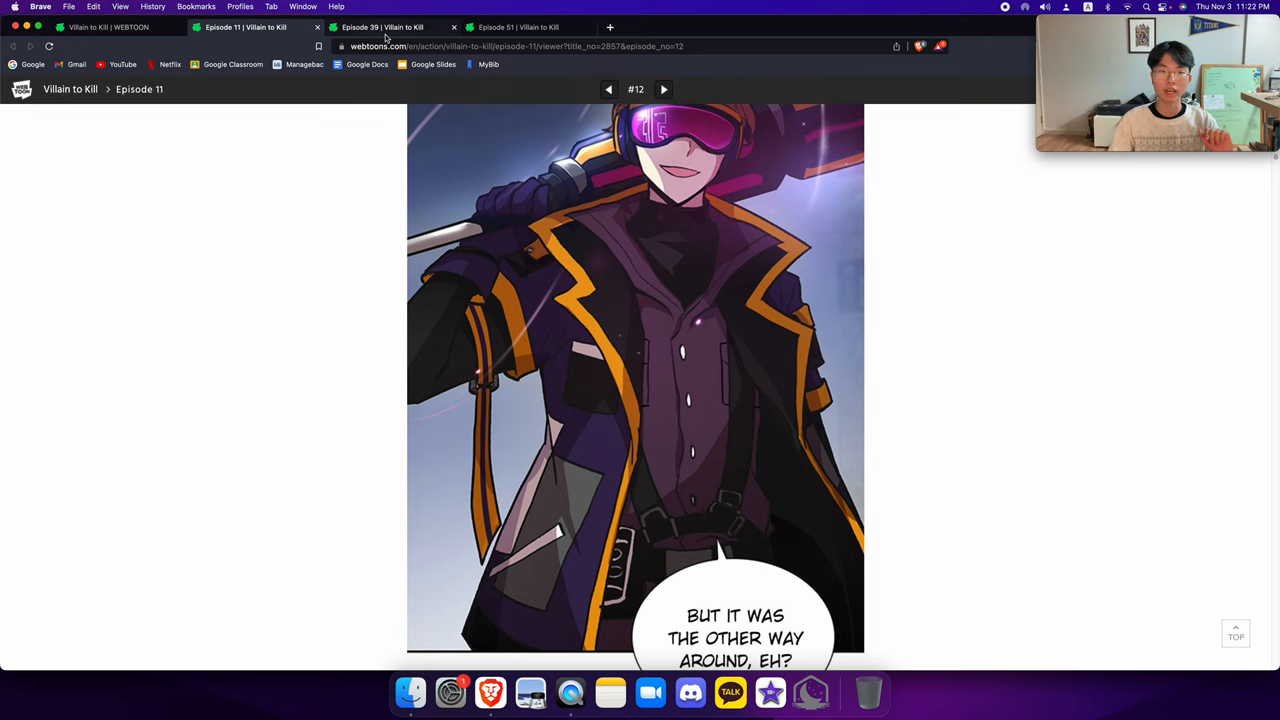
mouse_move(382, 28)
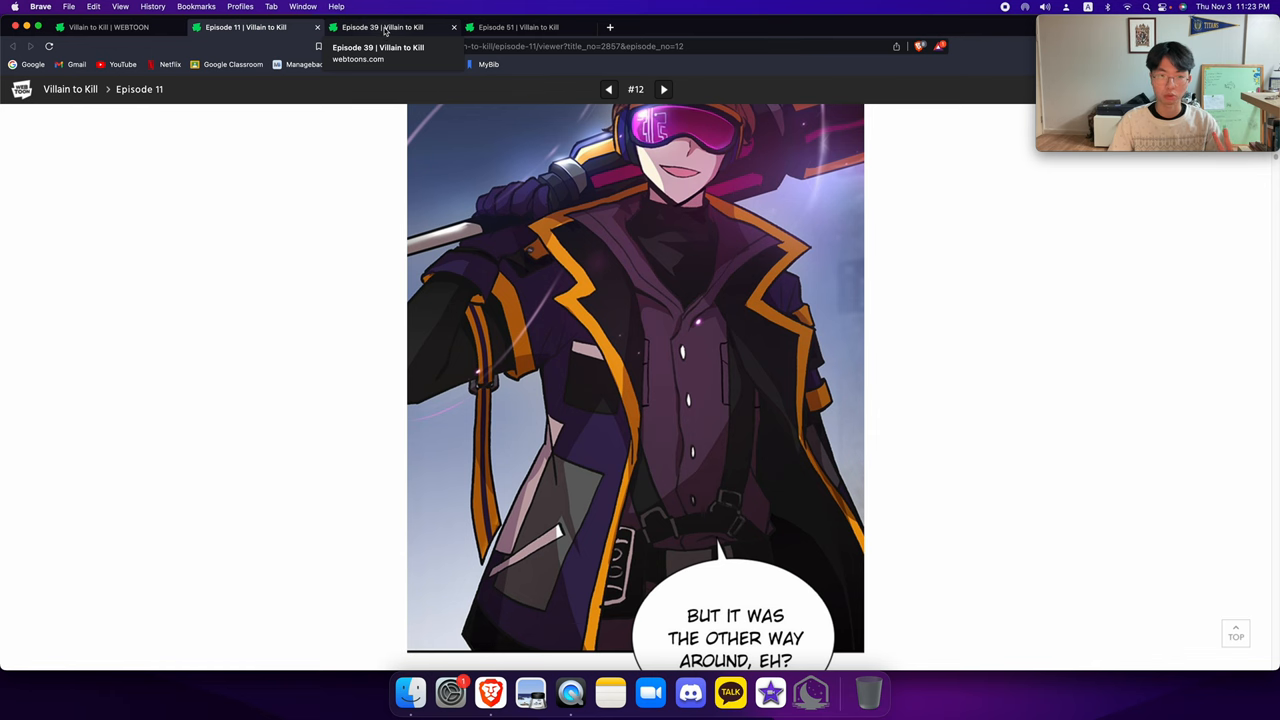
Return to the earlier episode and read down past the WHOOSH and RUSH fight panels
click(384, 28)
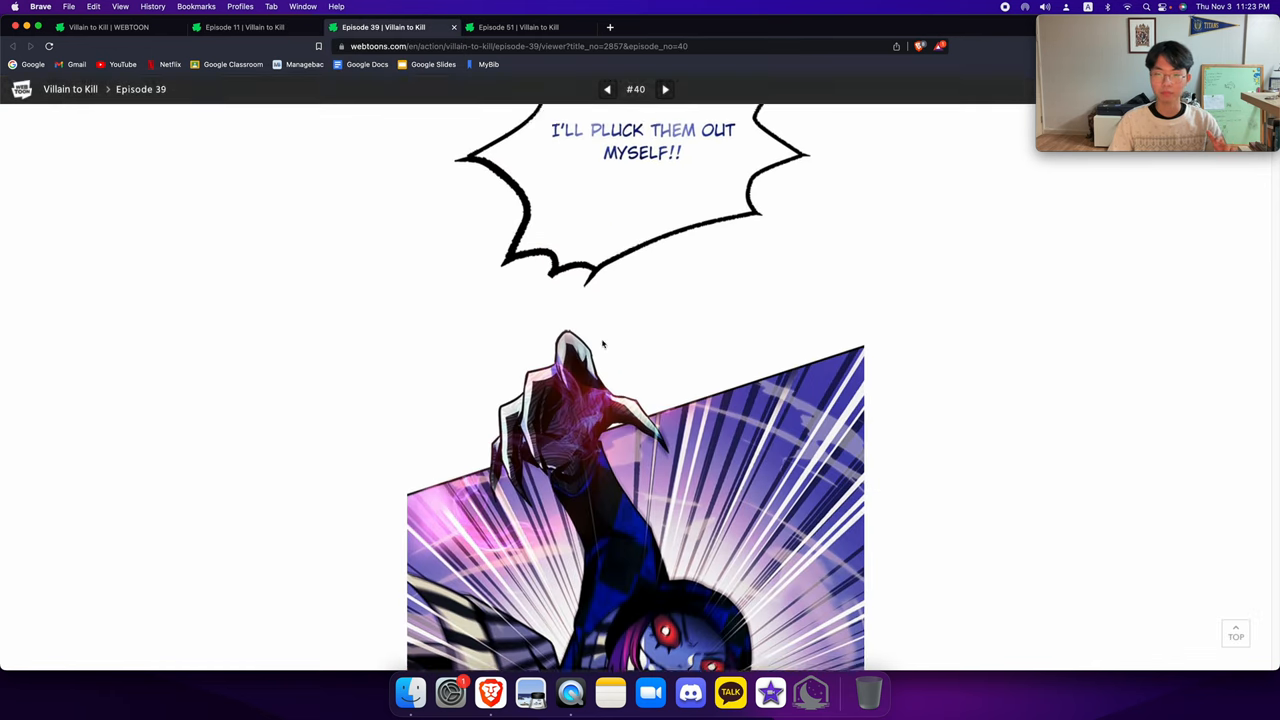
scroll(down, 3)
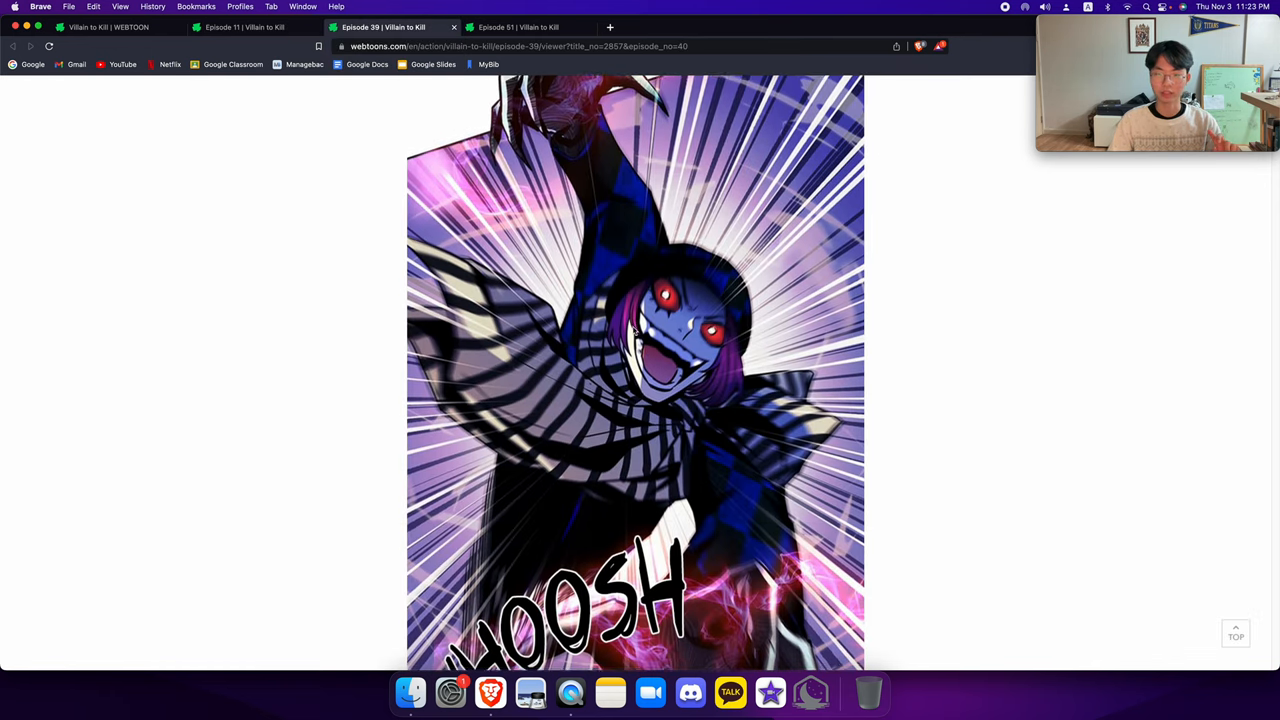
scroll(down, 3)
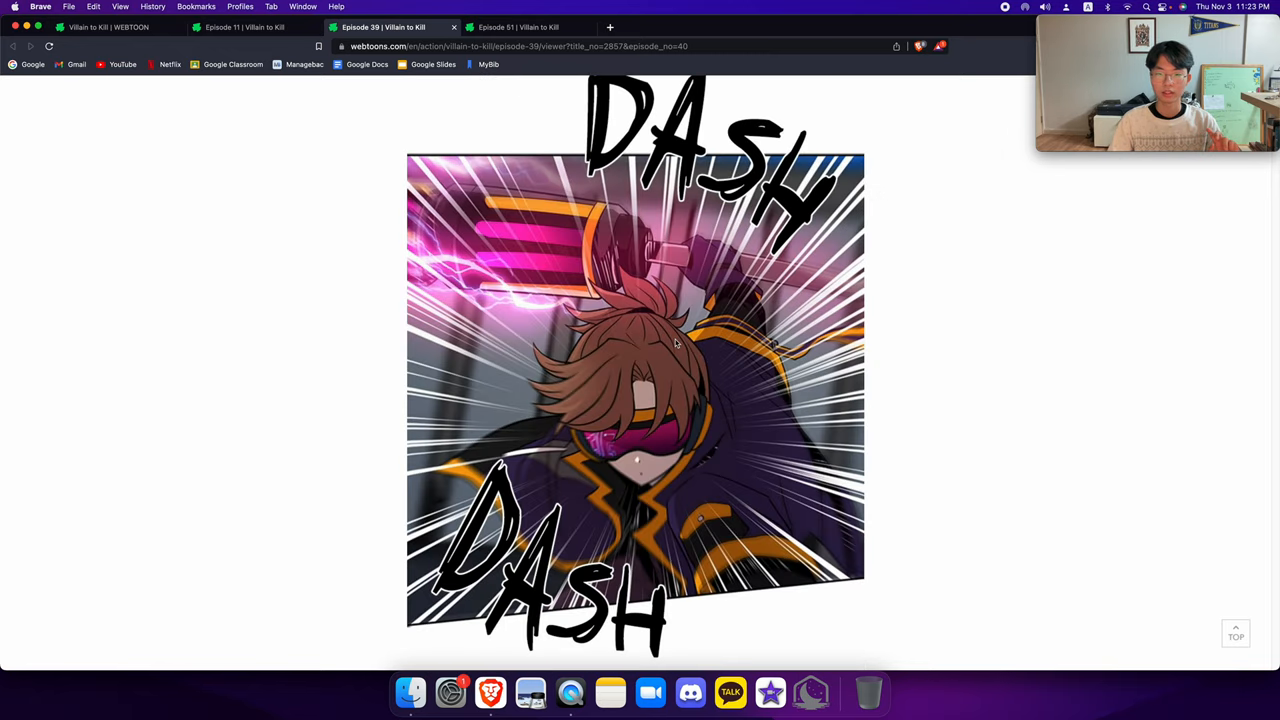
scroll(down, 3)
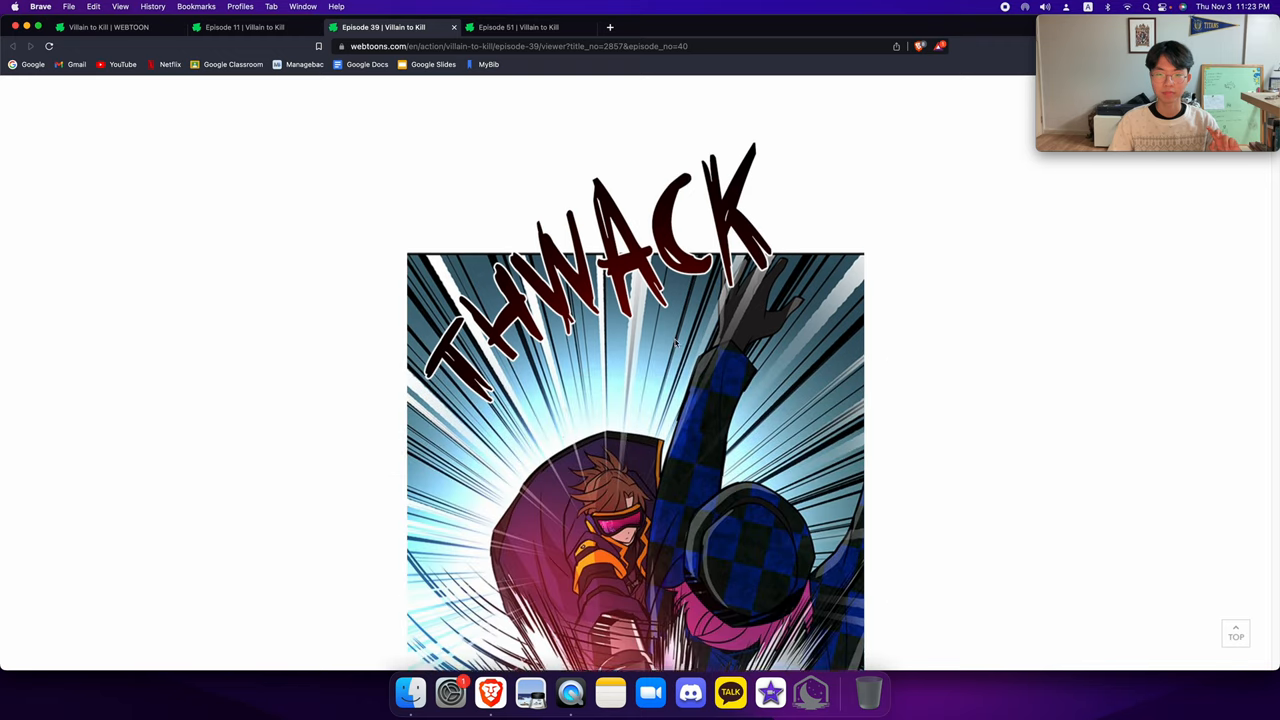
scroll(down, 3)
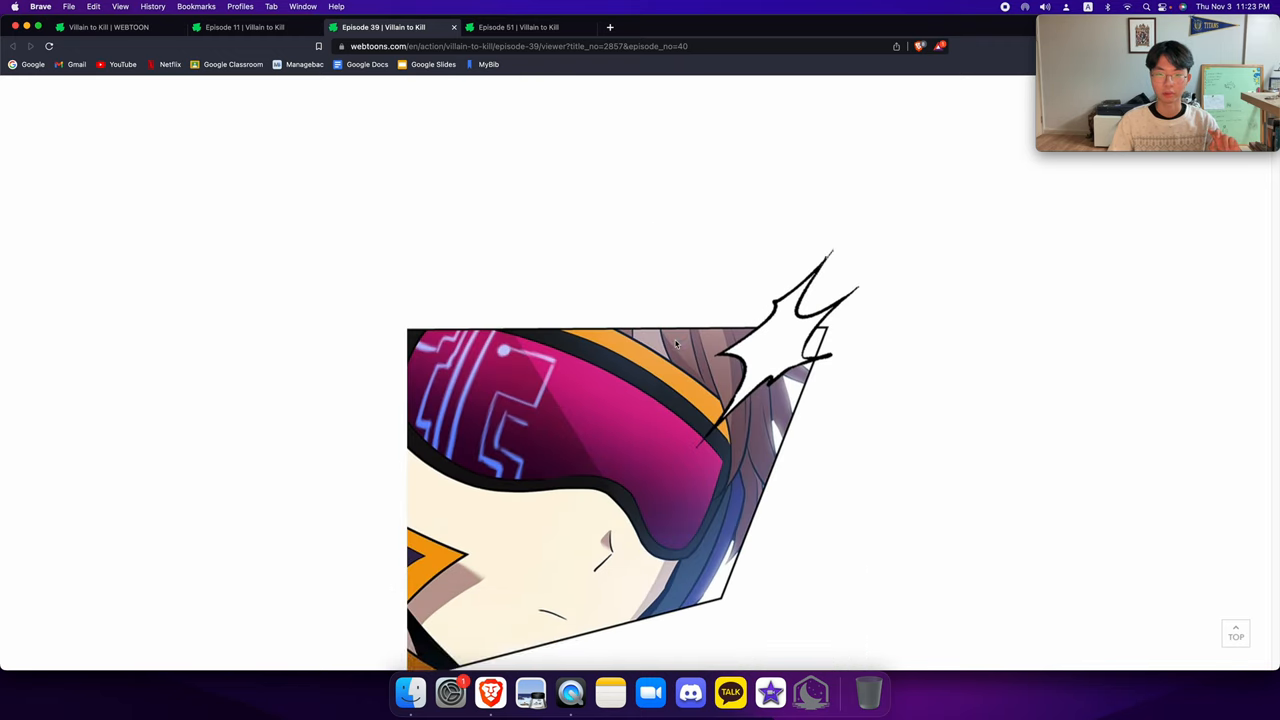
scroll(down, 3)
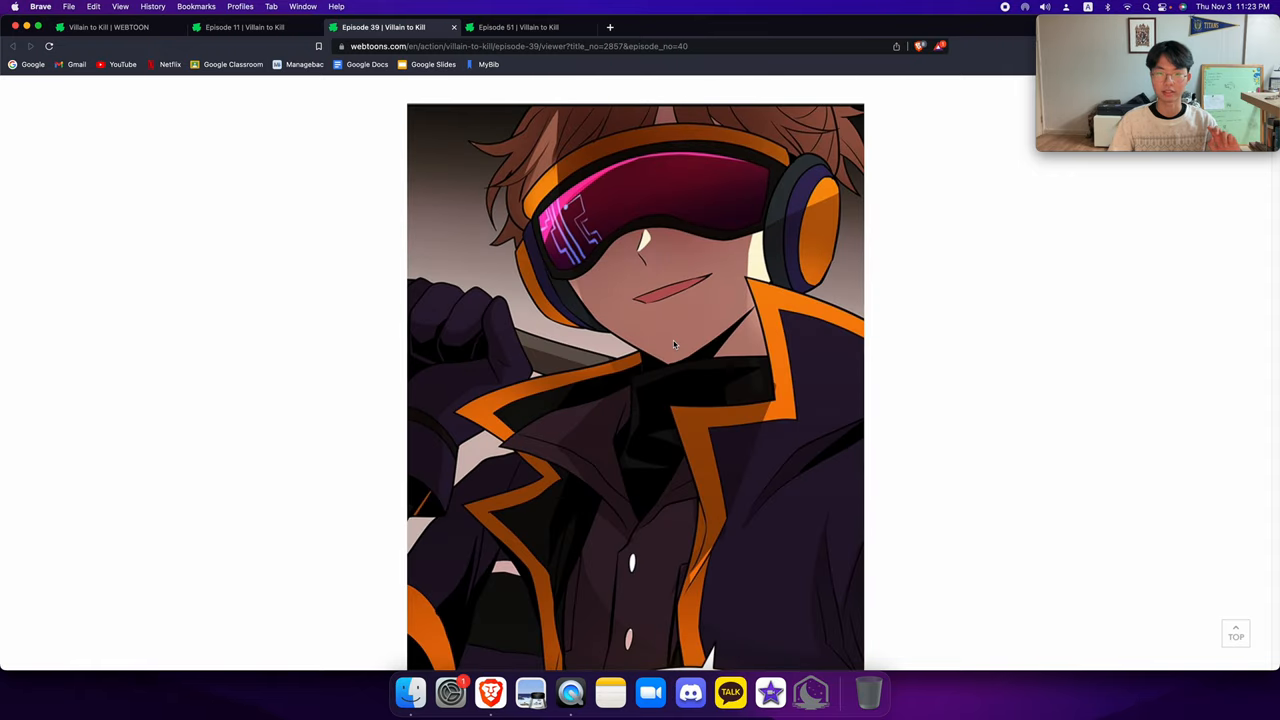
scroll(down, 3)
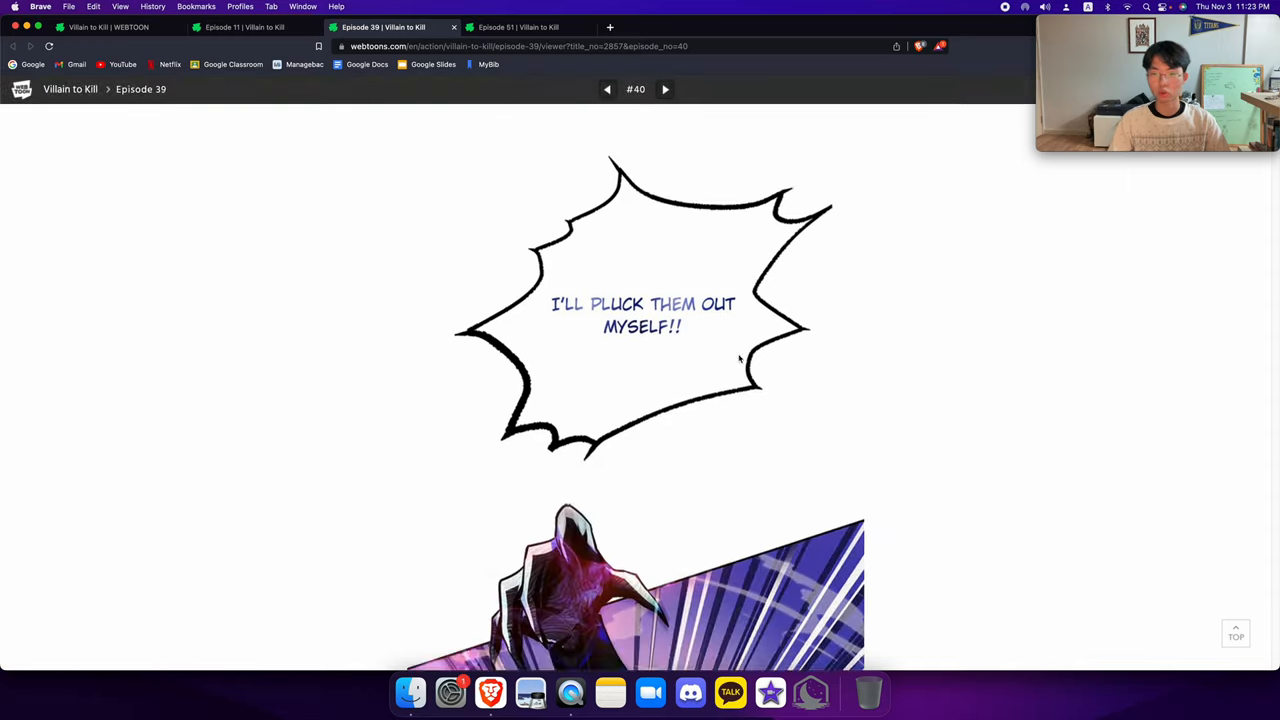
Continue down past the DASH panel to the close-up of the goggle-wearing hero
scroll(down, 3)
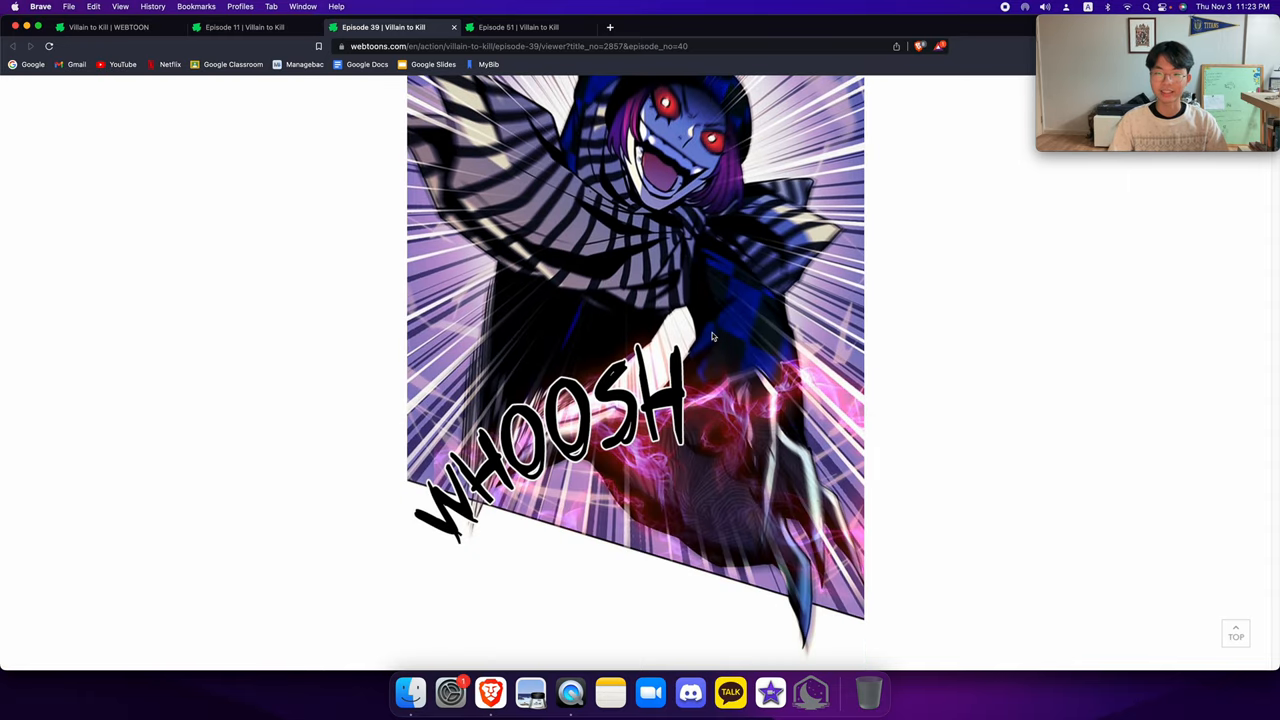
scroll(down, 3)
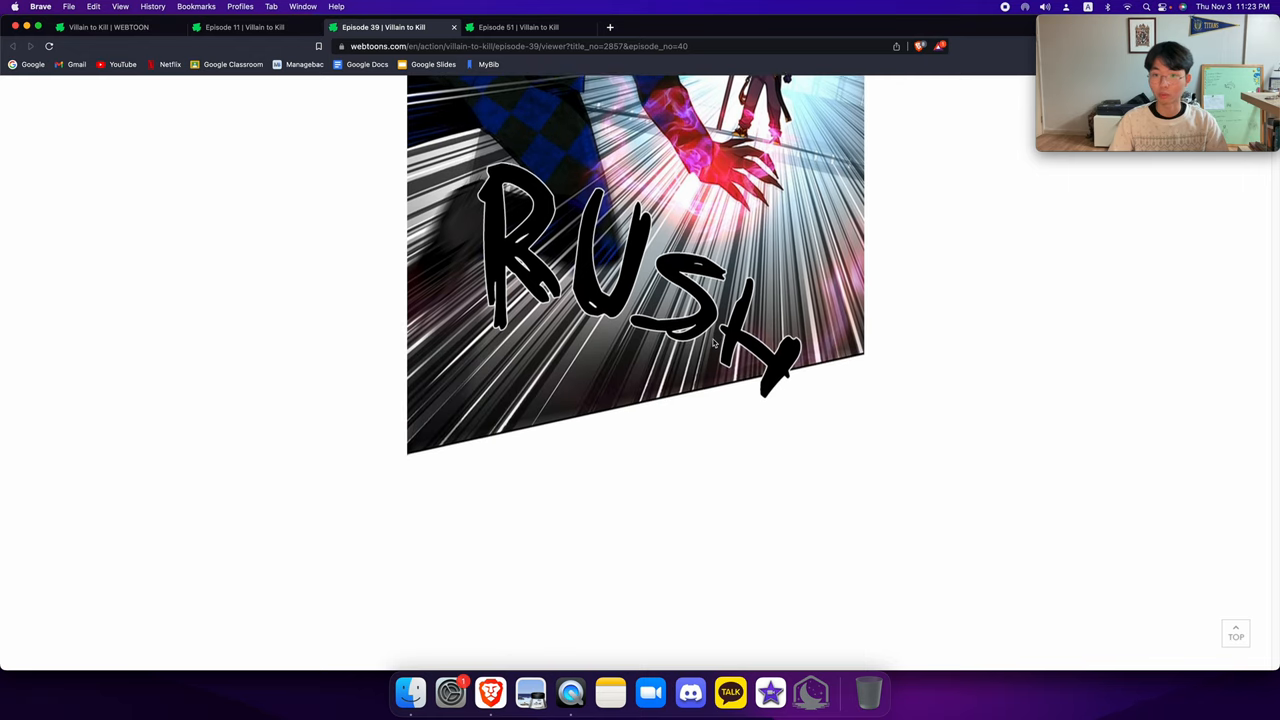
scroll(down, 3)
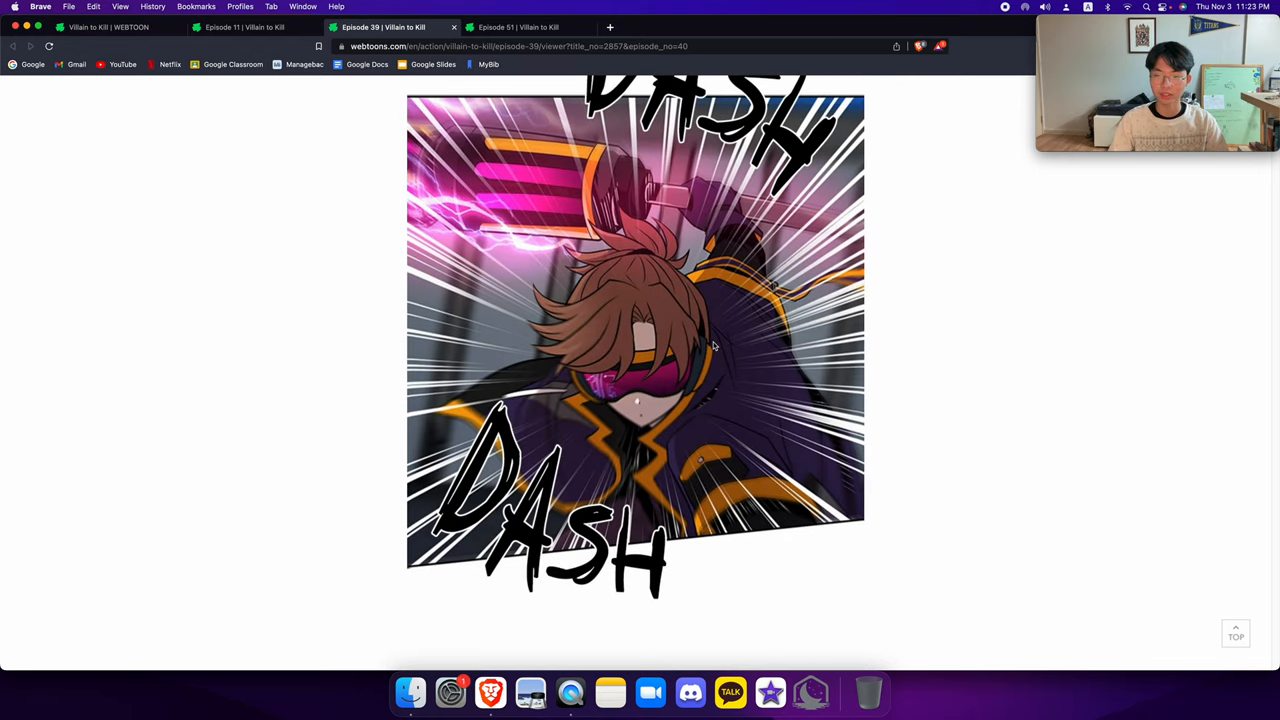
scroll(down, 3)
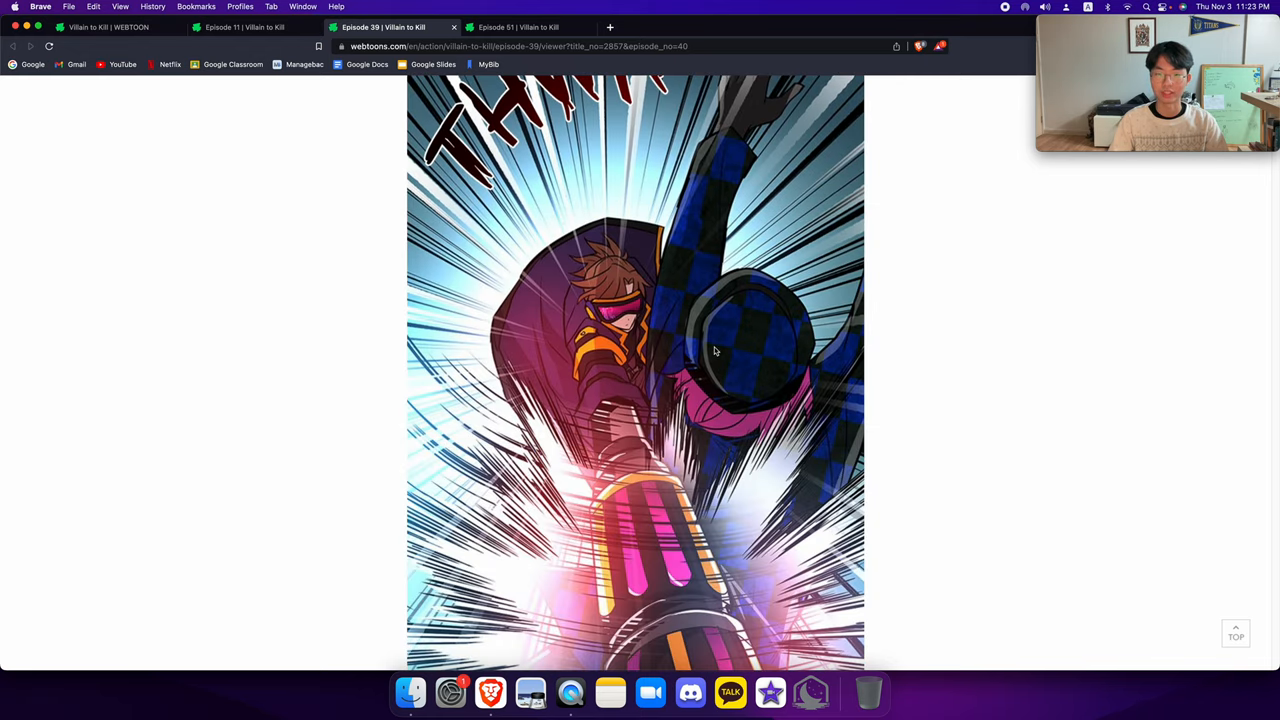
scroll(down, 3)
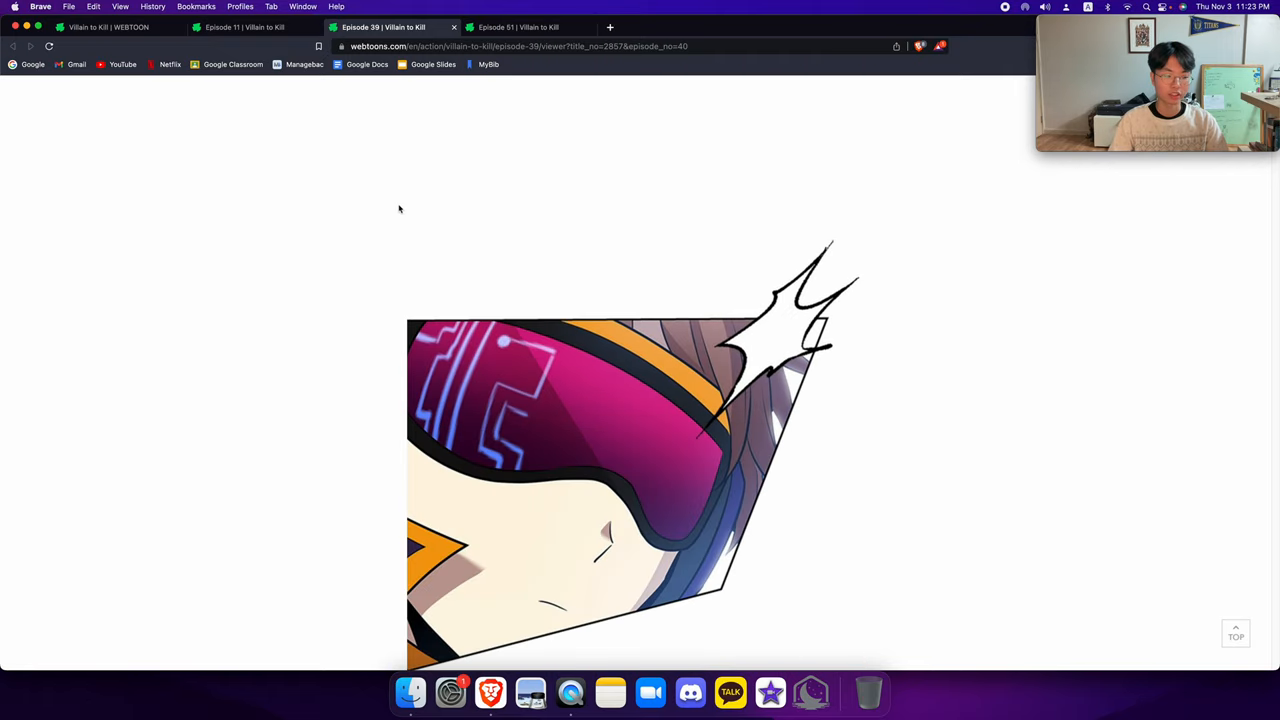
scroll(down, 3)
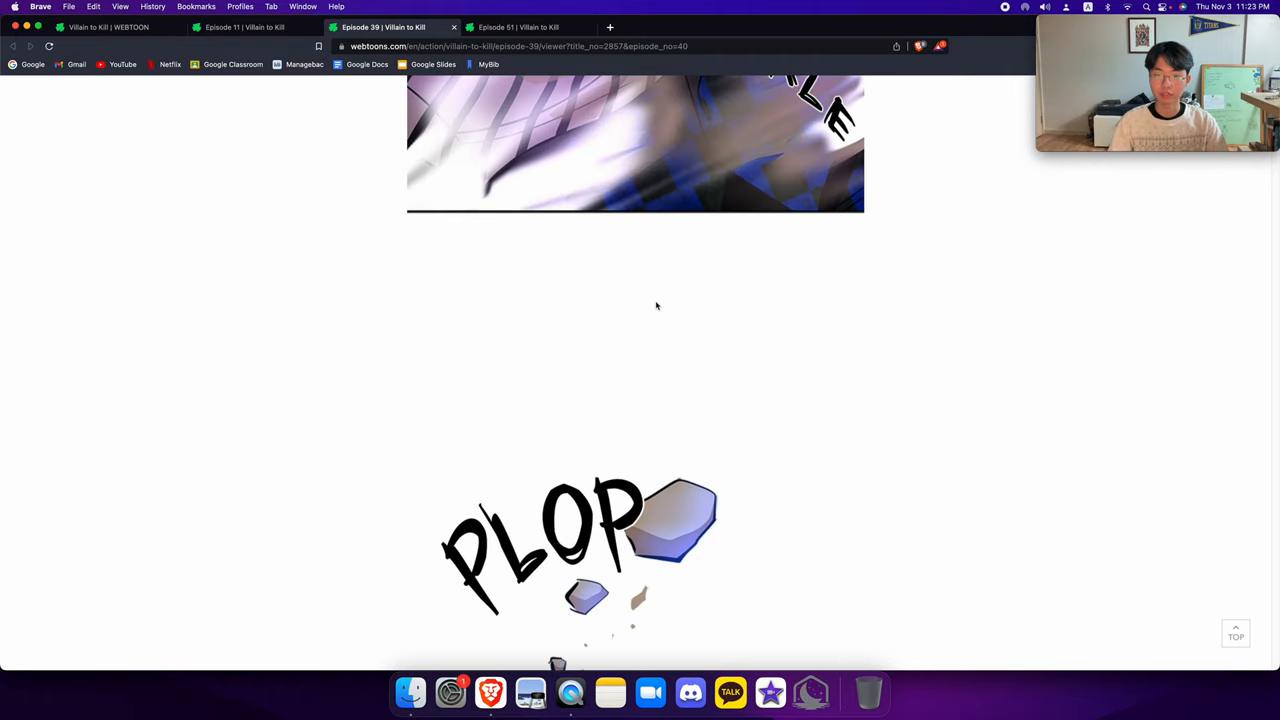
scroll(down, 3)
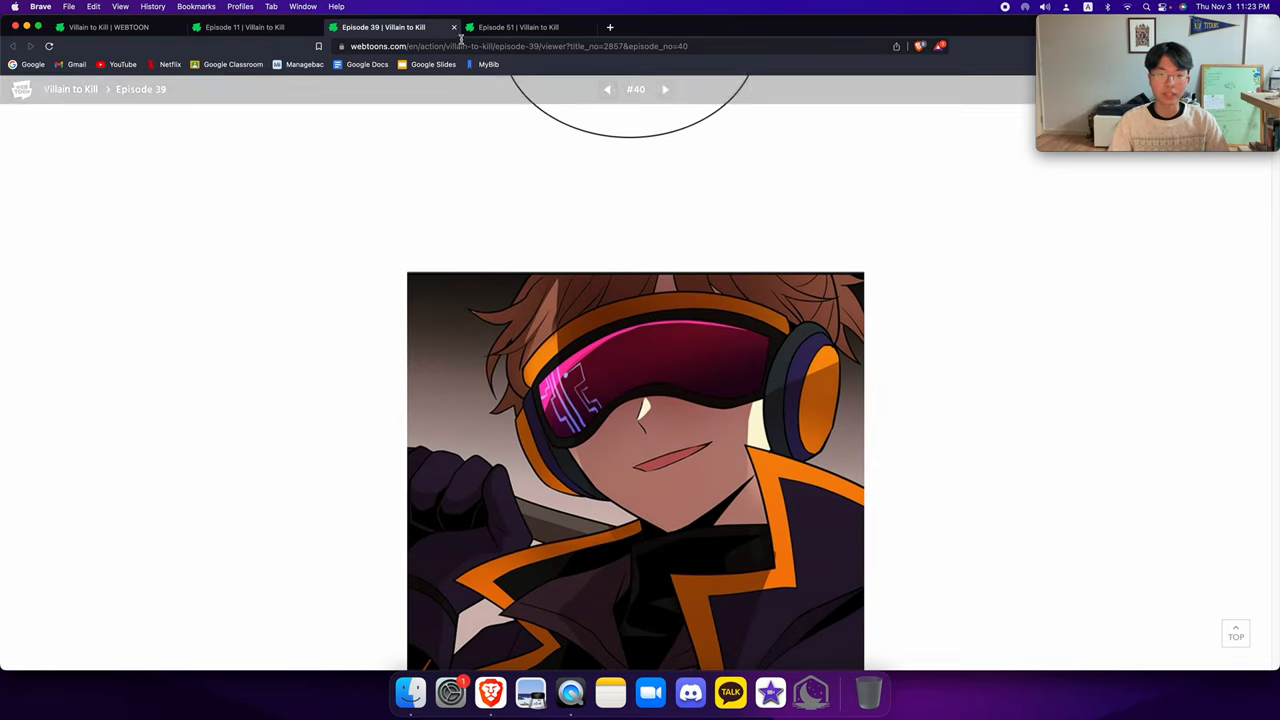
Bring up Episode 51 and read down through the Homing Skewer and magic-points boast panels
click(520, 28)
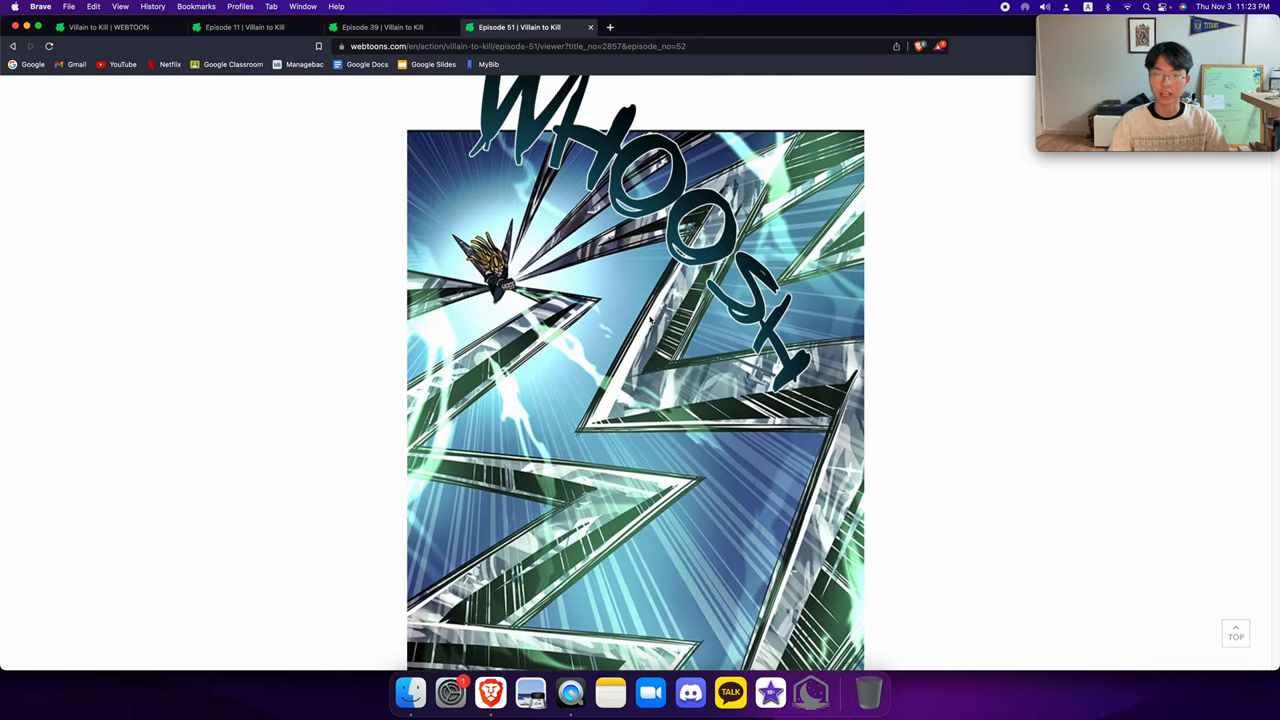
scroll(down, 3)
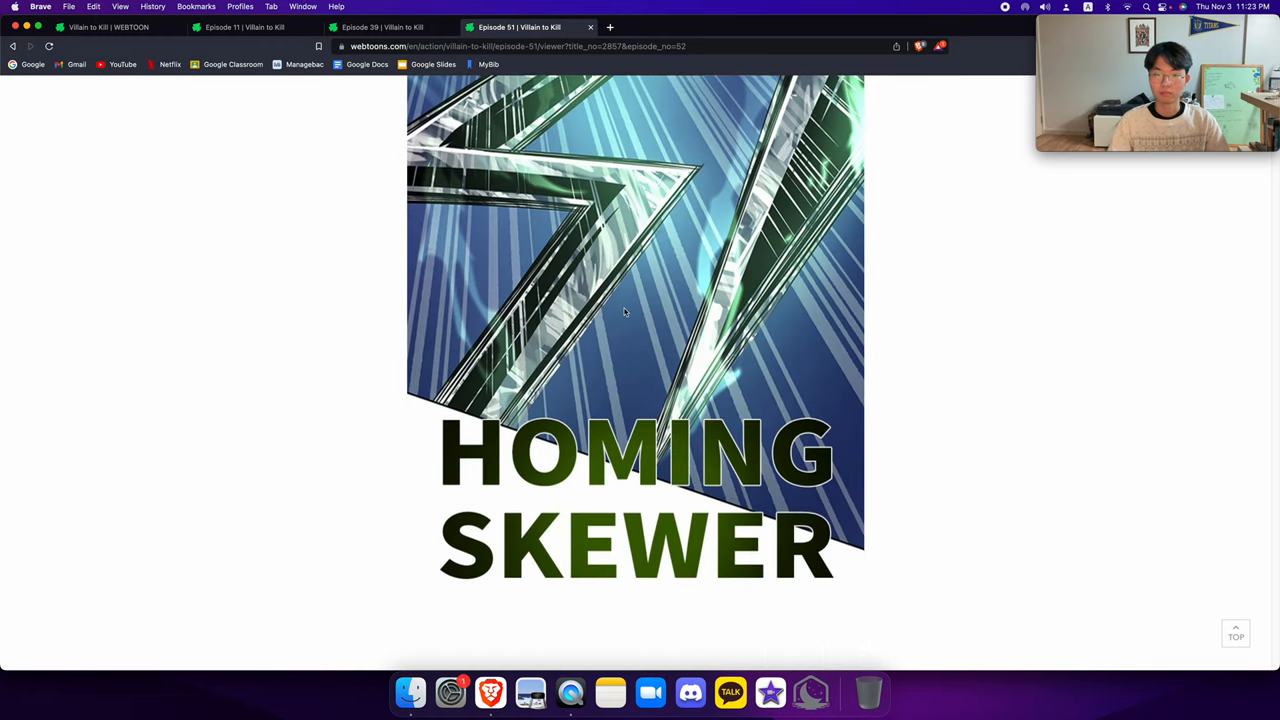
scroll(down, 3)
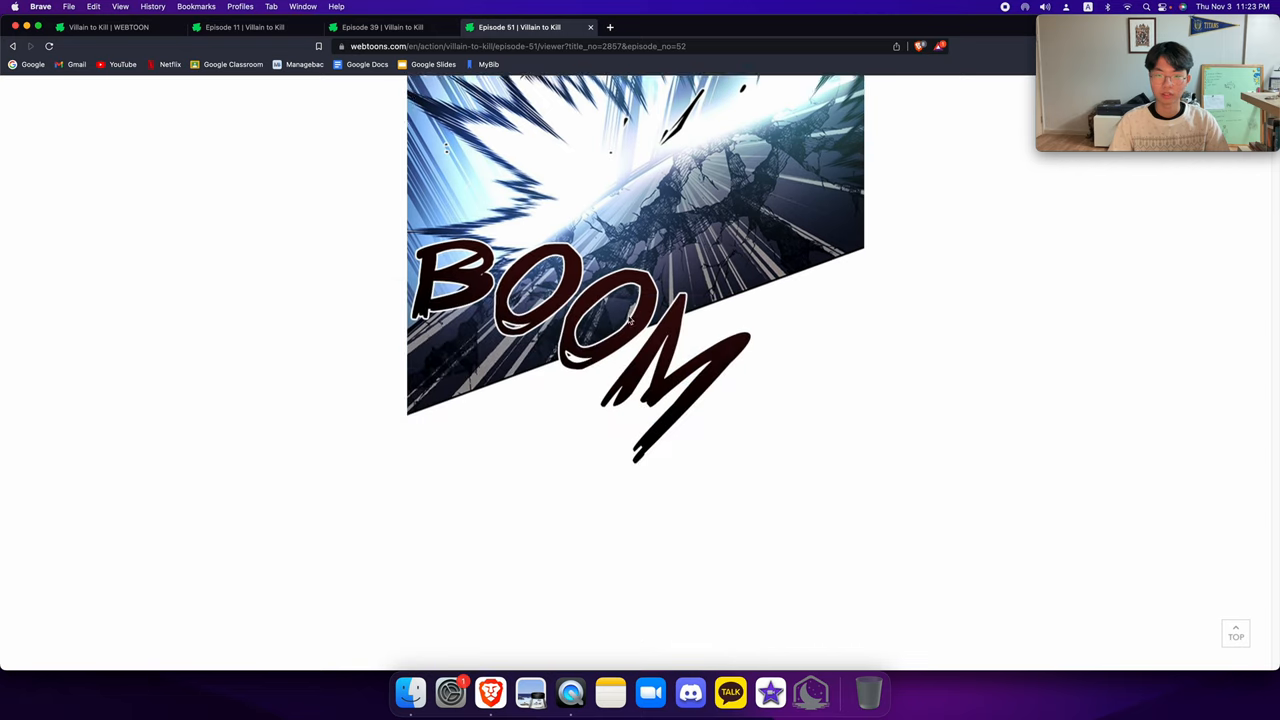
scroll(down, 3)
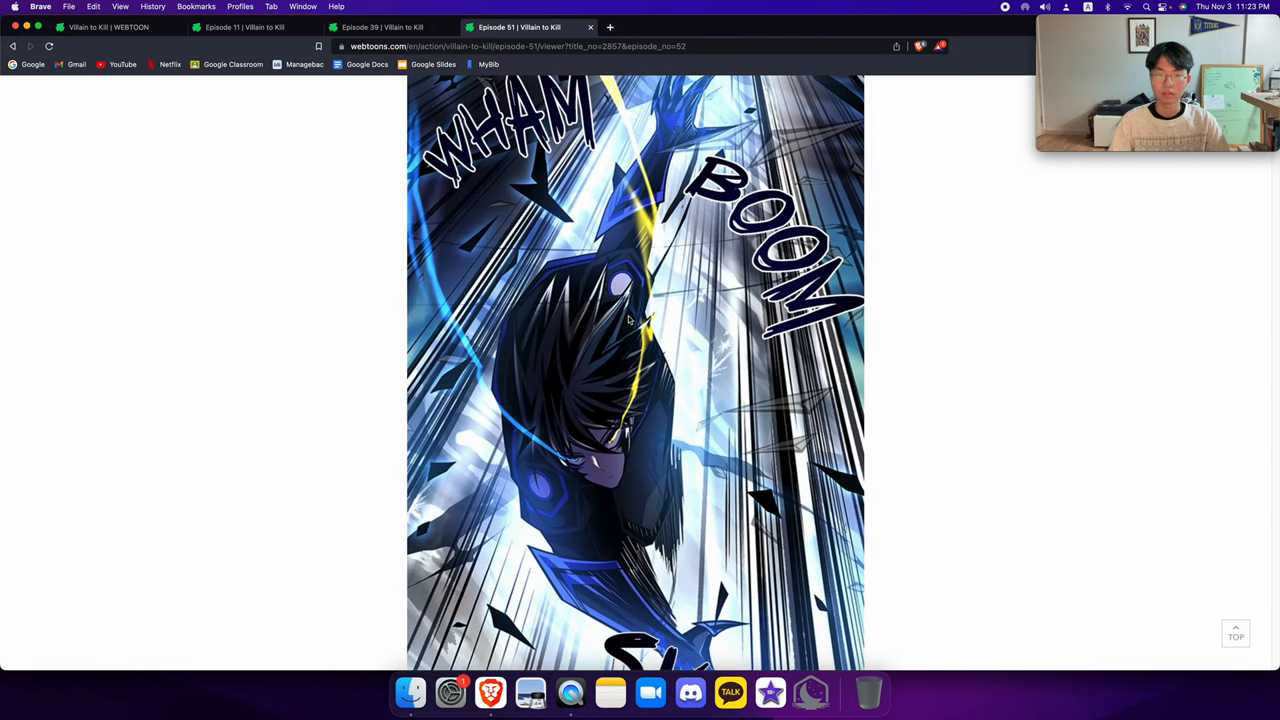
scroll(down, 3)
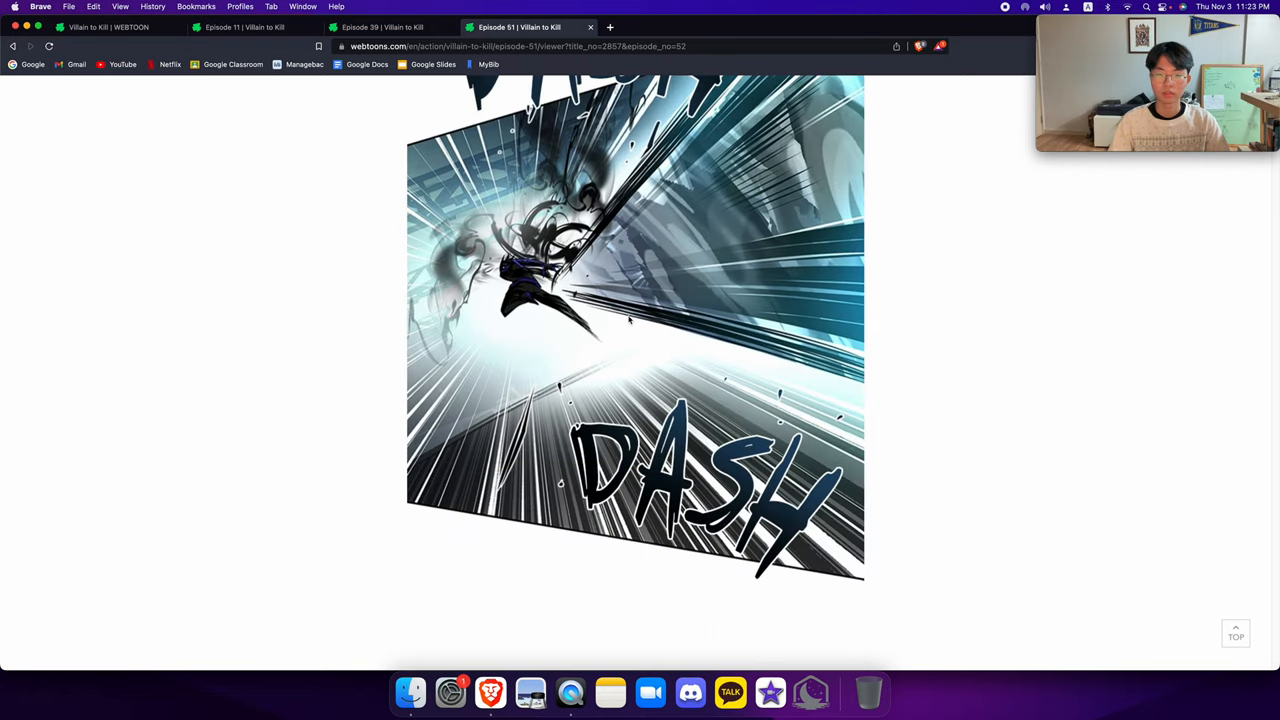
scroll(down, 3)
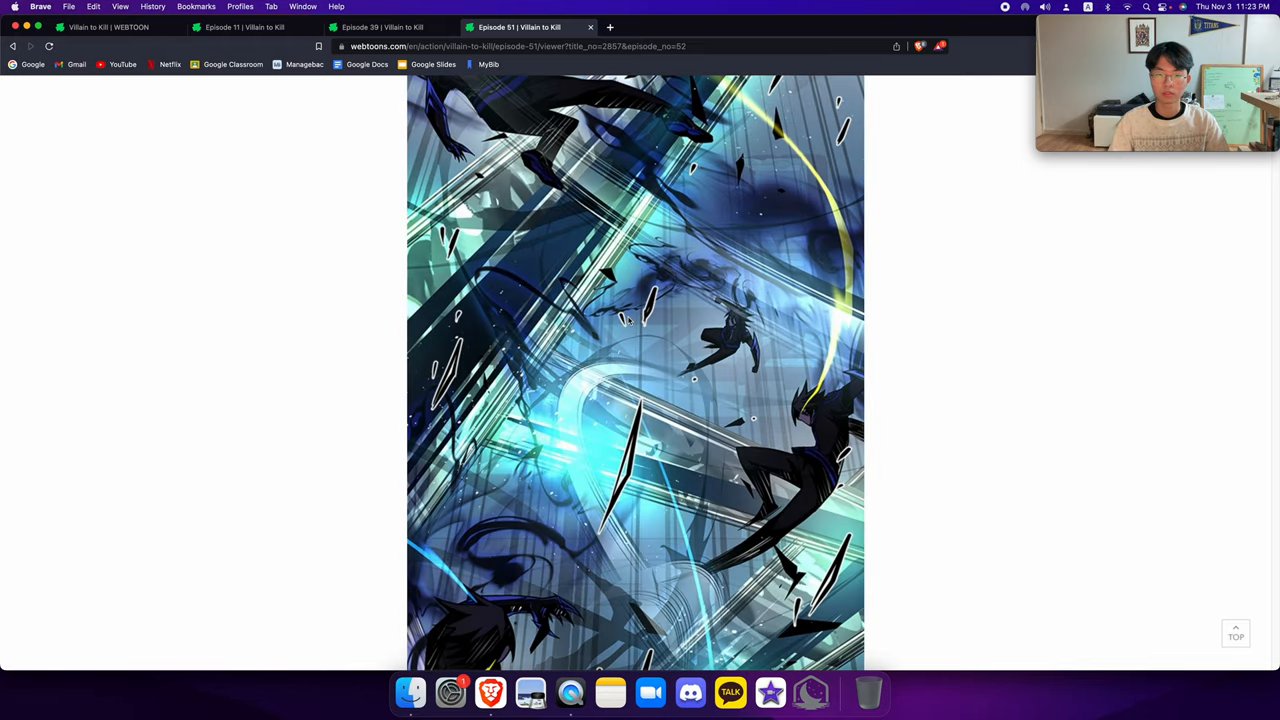
scroll(down, 3)
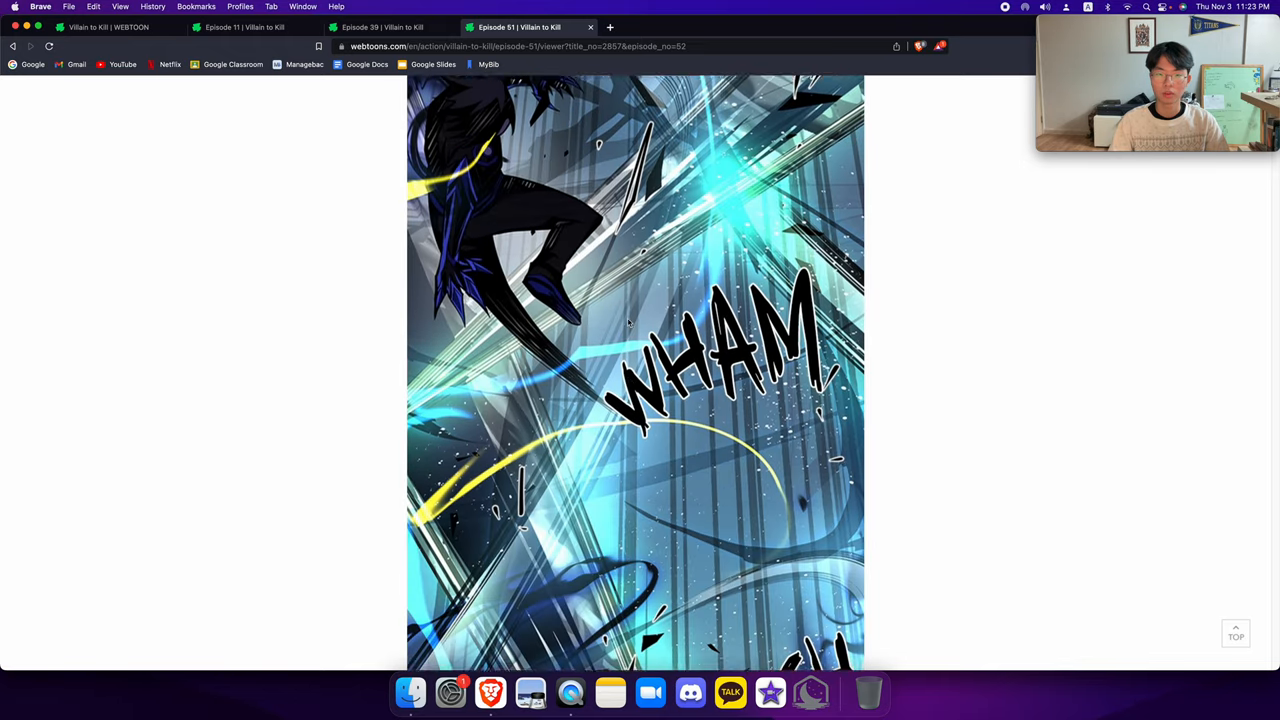
scroll(down, 3)
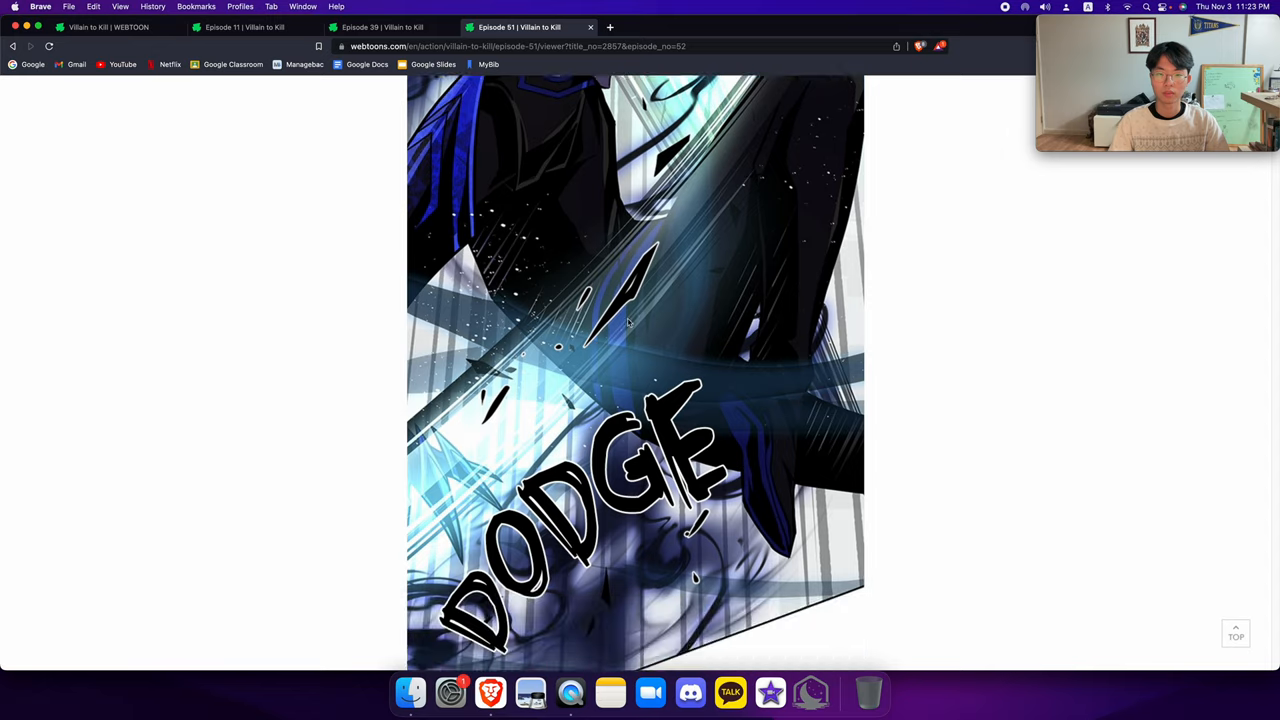
scroll(down, 3)
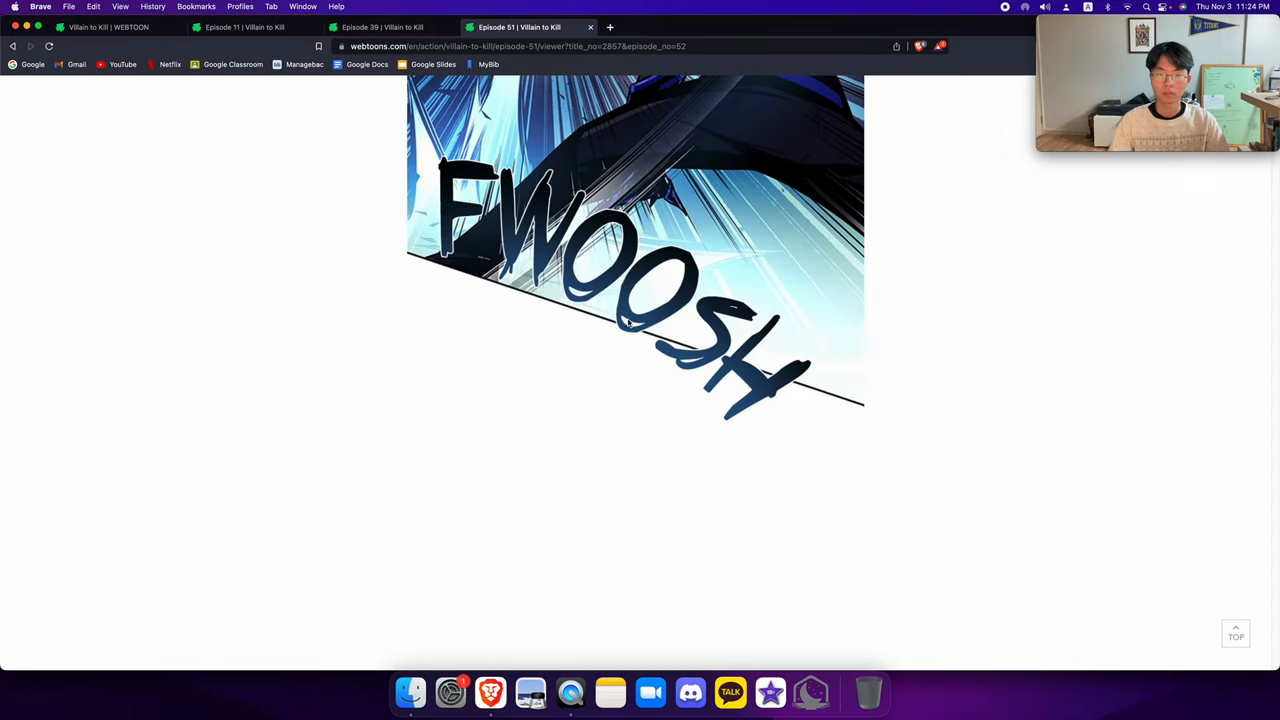
scroll(down, 3)
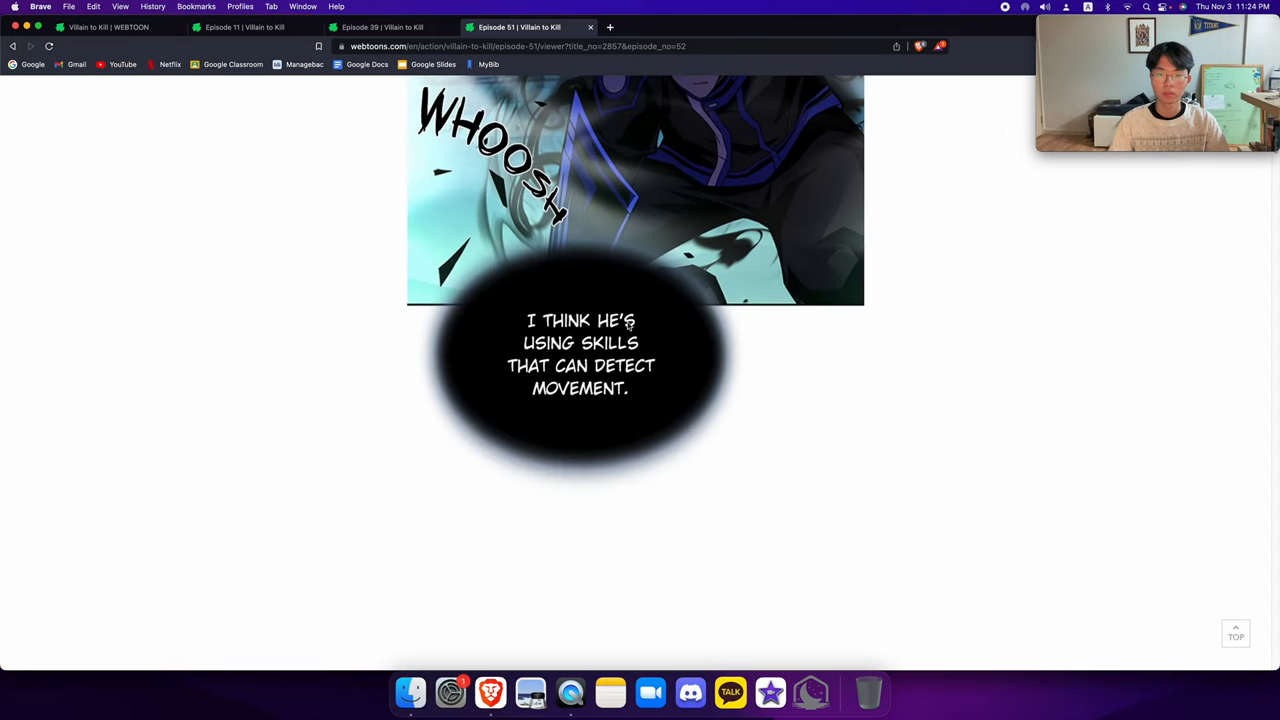
Continue through the WHAM and BOOM clash down to the shattered-ice panel
scroll(down, 3)
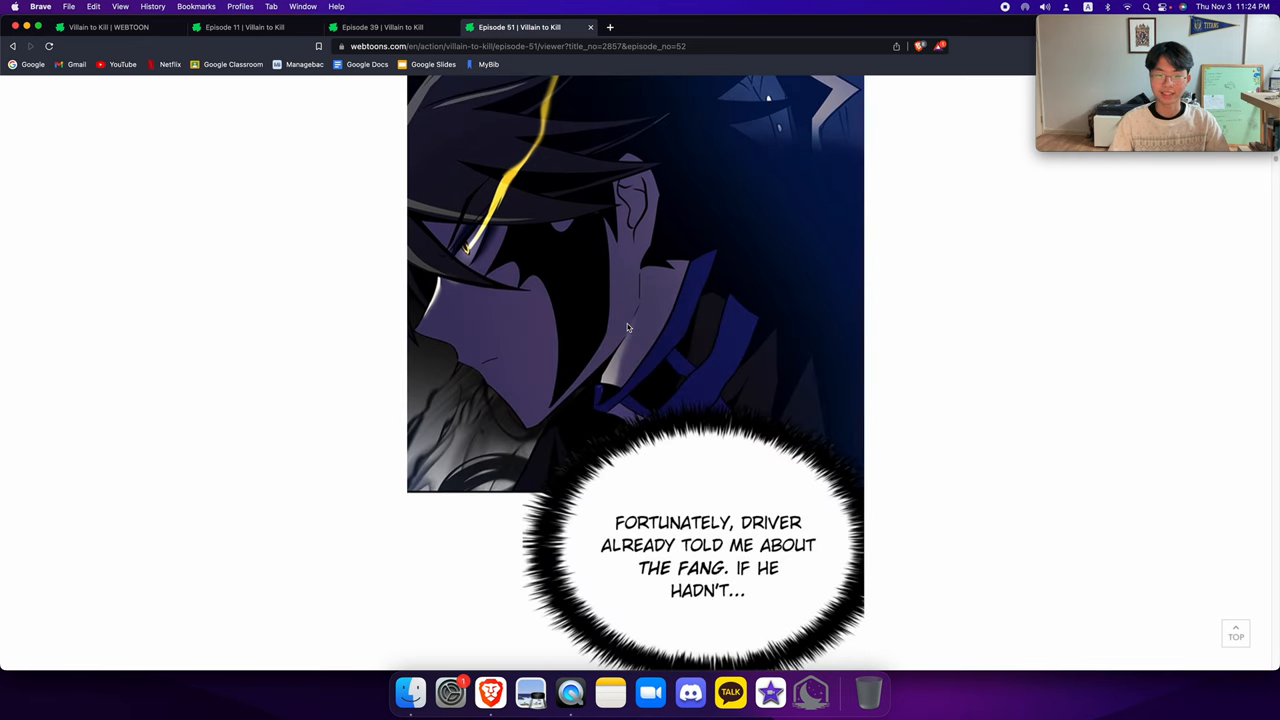
scroll(down, 3)
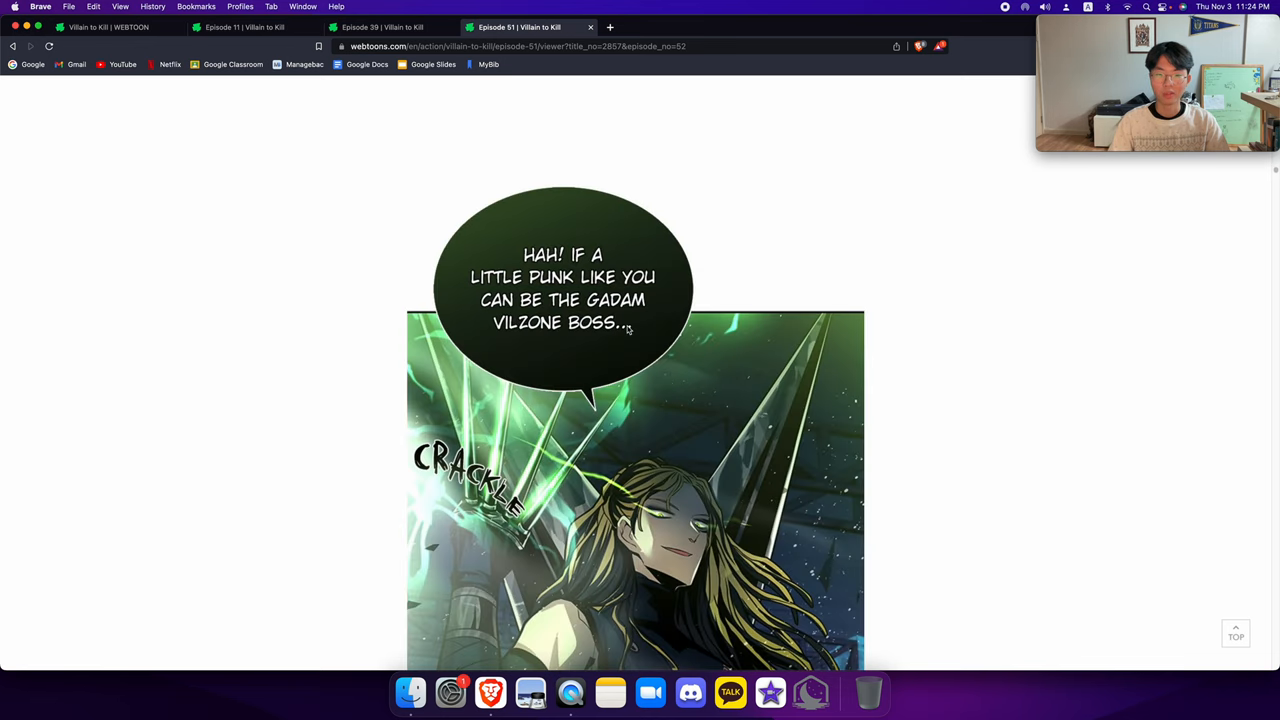
scroll(down, 3)
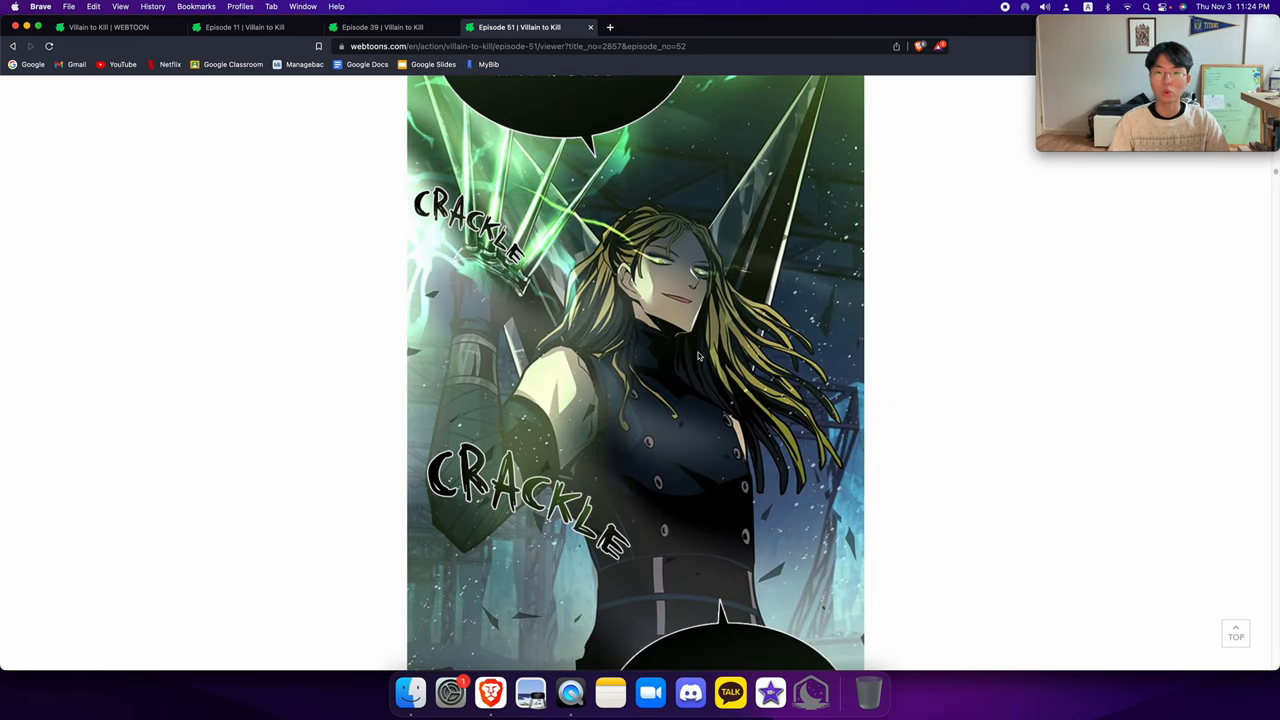
scroll(down, 3)
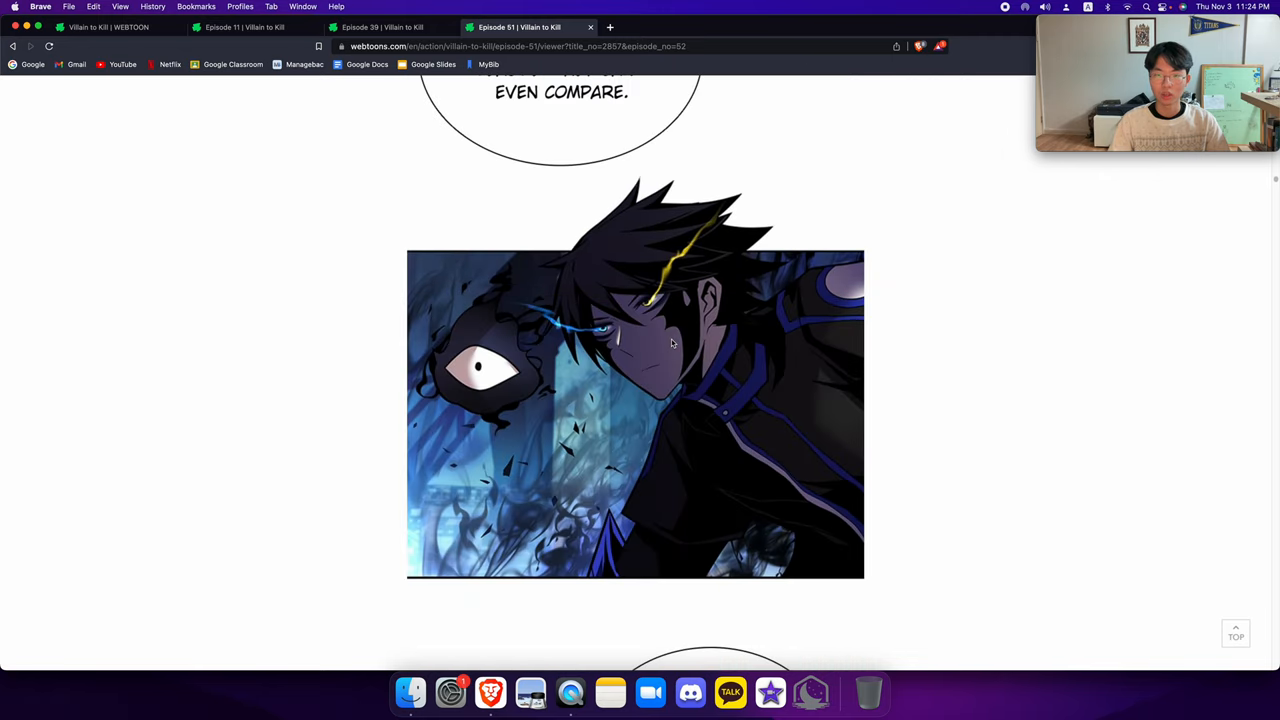
scroll(down, 3)
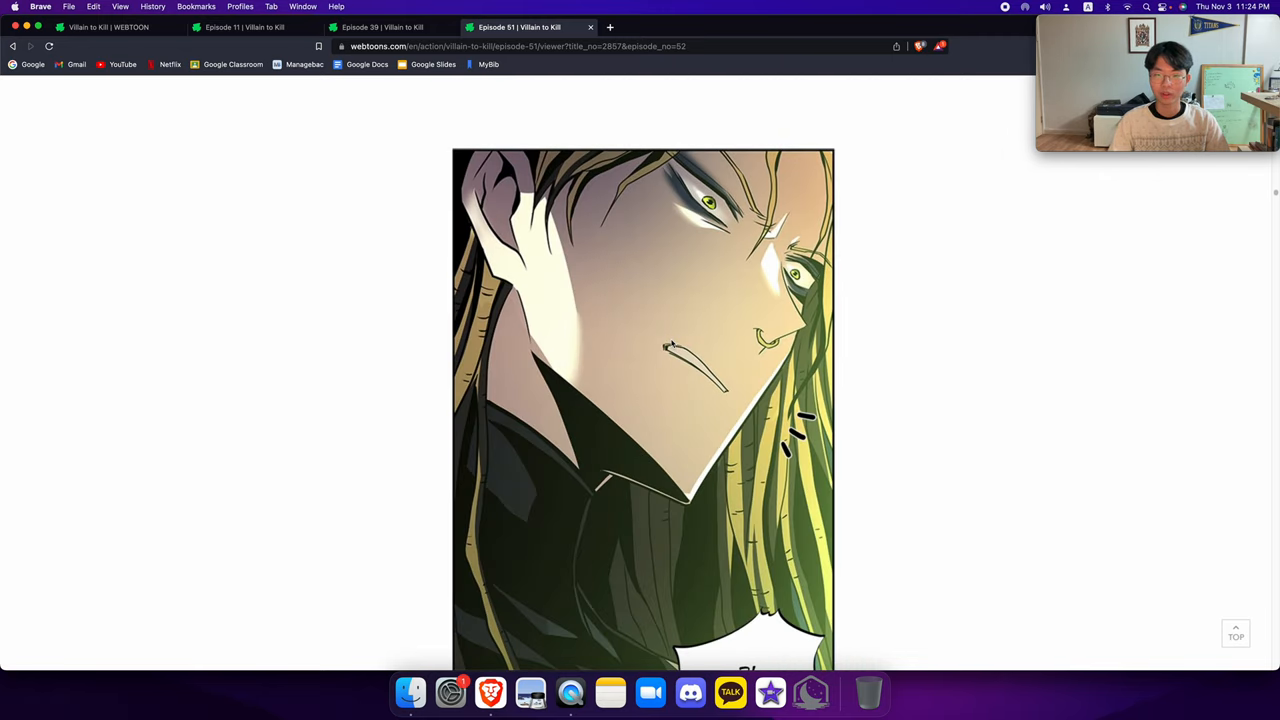
scroll(down, 3)
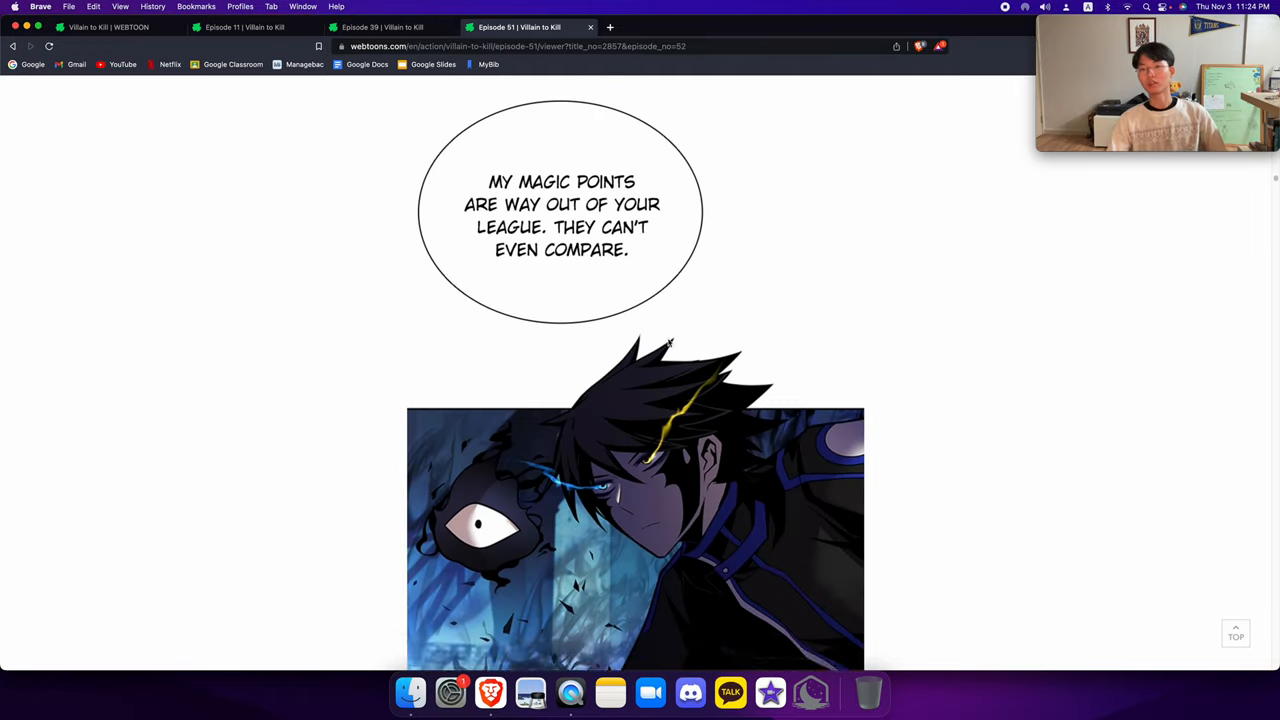
scroll(down, 3)
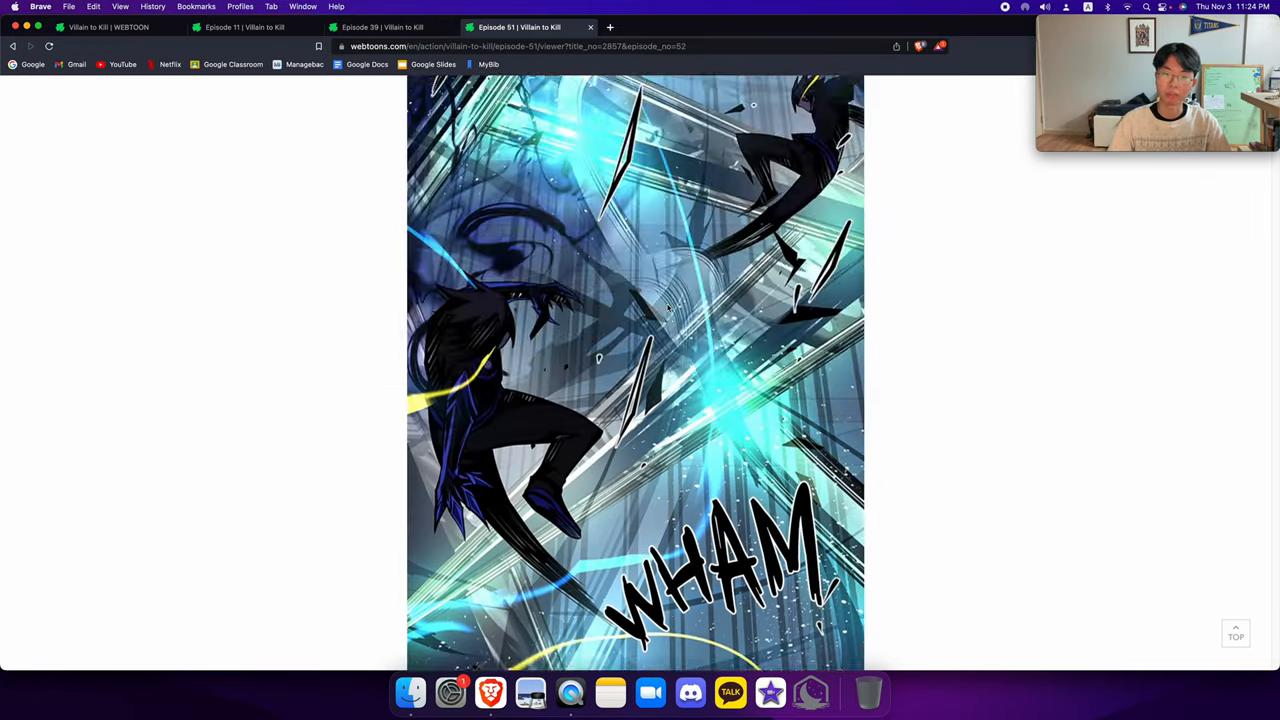
scroll(down, 3)
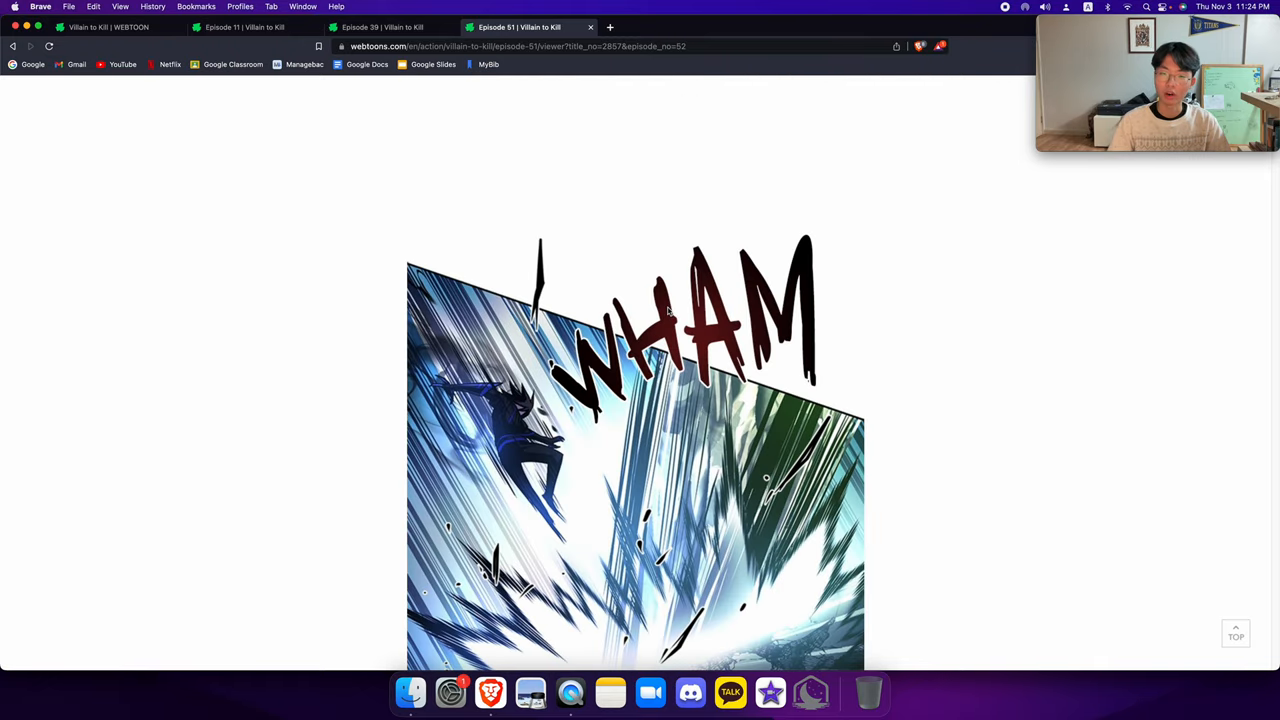
scroll(down, 3)
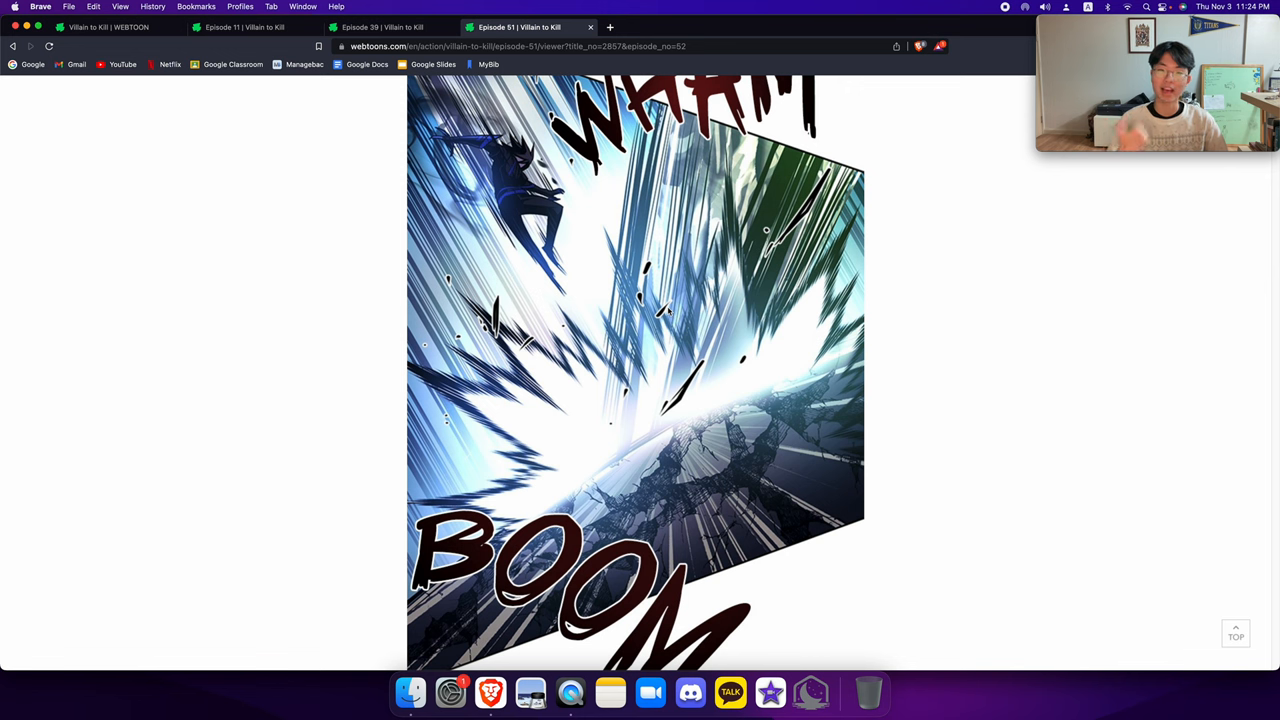
scroll(down, 3)
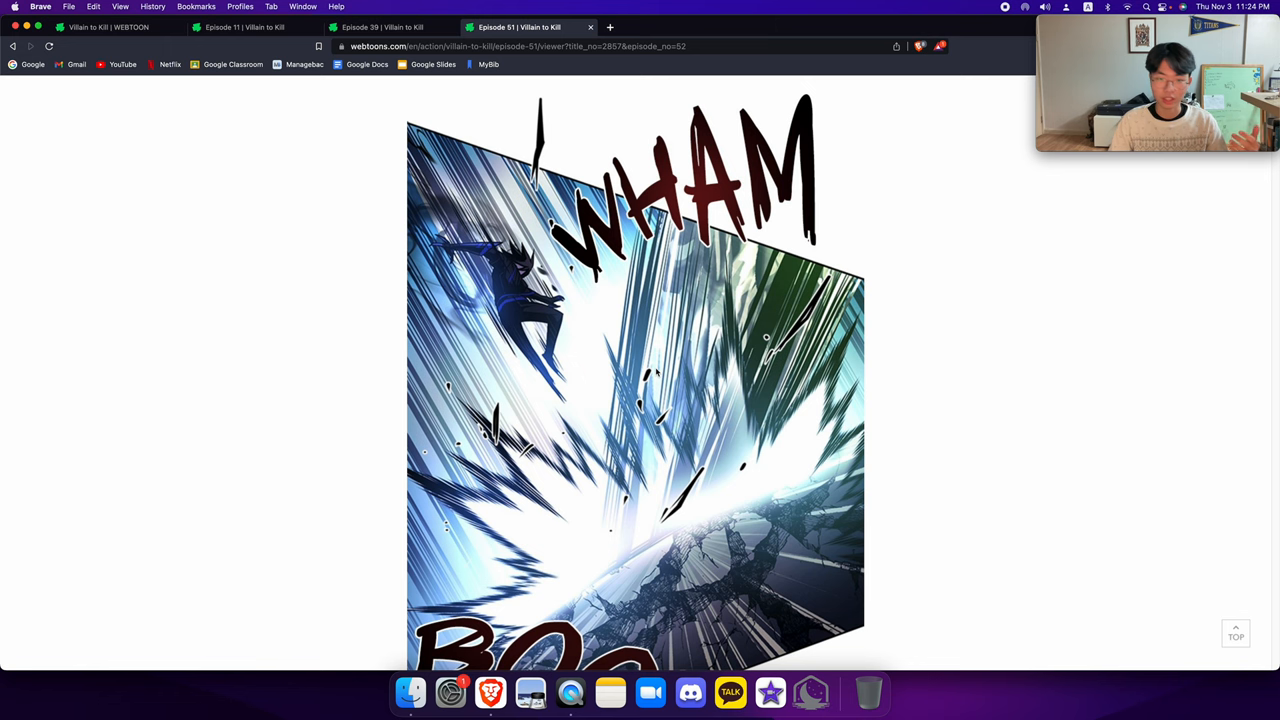
scroll(down, 3)
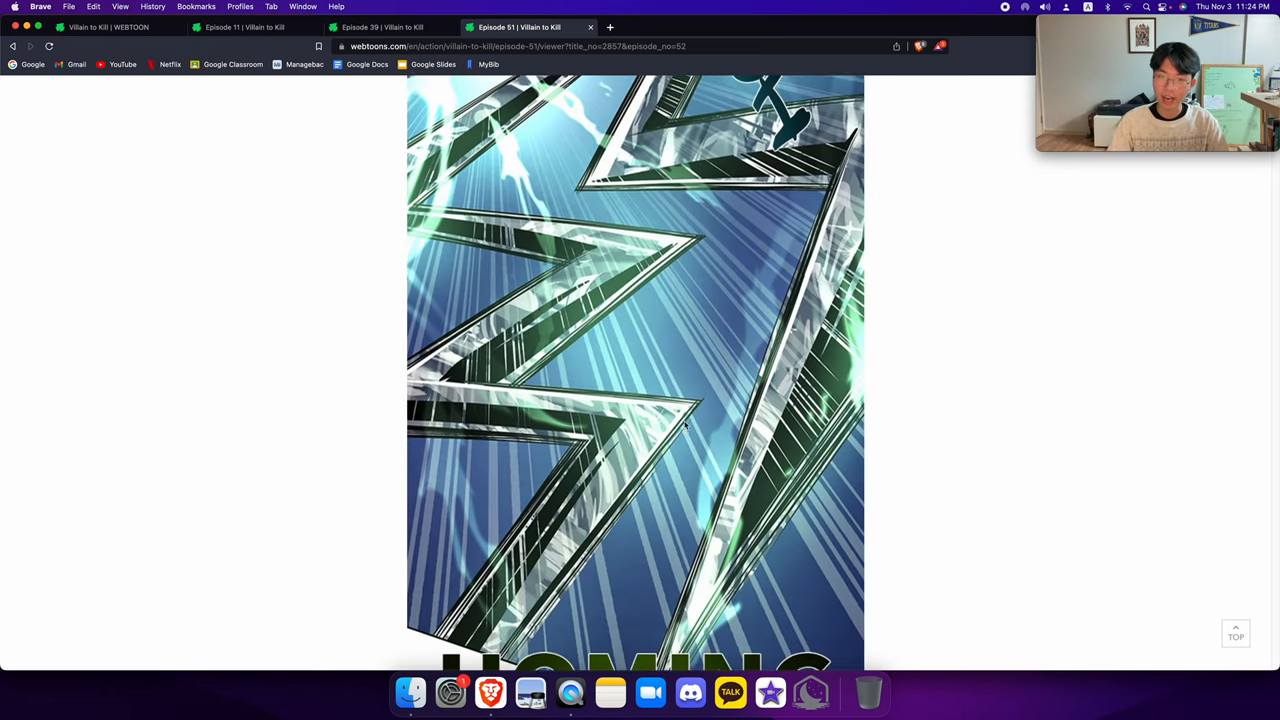
scroll(down, 3)
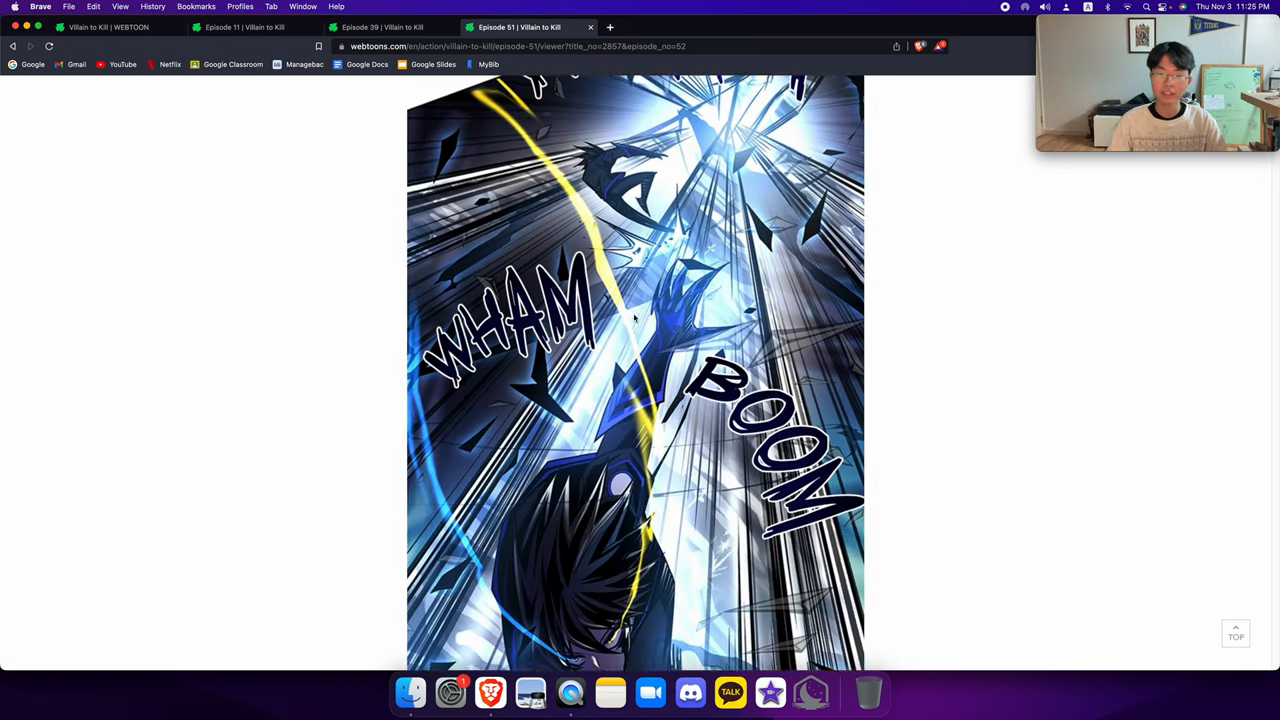
scroll(down, 3)
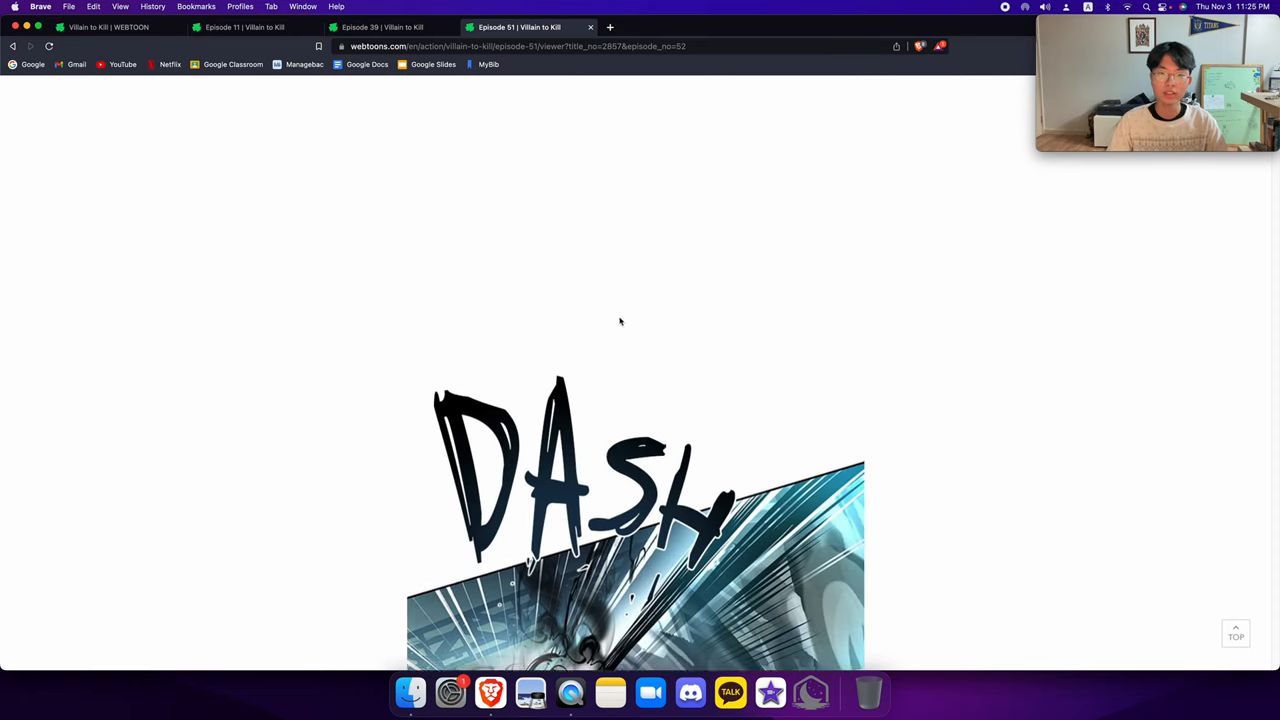
scroll(down, 3)
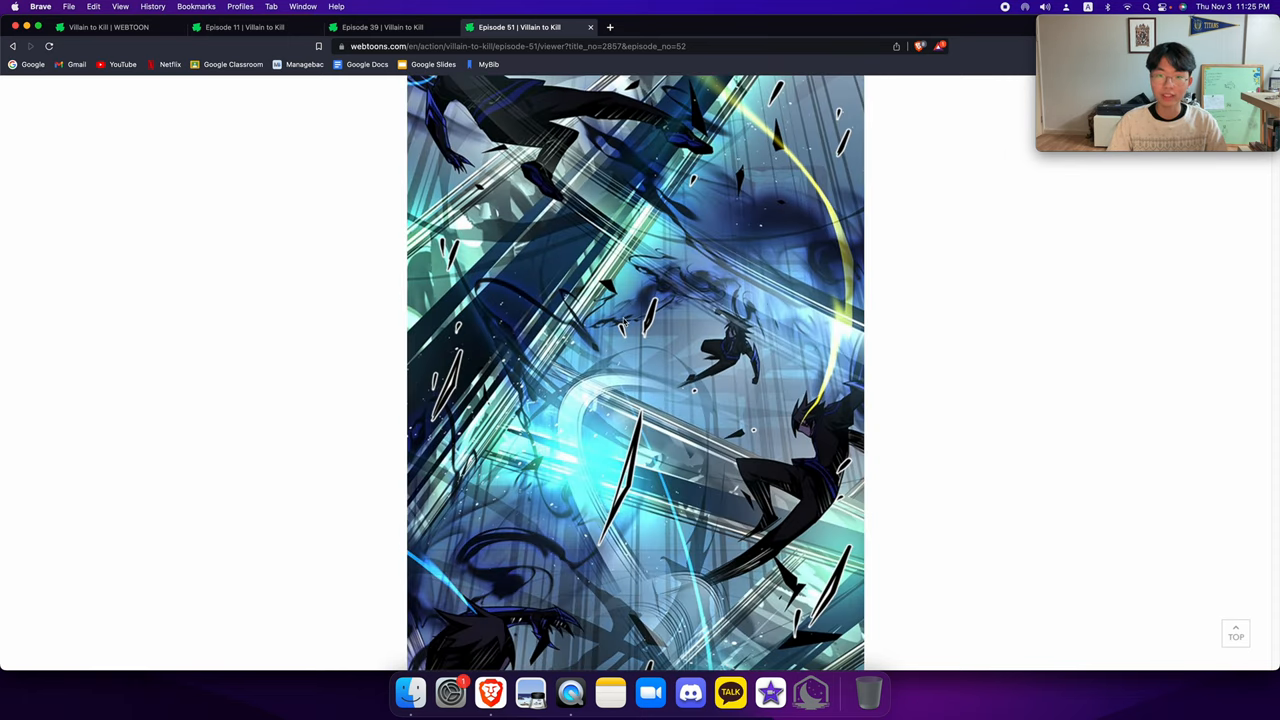
scroll(down, 3)
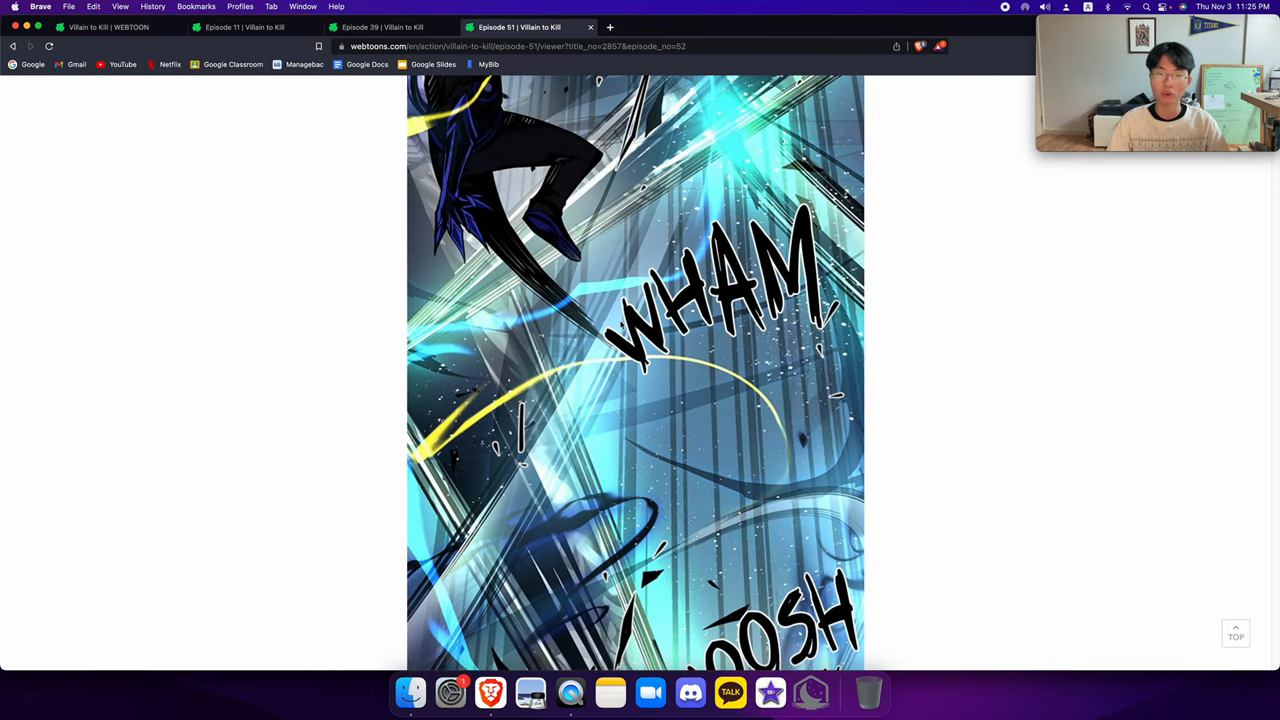
scroll(down, 3)
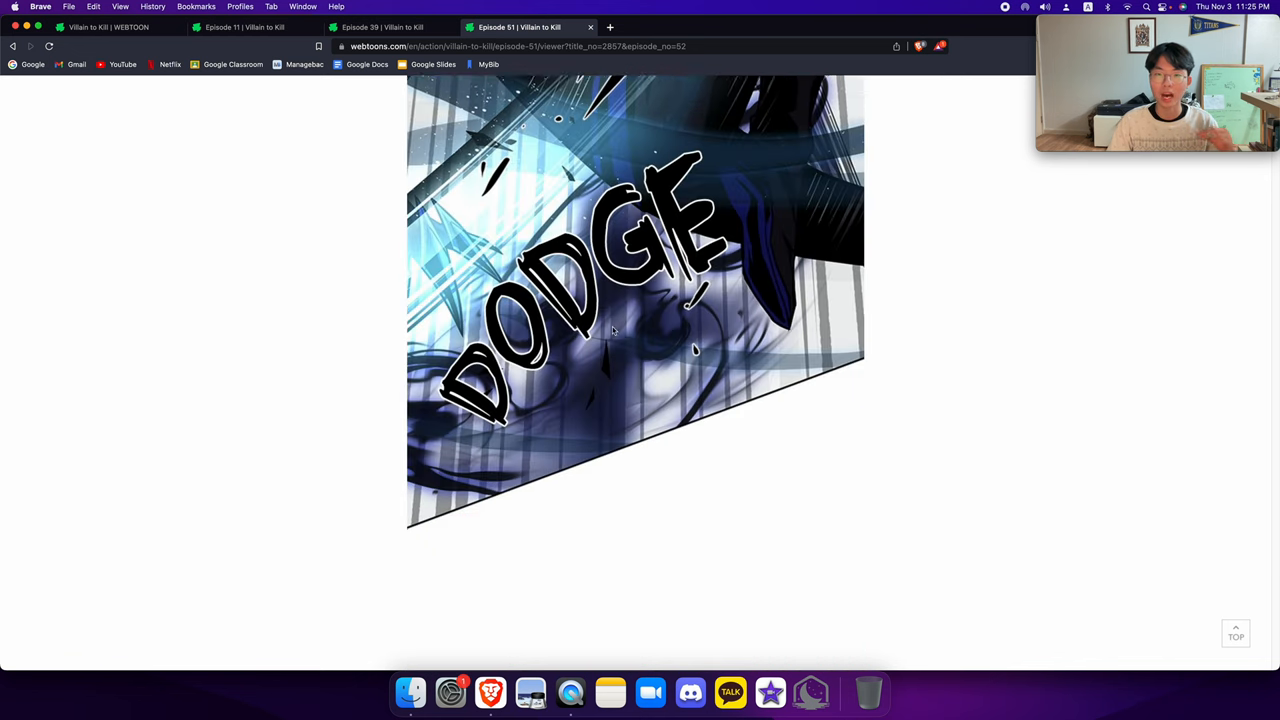
scroll(down, 3)
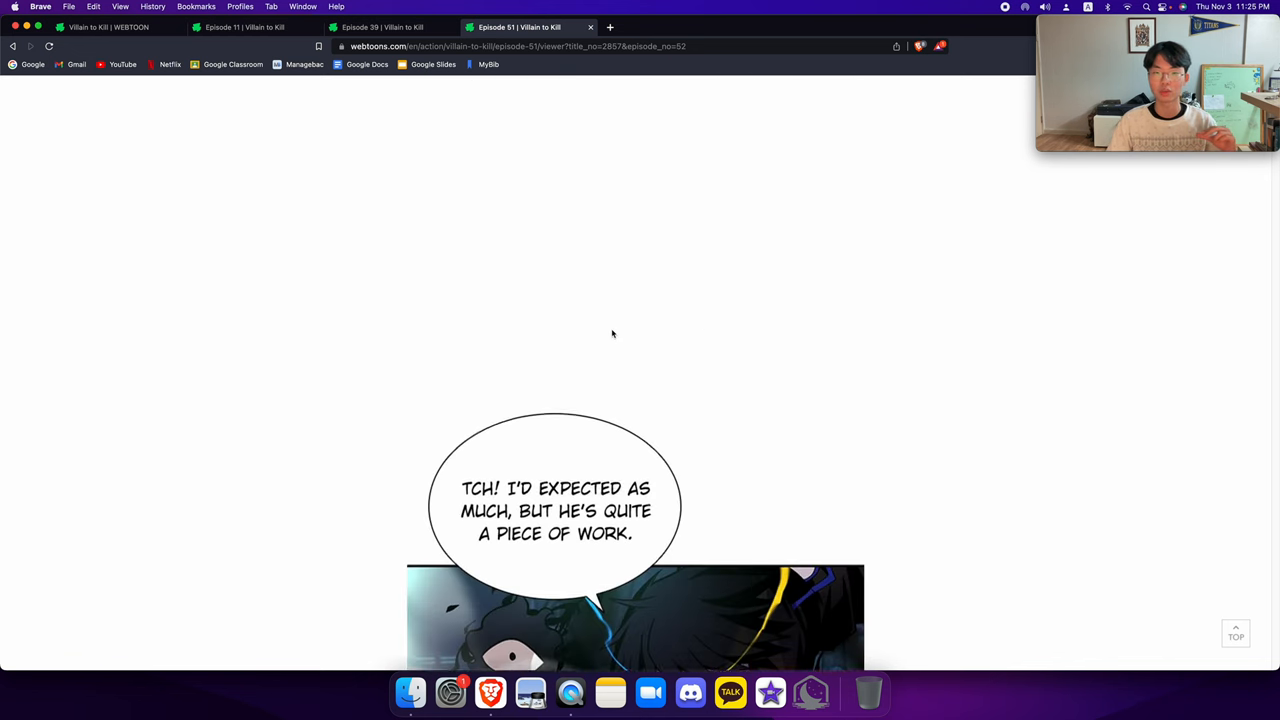
scroll(down, 3)
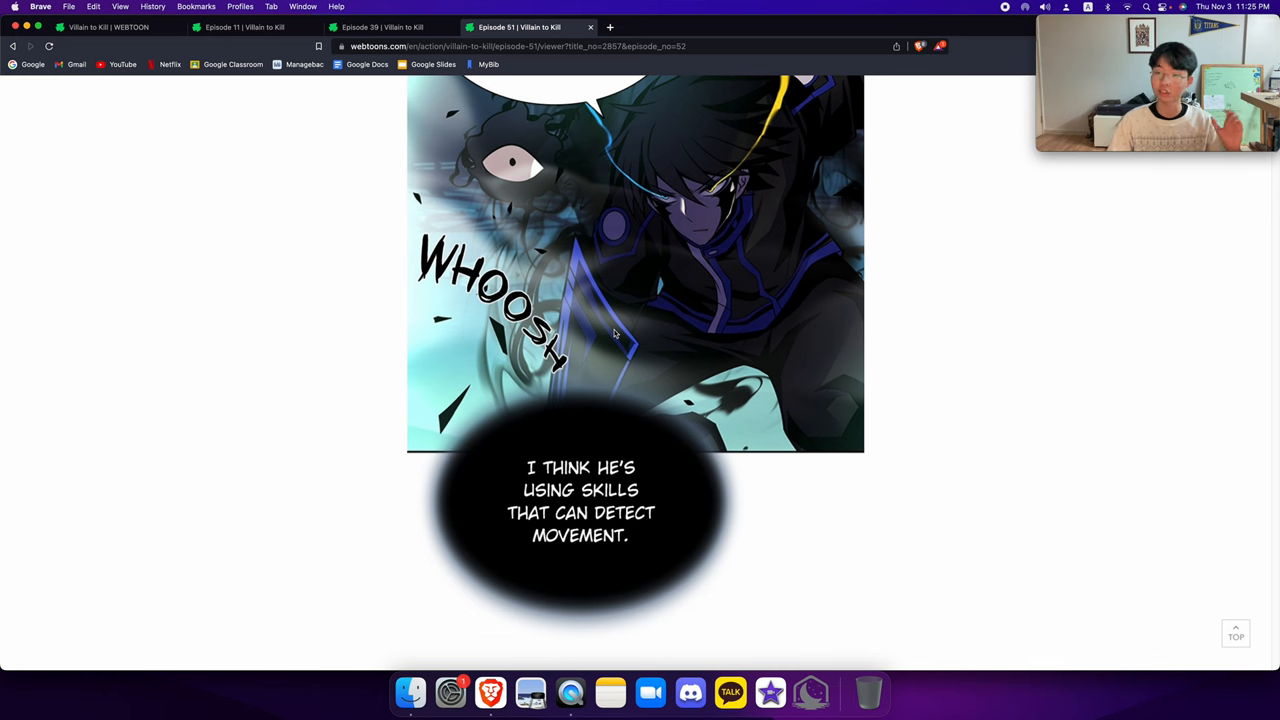
scroll(down, 3)
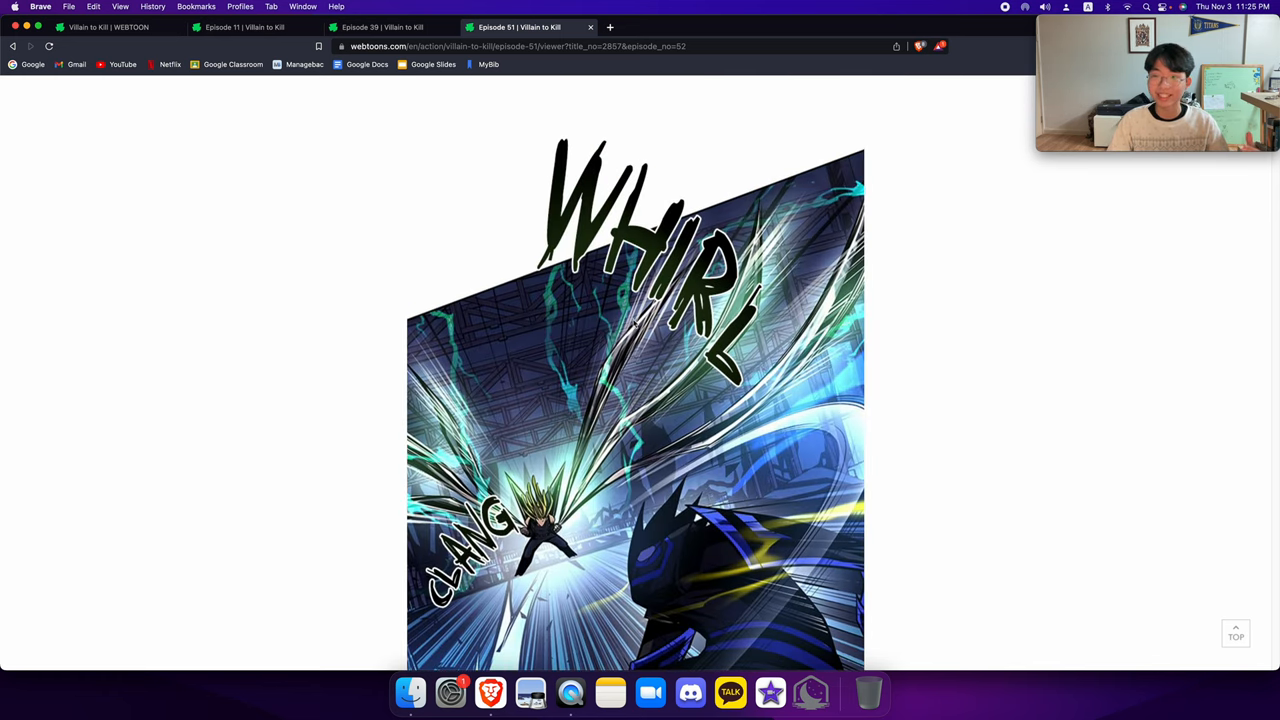
scroll(down, 3)
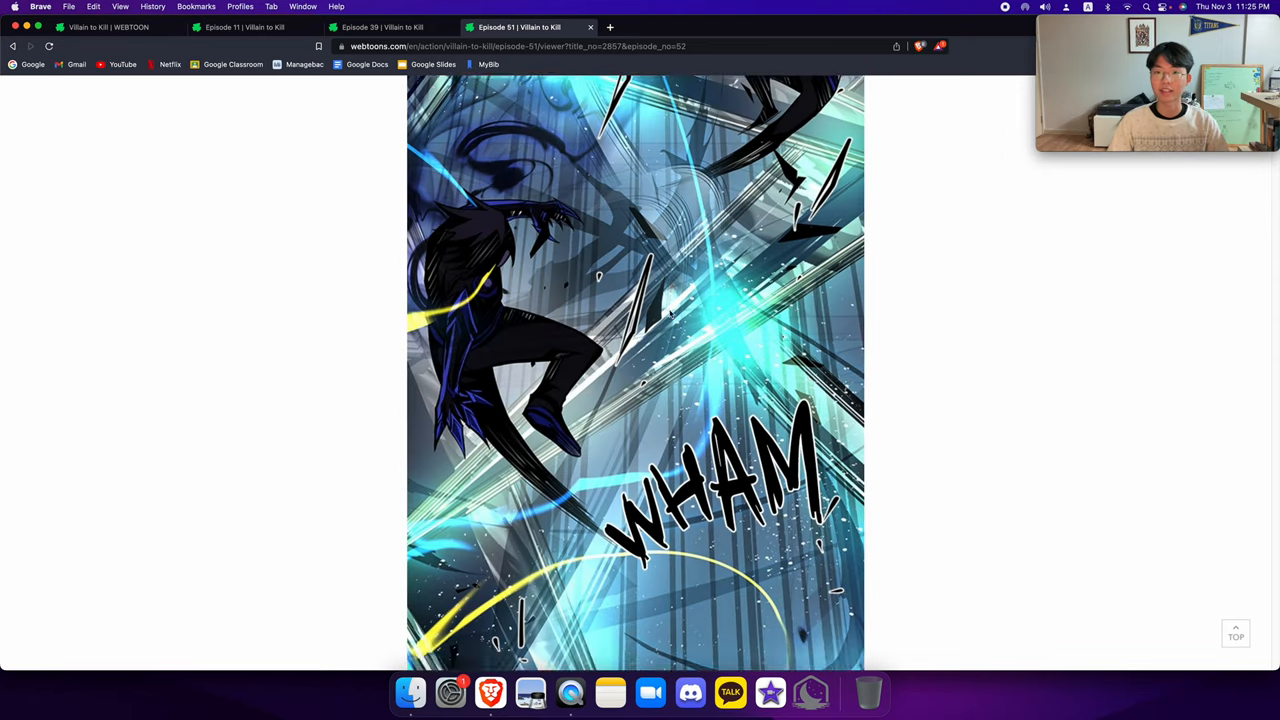
scroll(down, 3)
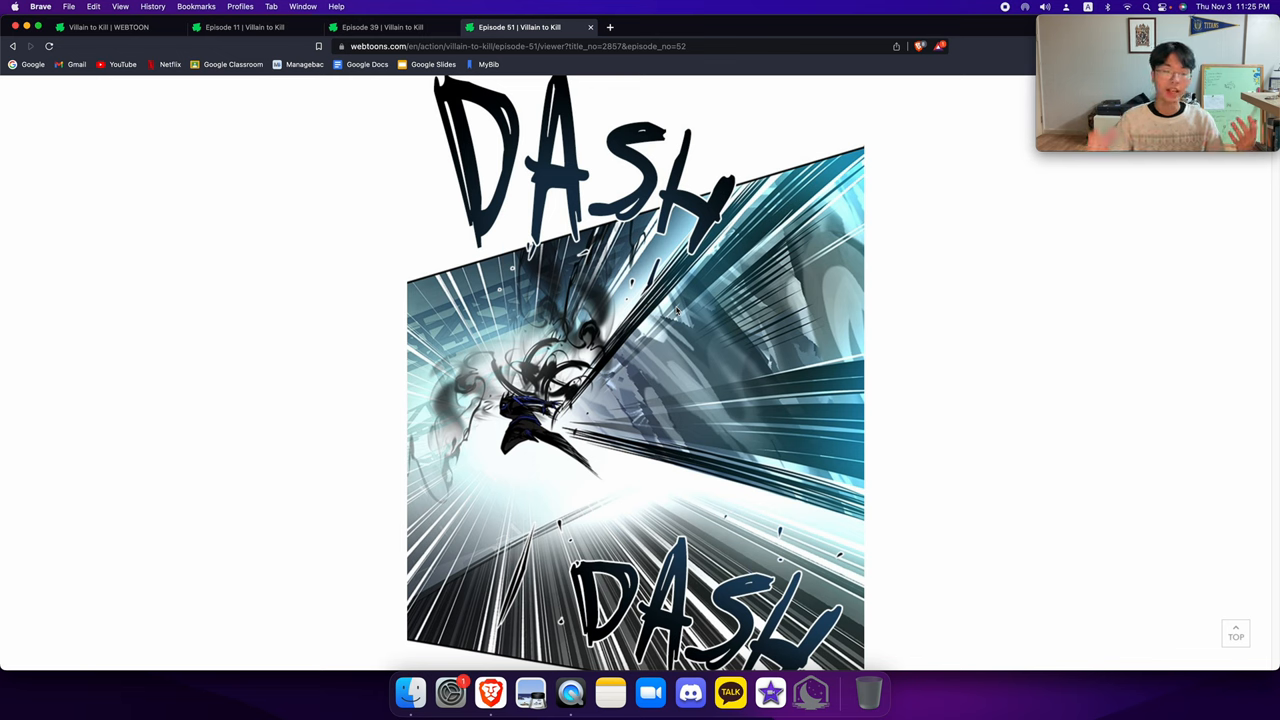
mouse_move(728, 276)
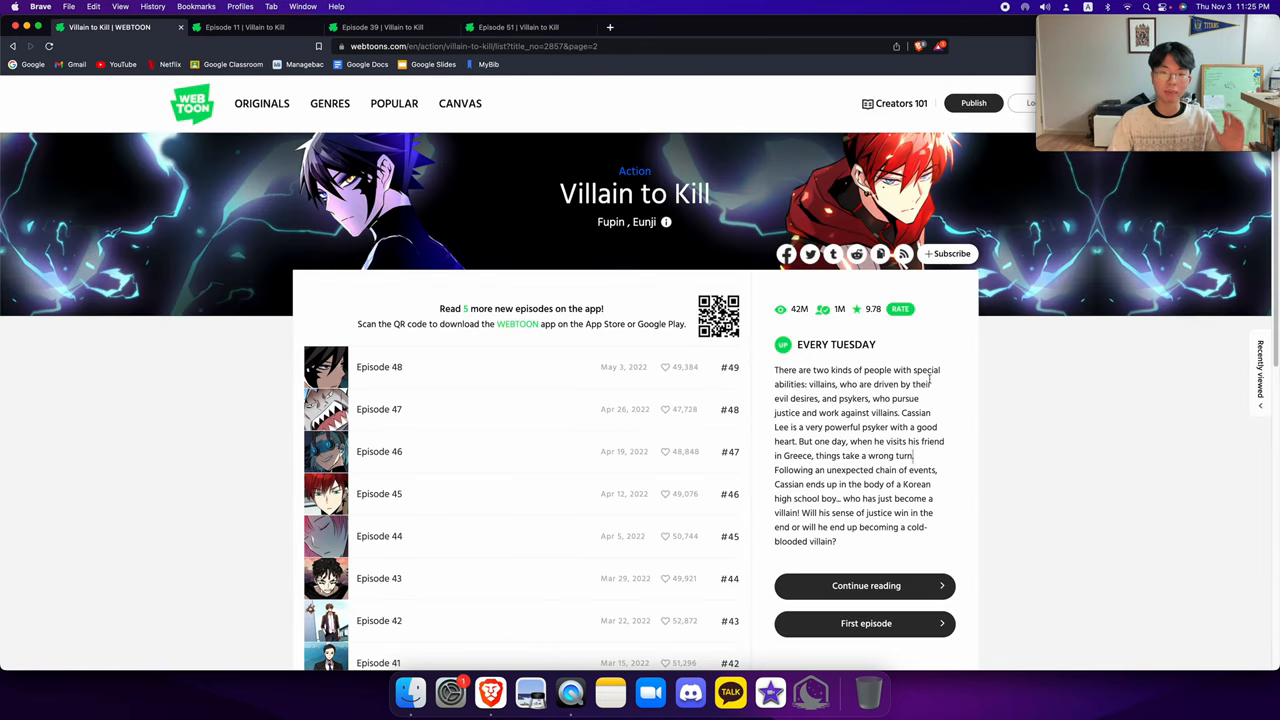
mouse_move(952, 368)
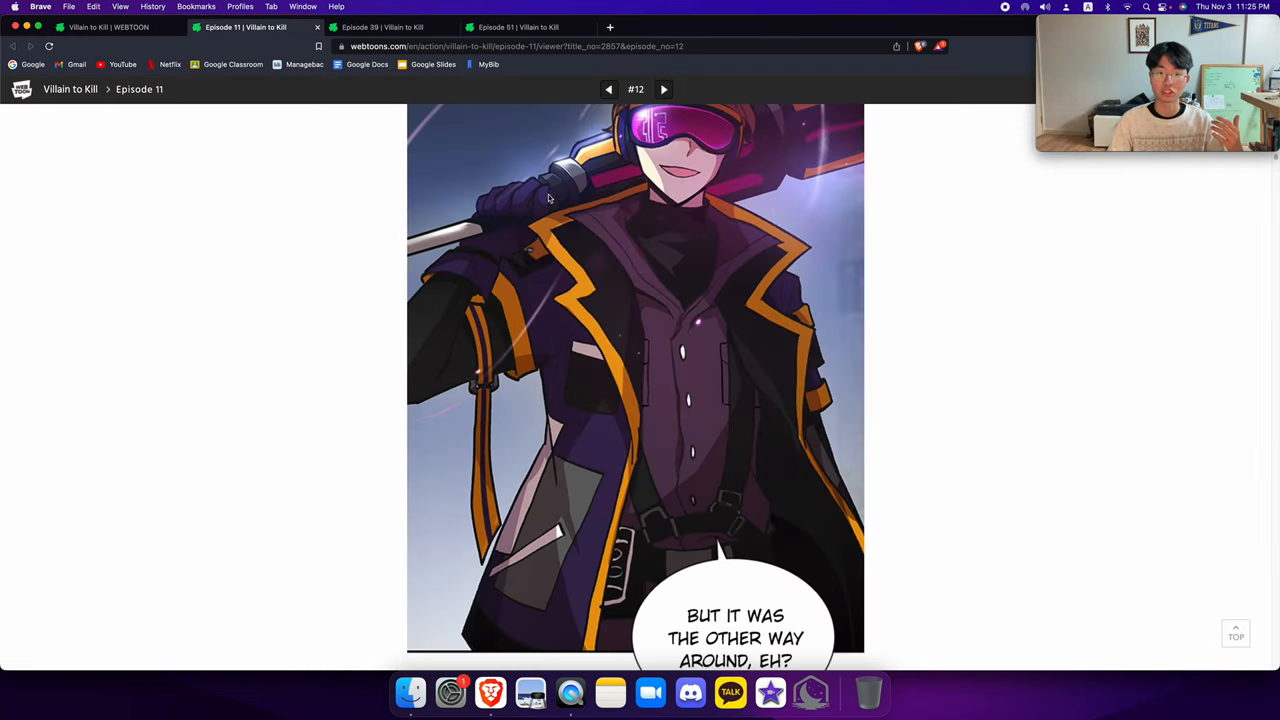
Revisit Episode 51 and scroll through its WHAM and BOOM battle panels
click(520, 28)
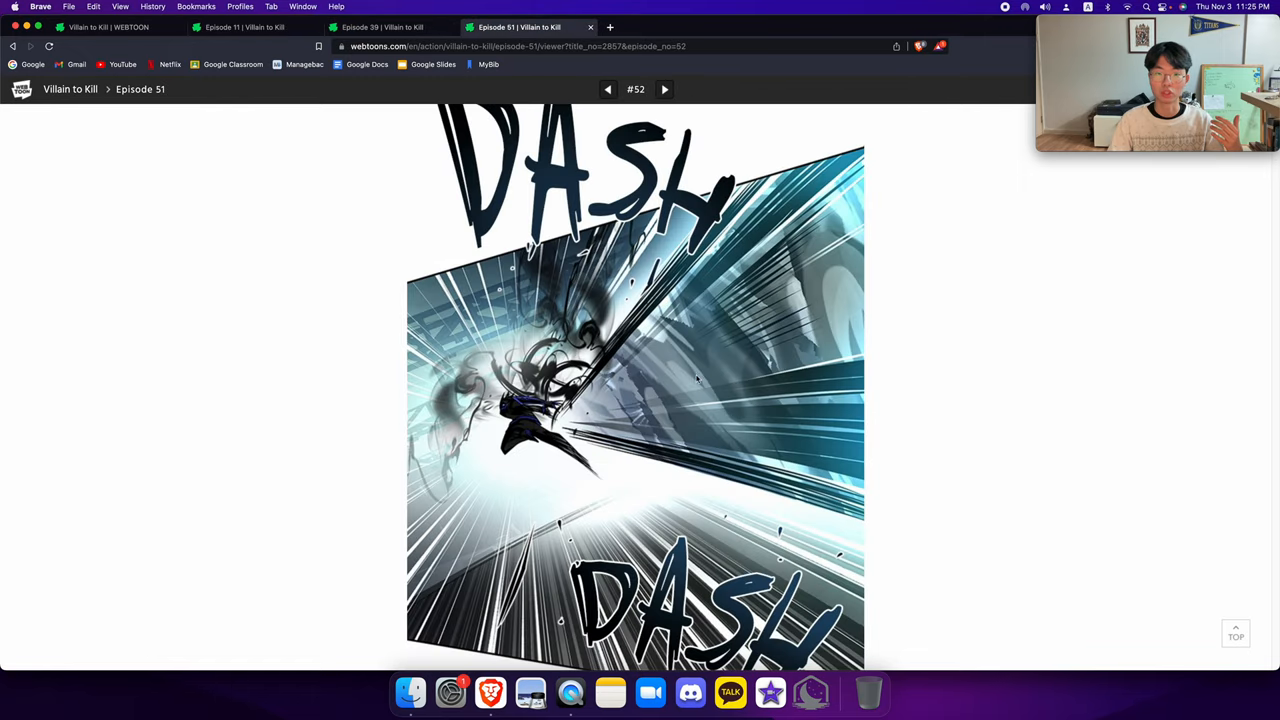
scroll(down, 3)
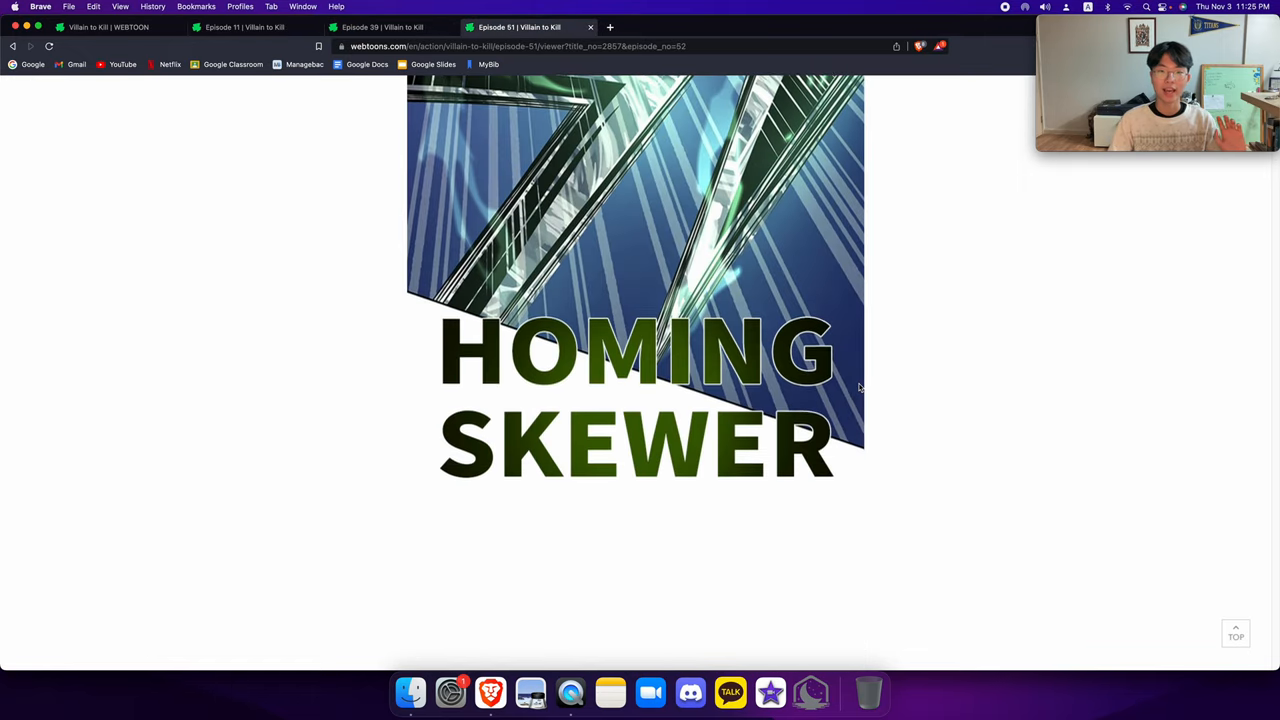
scroll(down, 3)
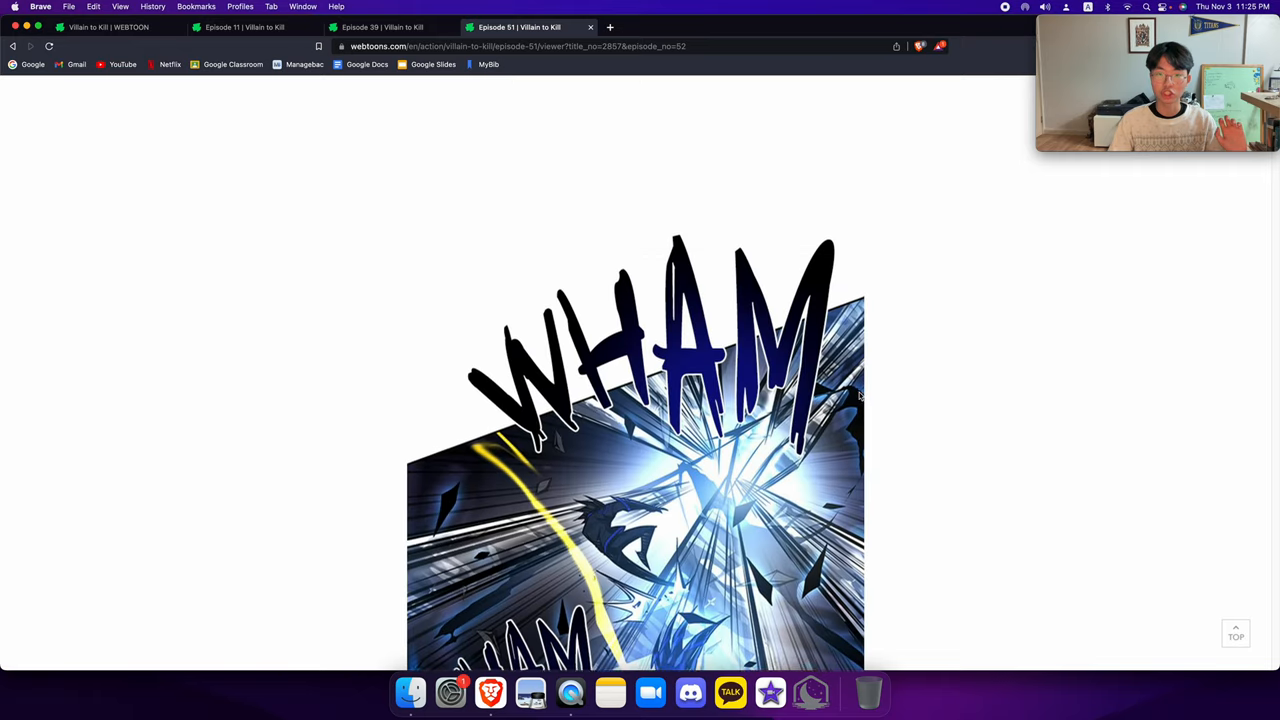
scroll(down, 3)
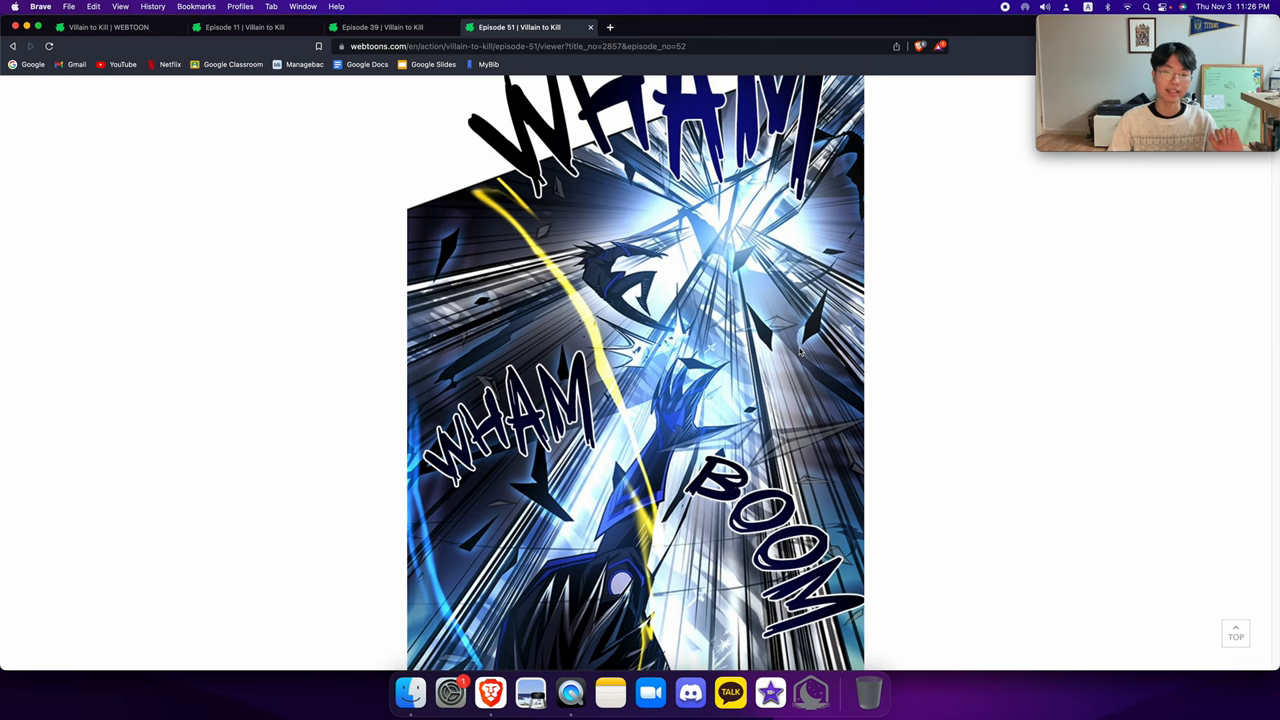
scroll(down, 3)
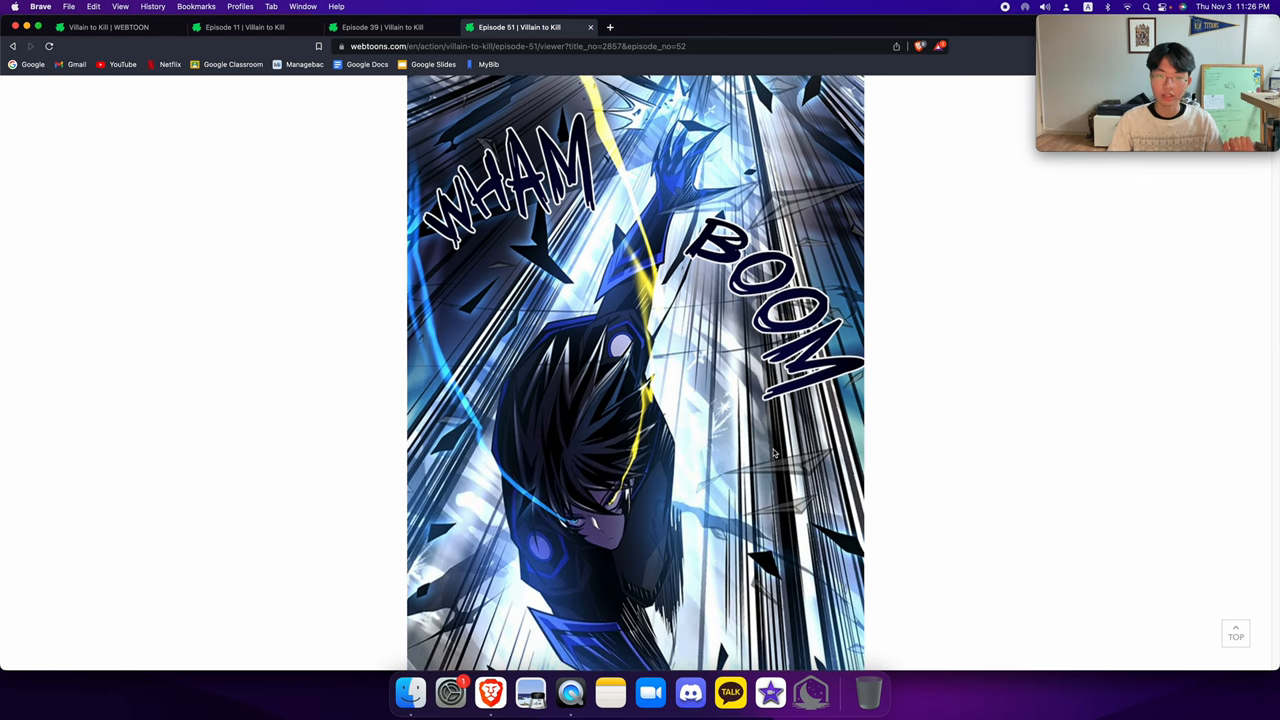
scroll(down, 3)
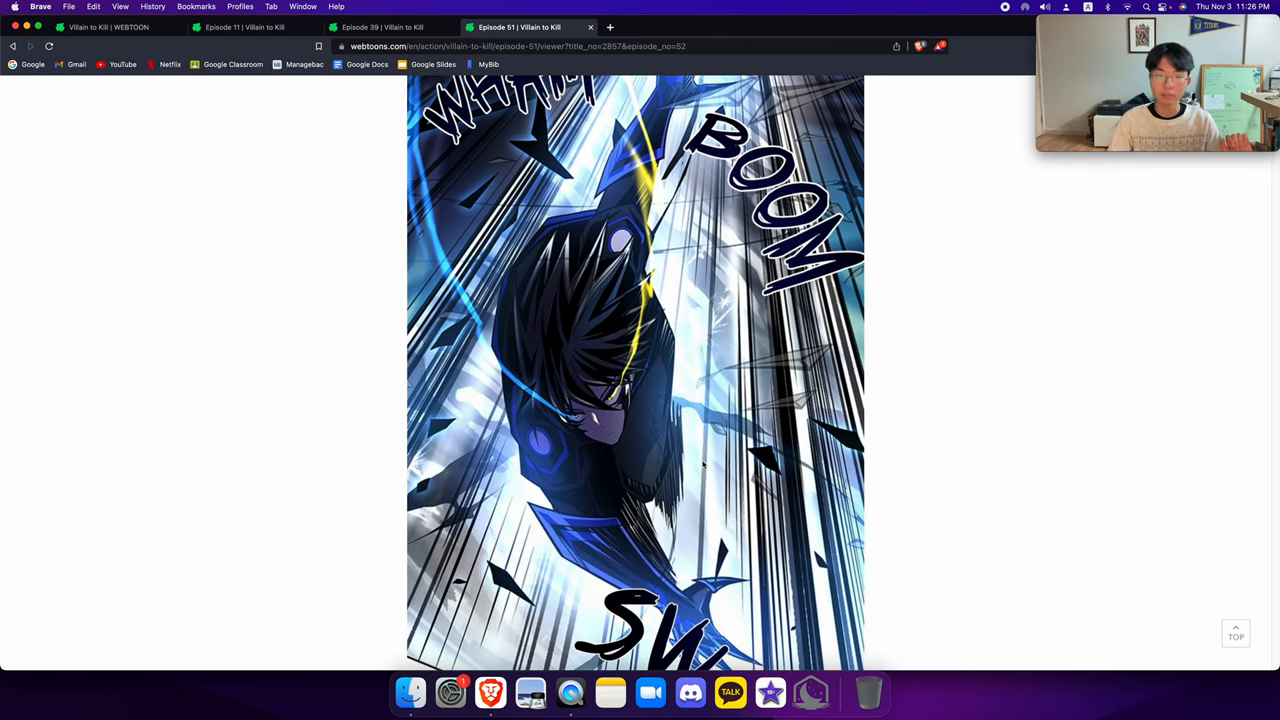
scroll(down, 3)
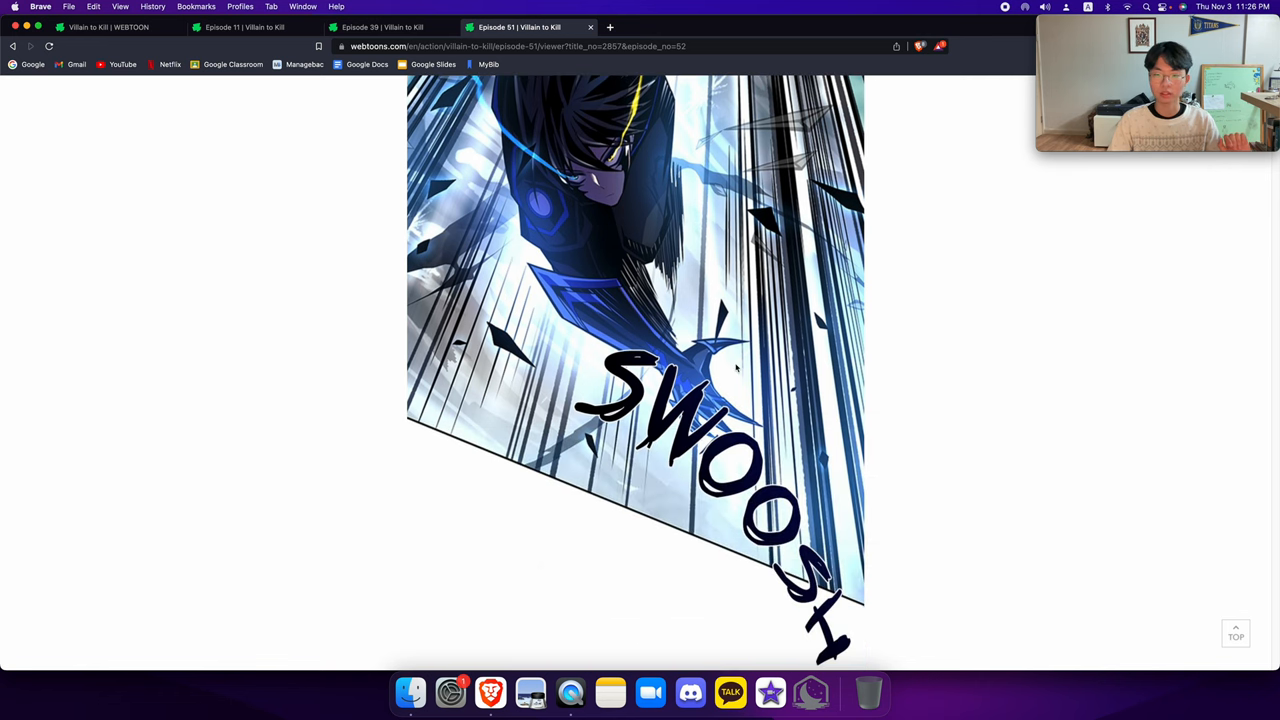
mouse_move(732, 390)
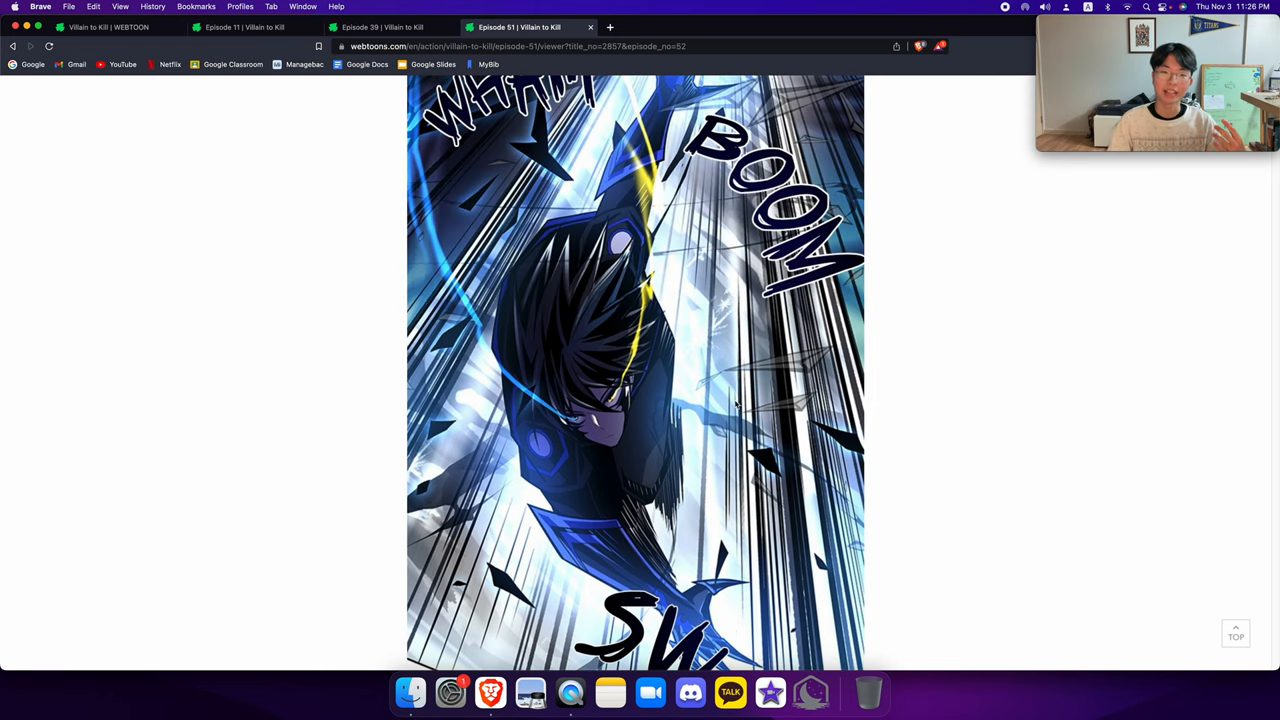
mouse_move(790, 324)
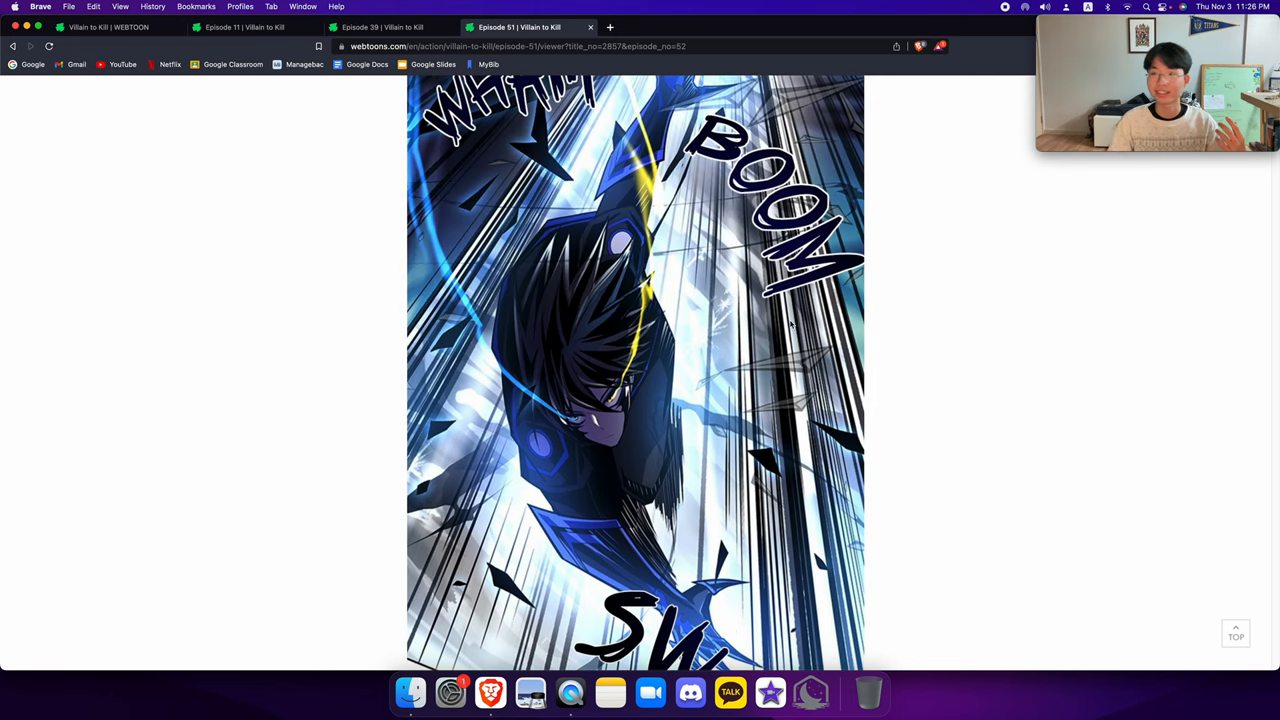
mouse_move(540, 400)
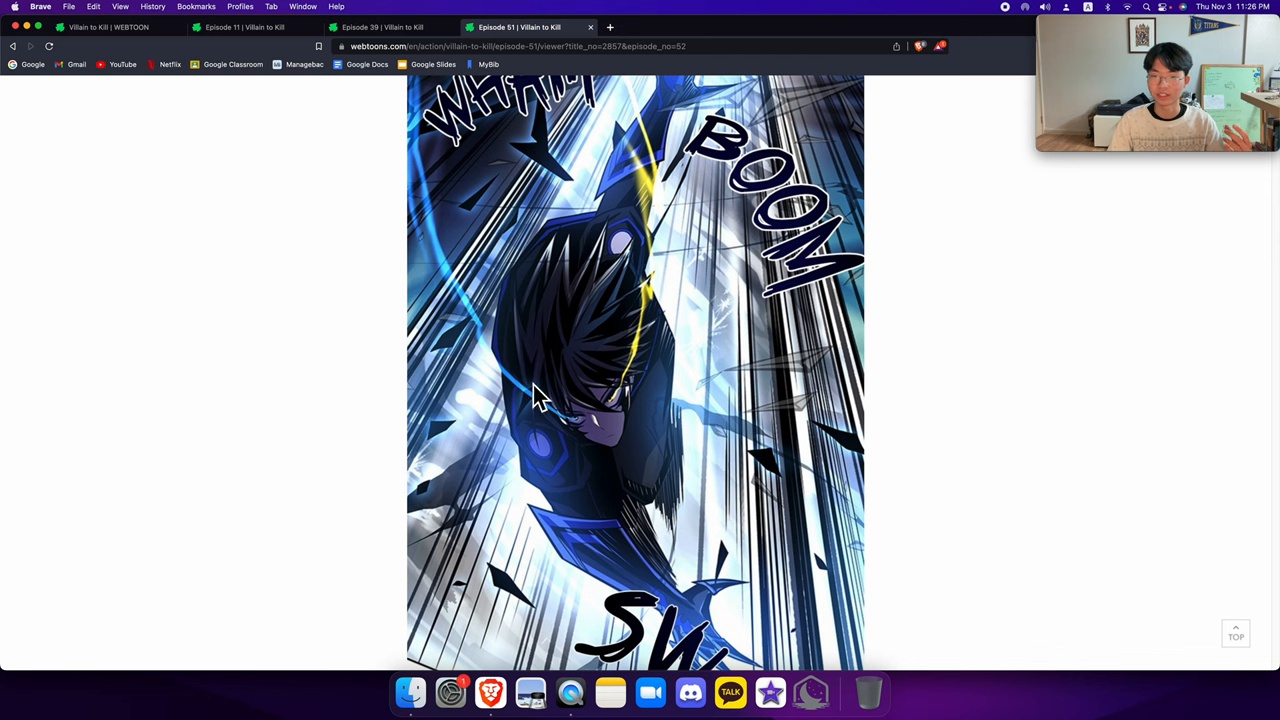
mouse_move(670, 392)
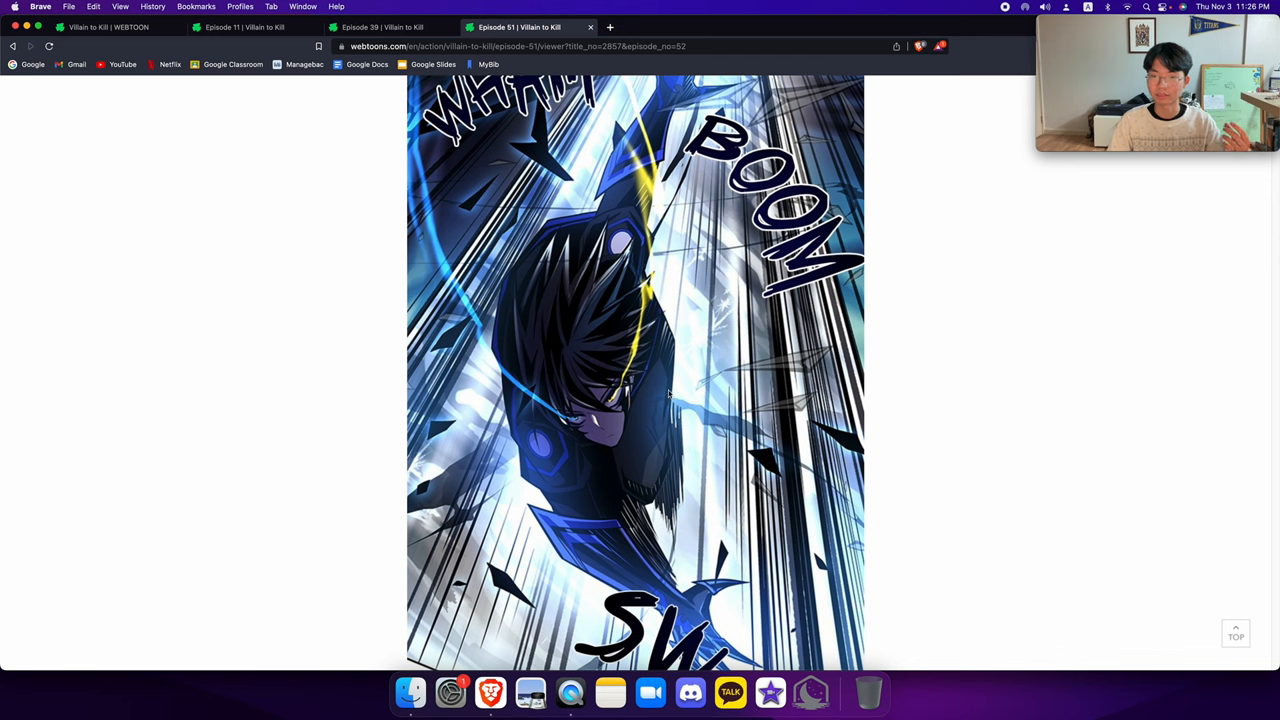
mouse_move(784, 376)
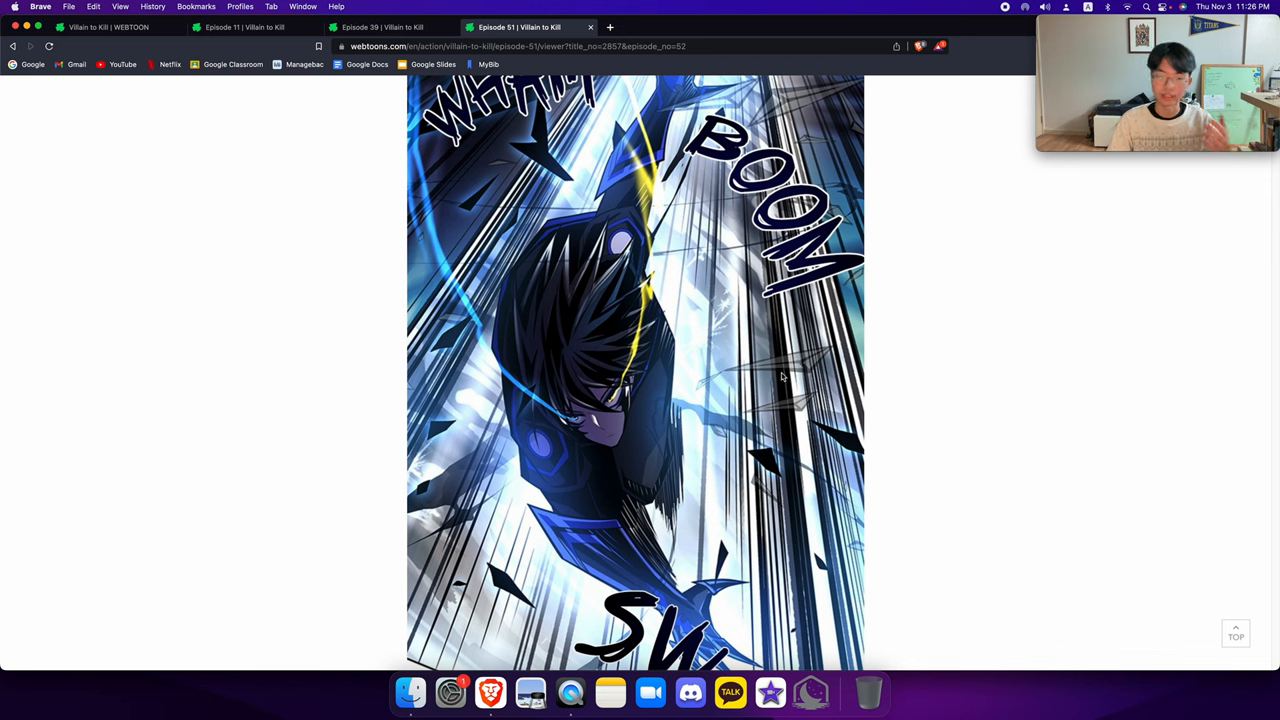
mouse_move(590, 380)
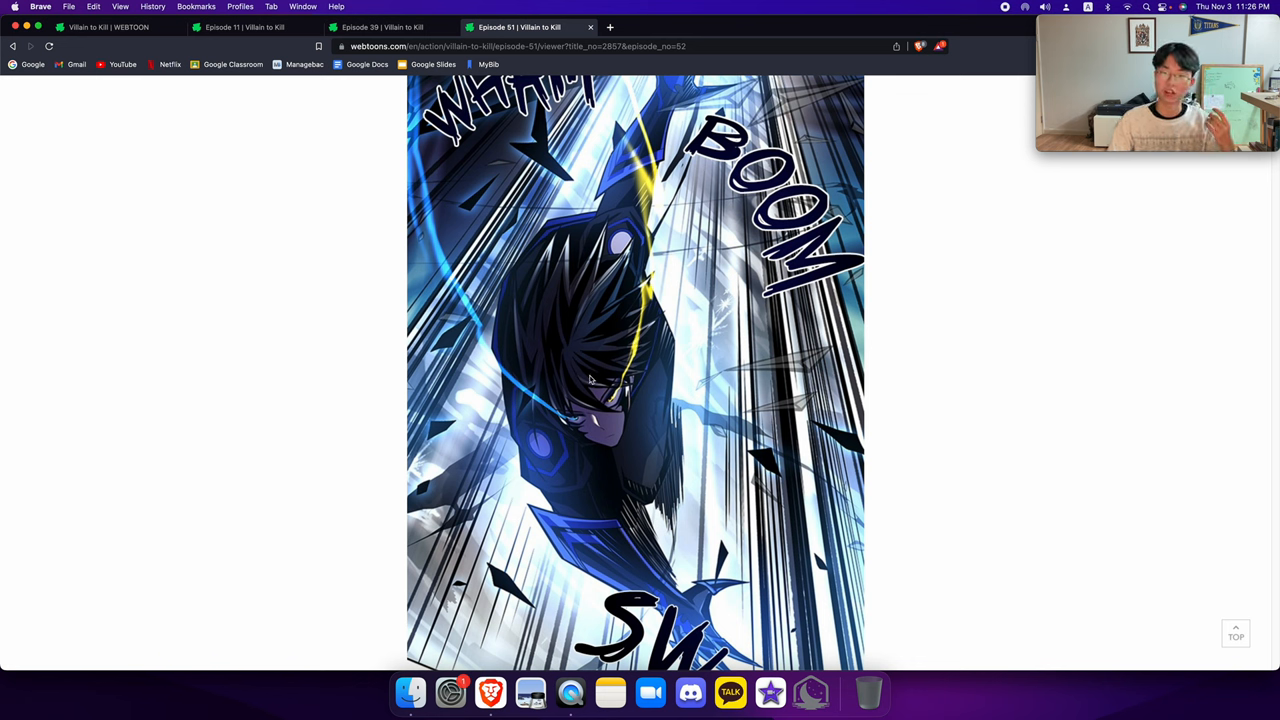
mouse_move(624, 362)
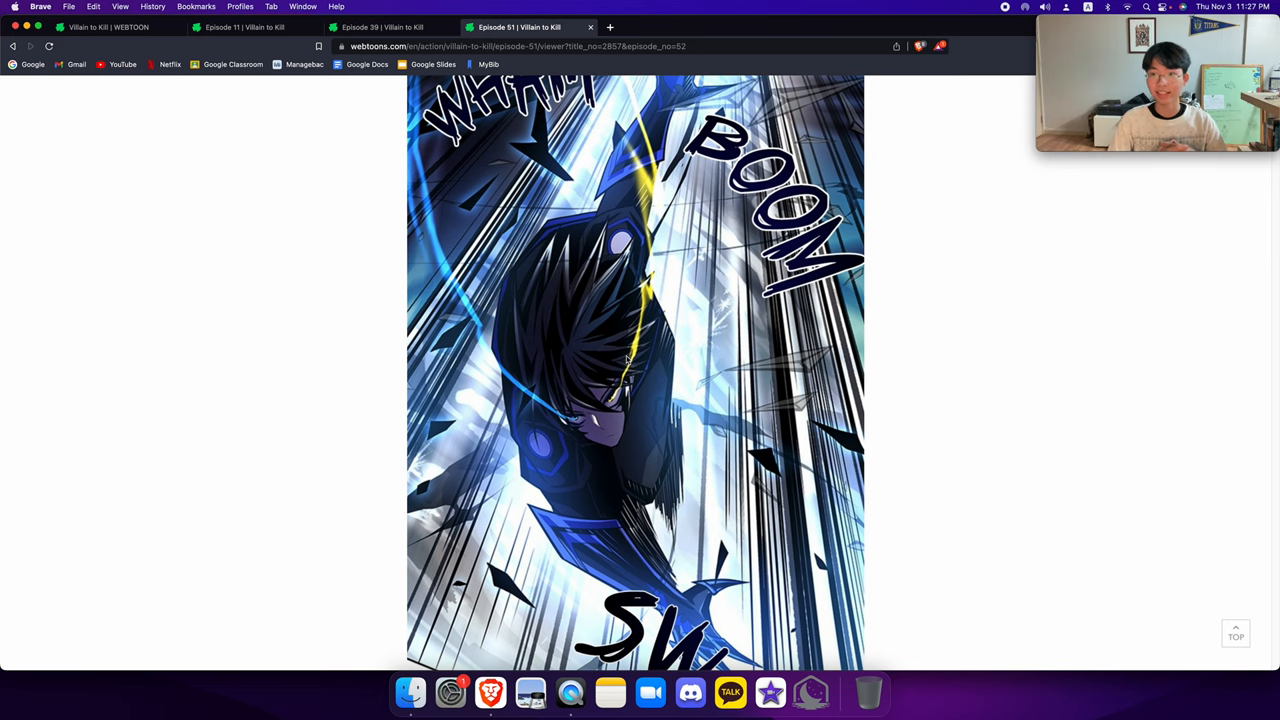
Return to the Villain to Kill series page with its episode list
click(110, 28)
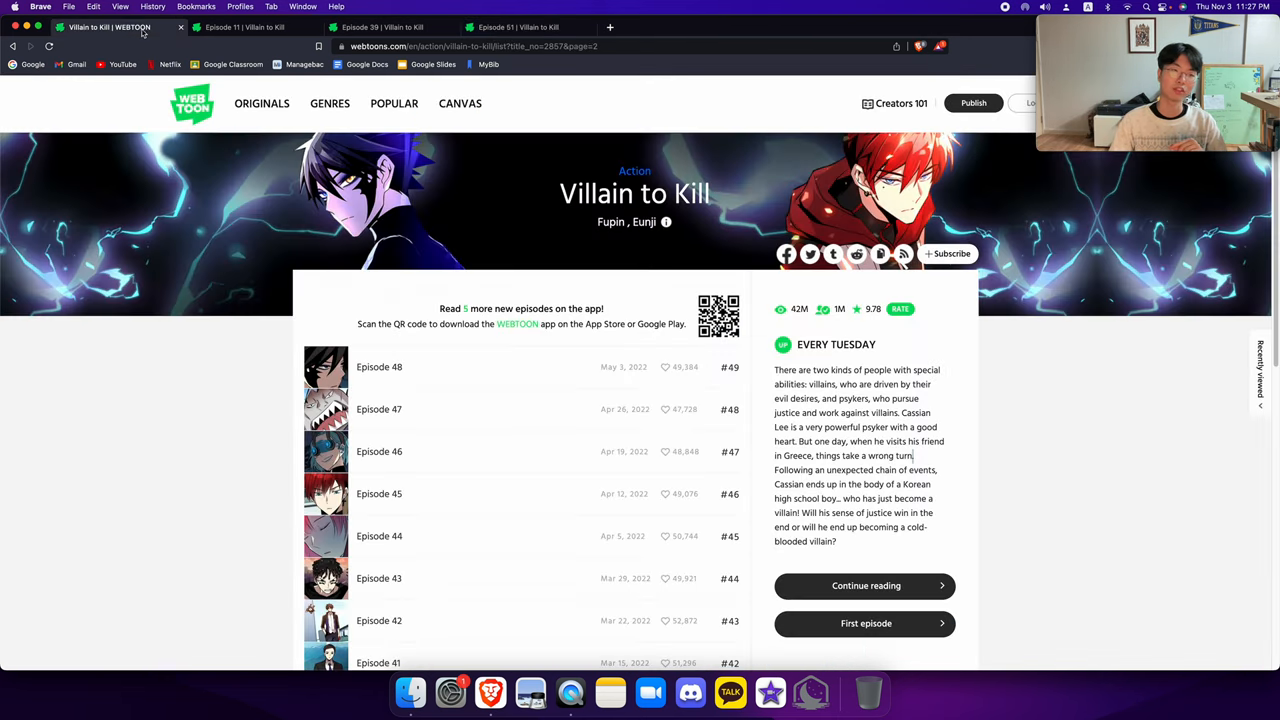
mouse_move(664, 380)
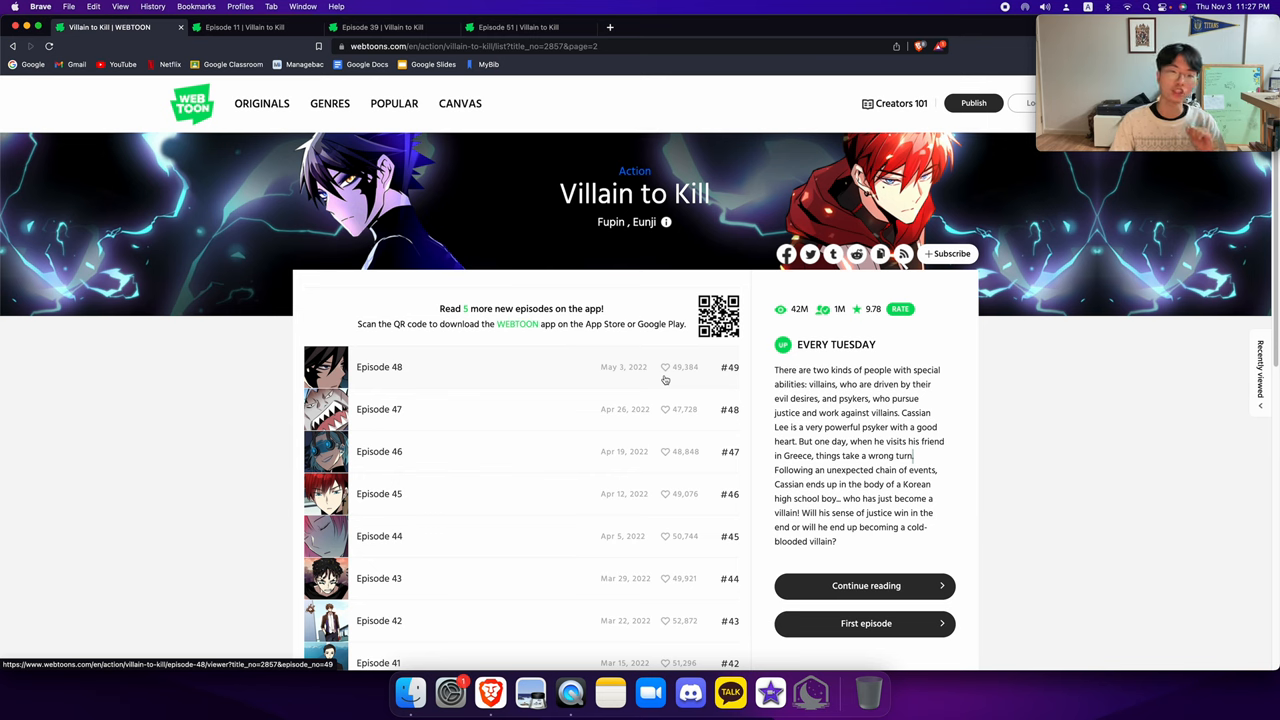
mouse_move(656, 400)
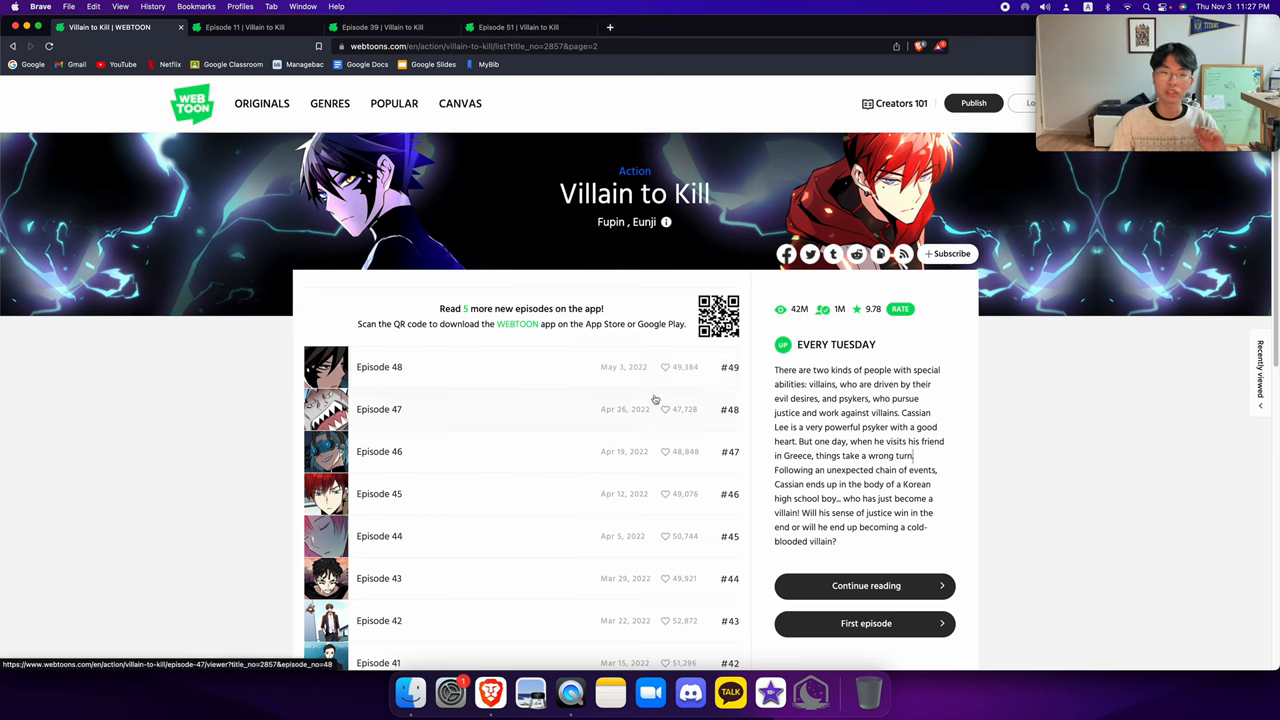